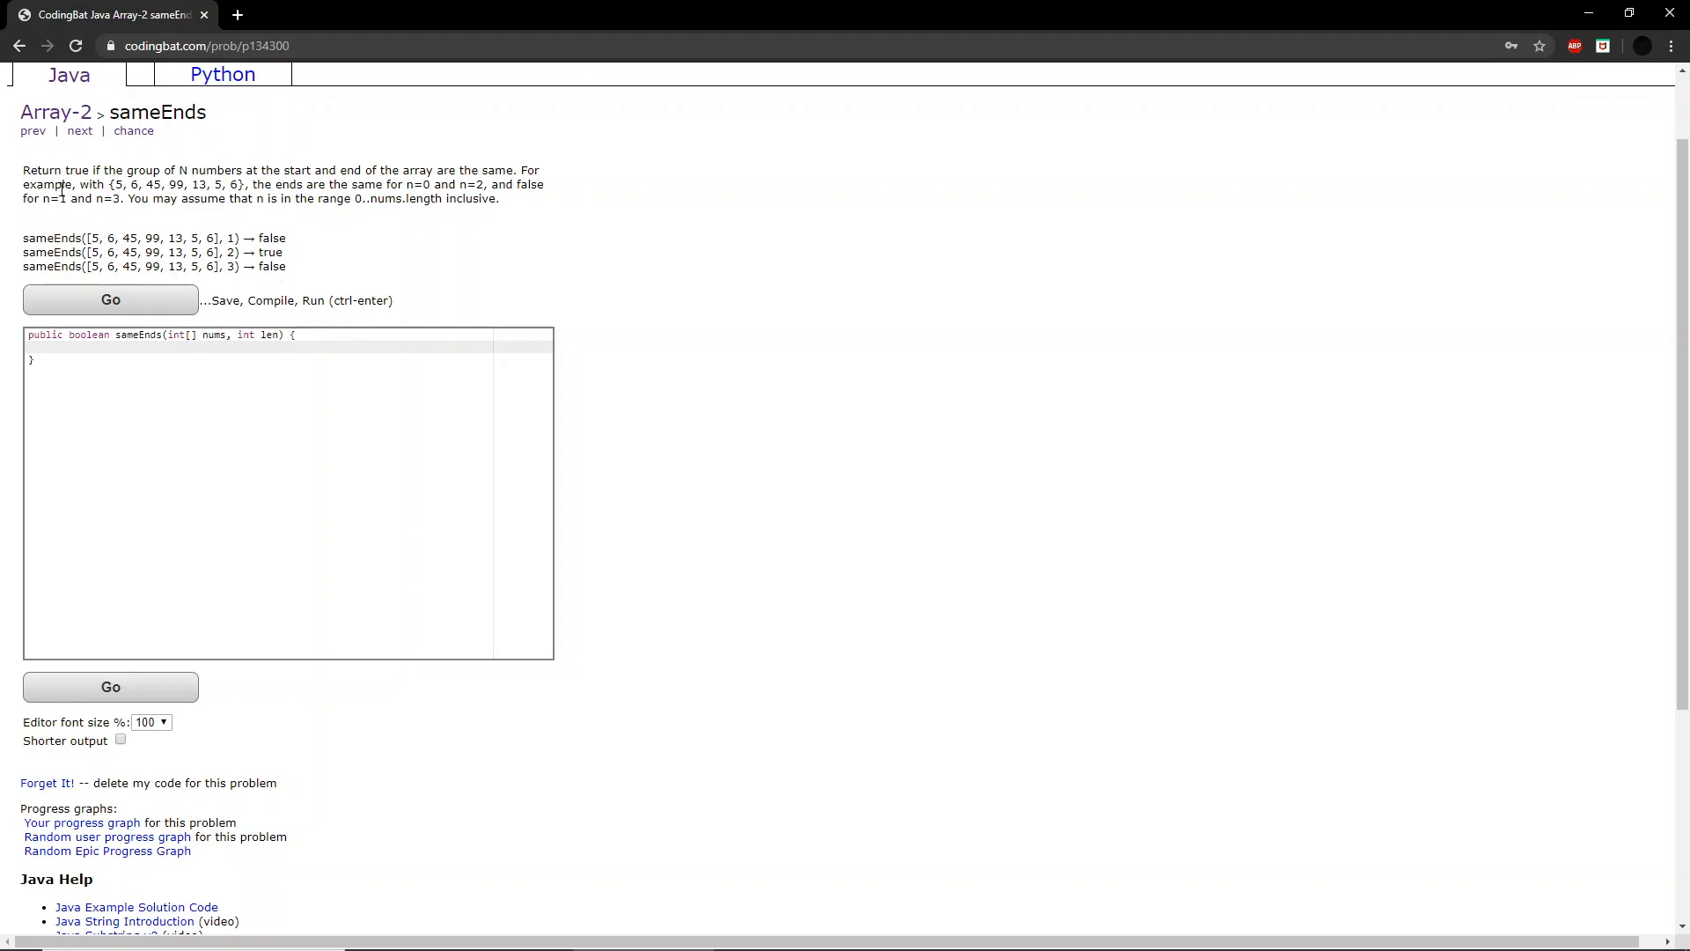
mouse_move(243, 212)
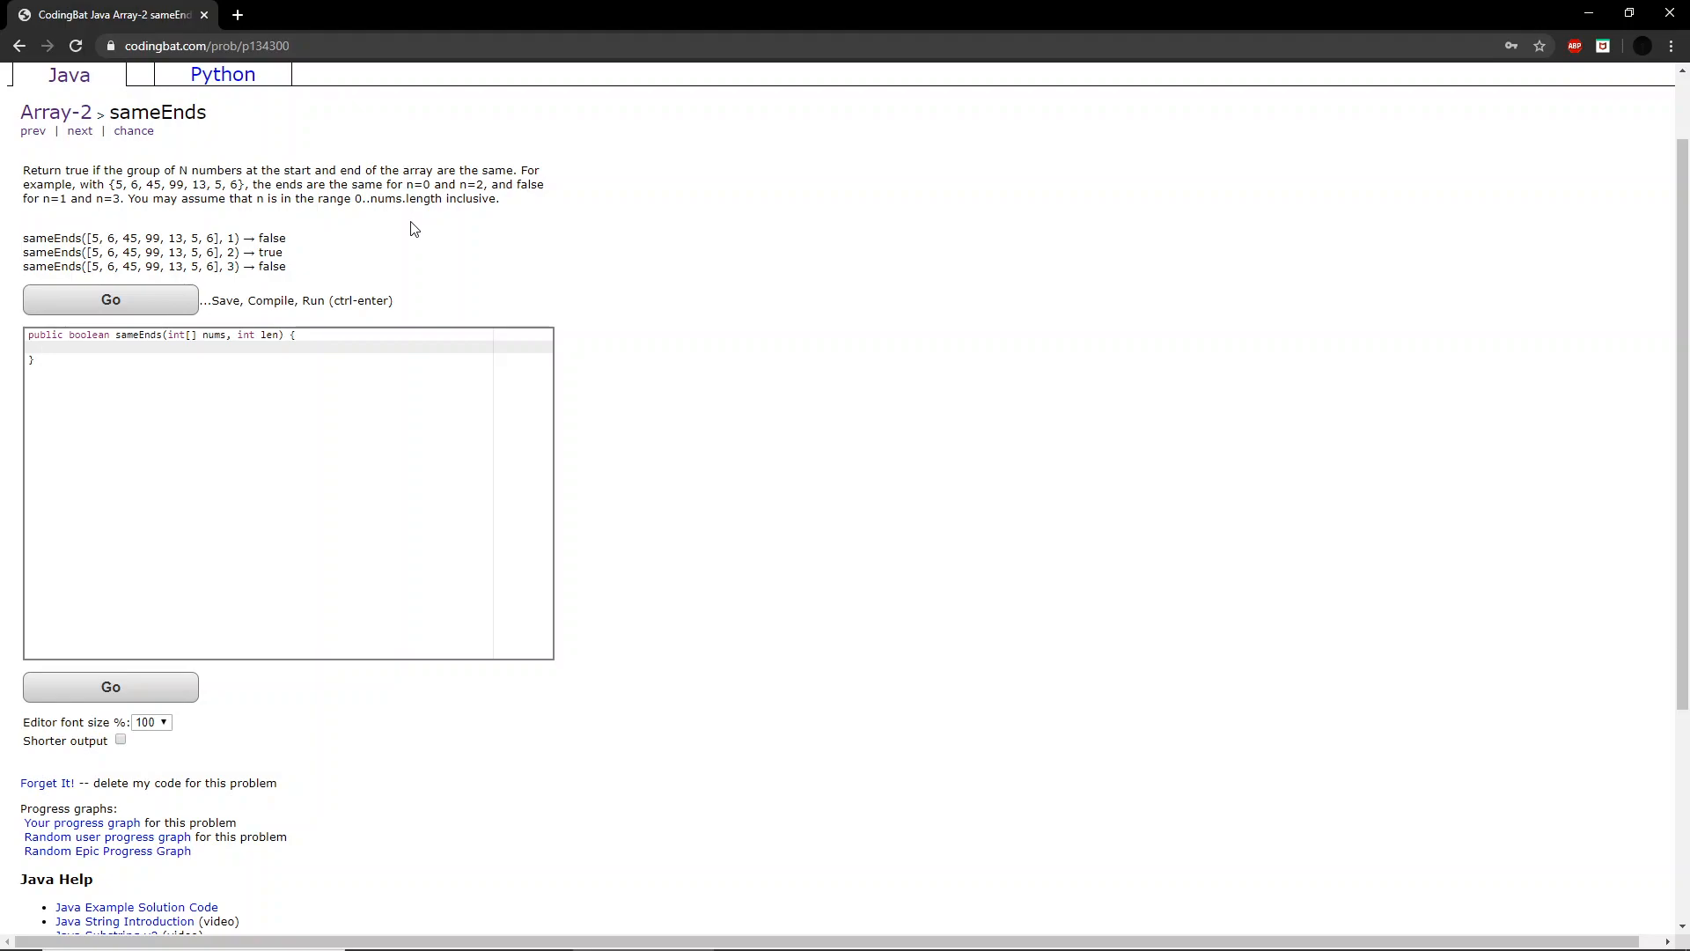
mouse_move(326, 236)
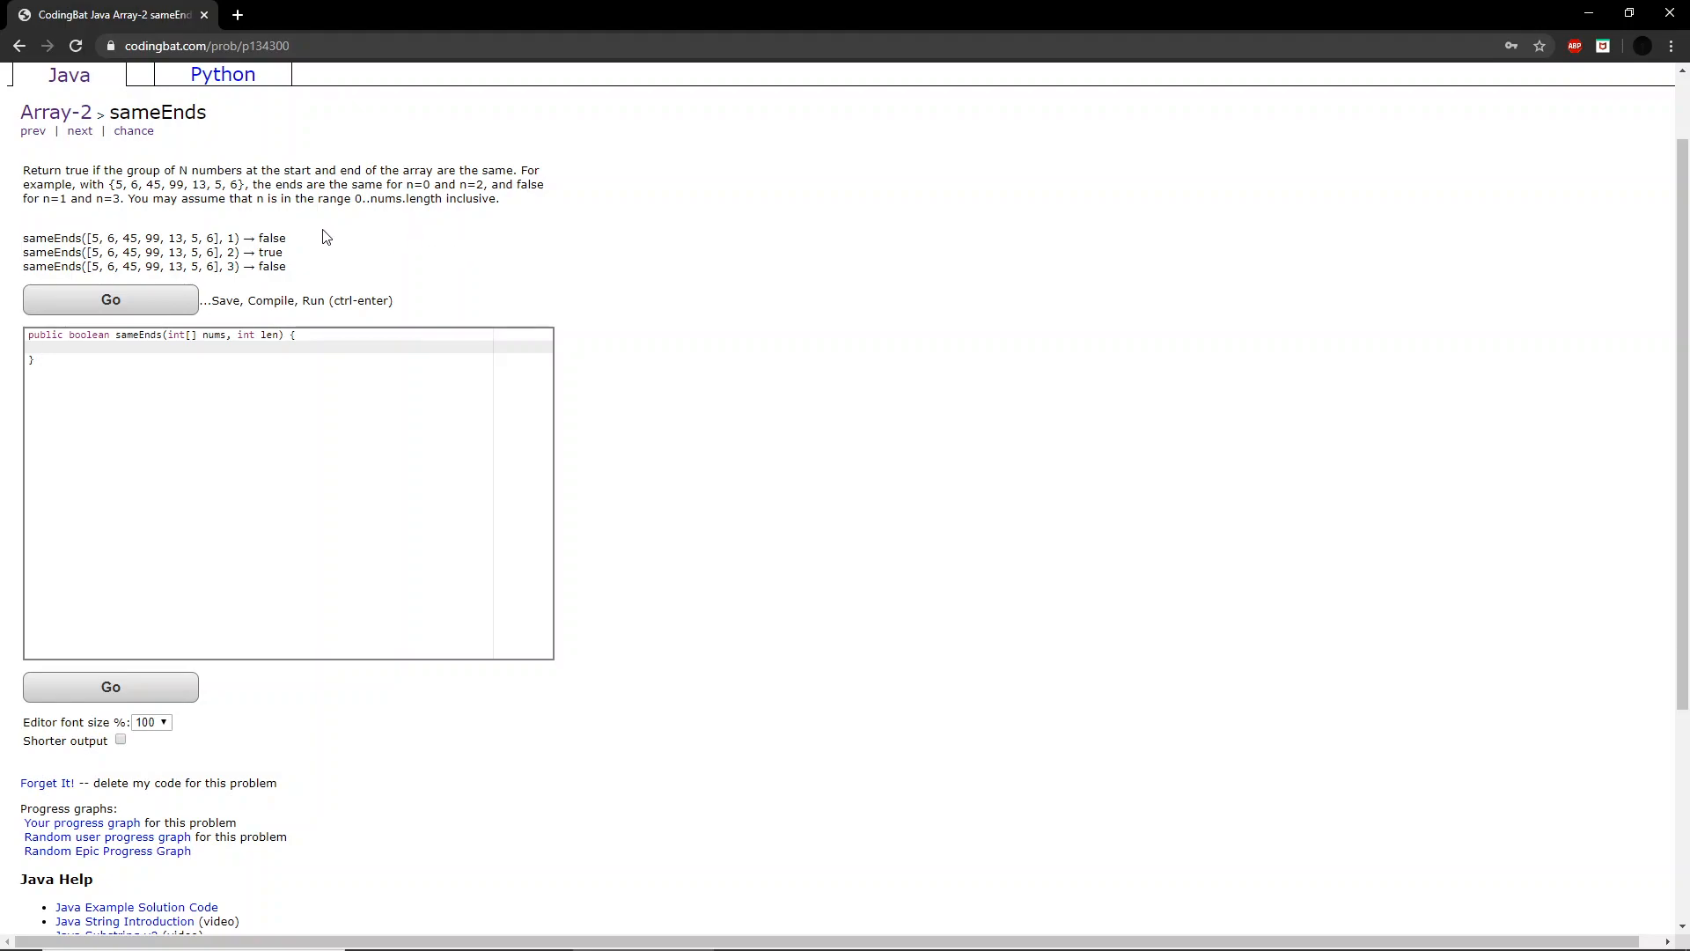
mouse_move(281, 229)
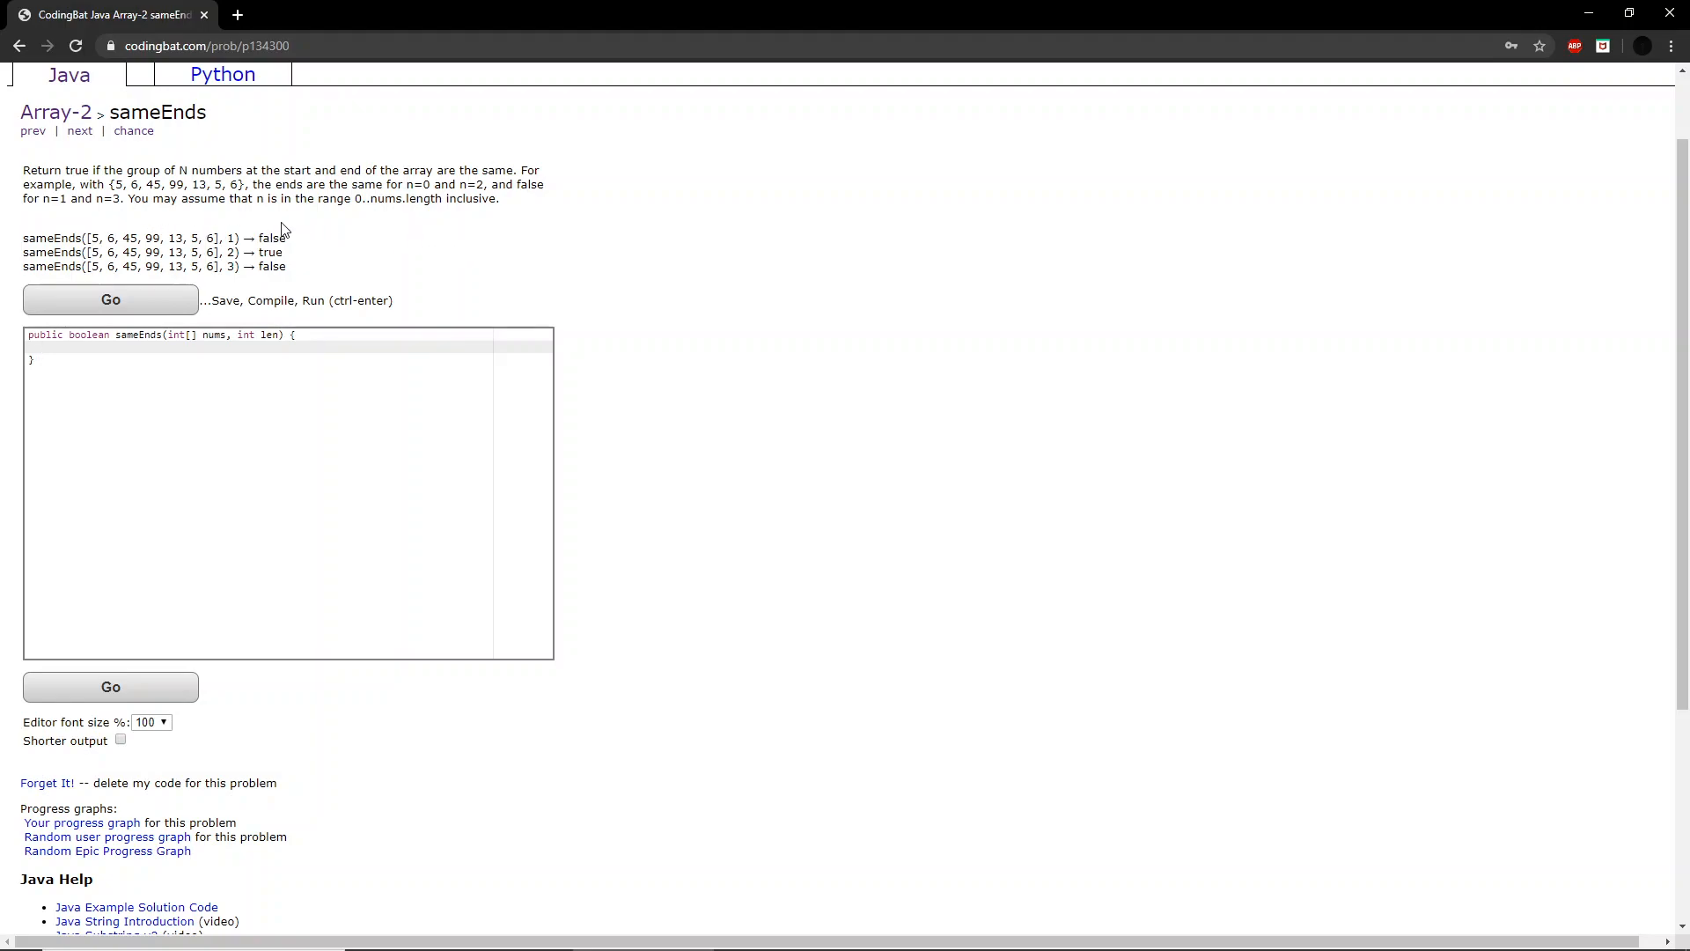
mouse_move(270, 238)
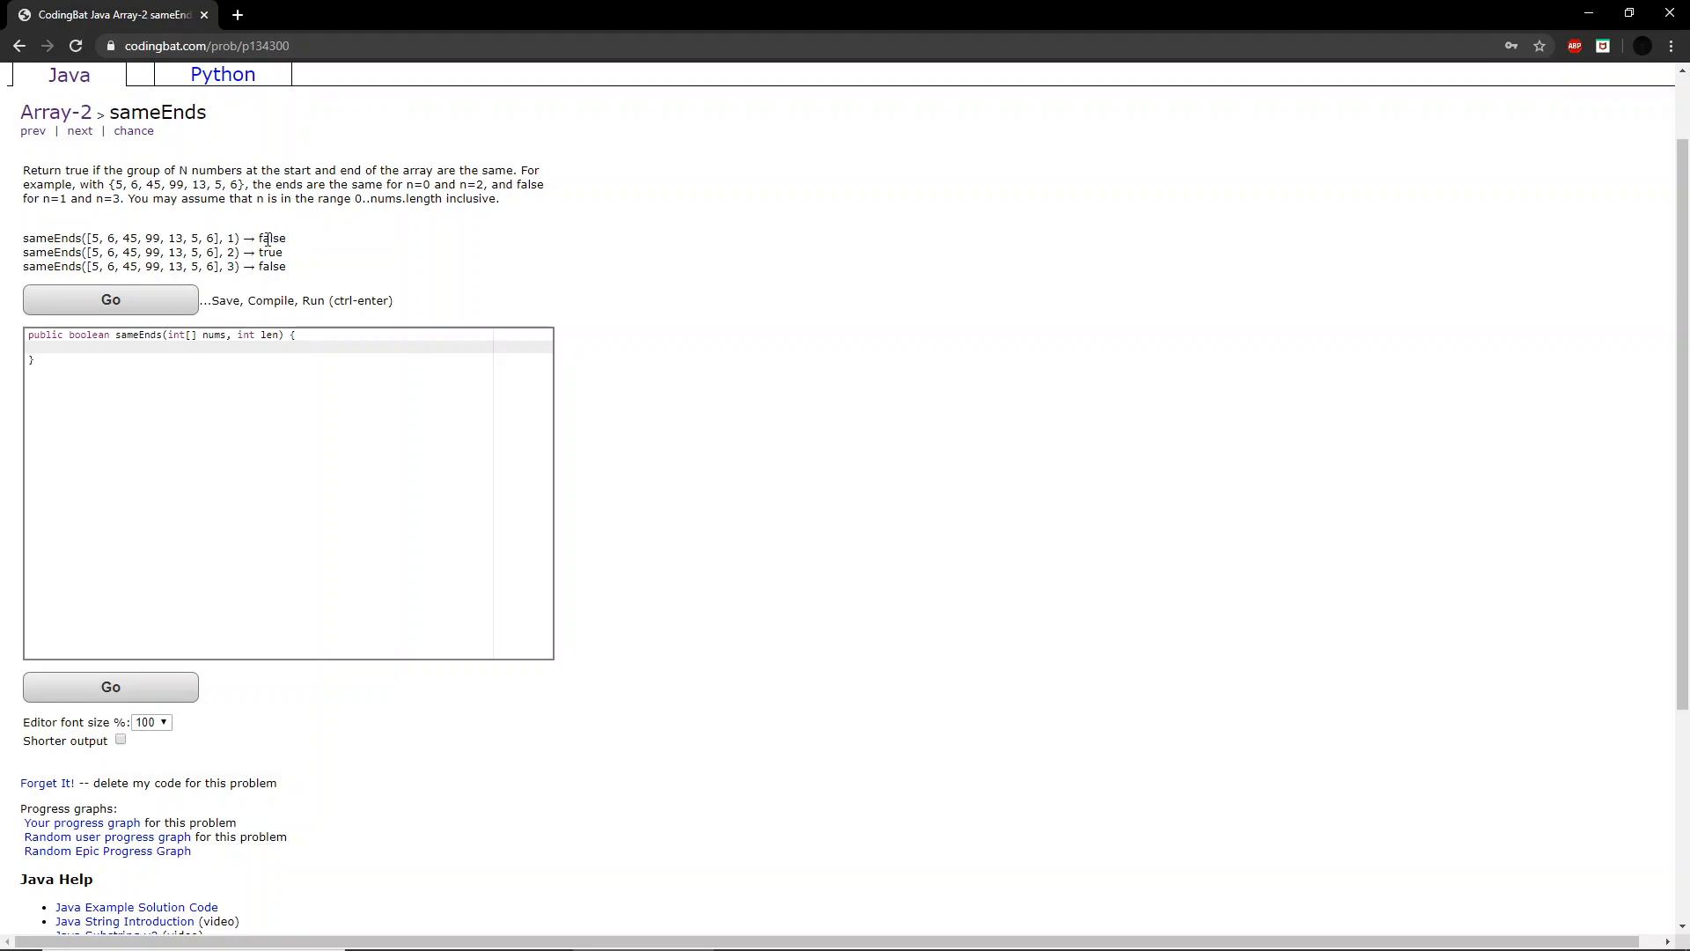
mouse_move(294, 238)
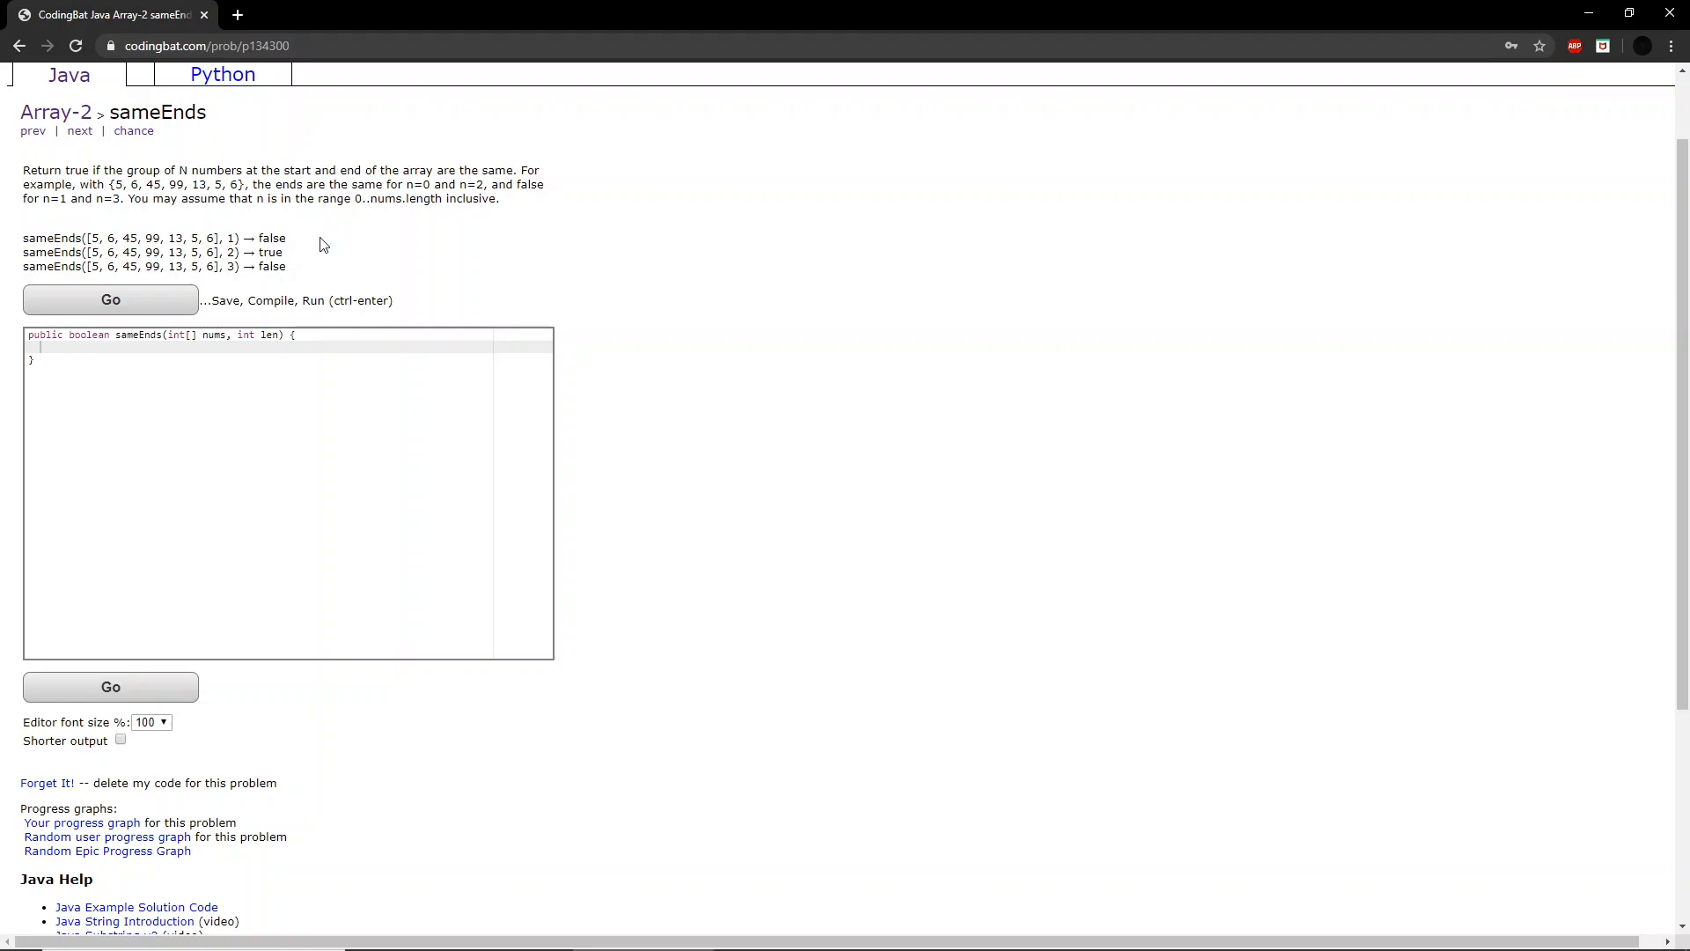
mouse_move(363, 294)
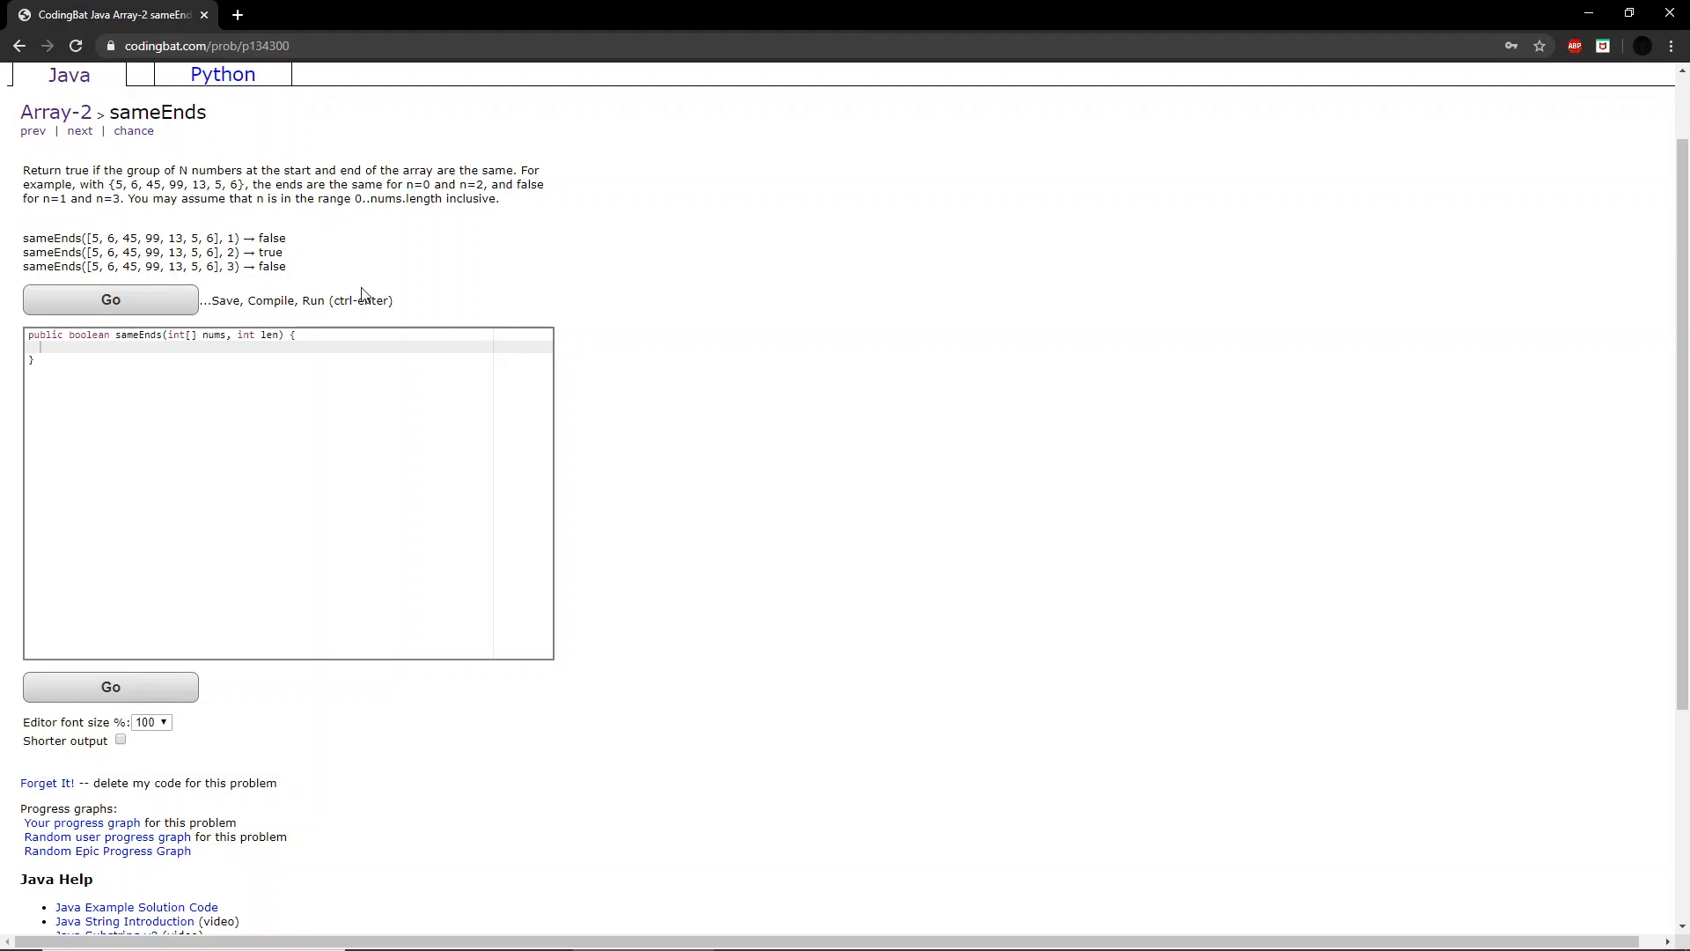
mouse_move(333, 276)
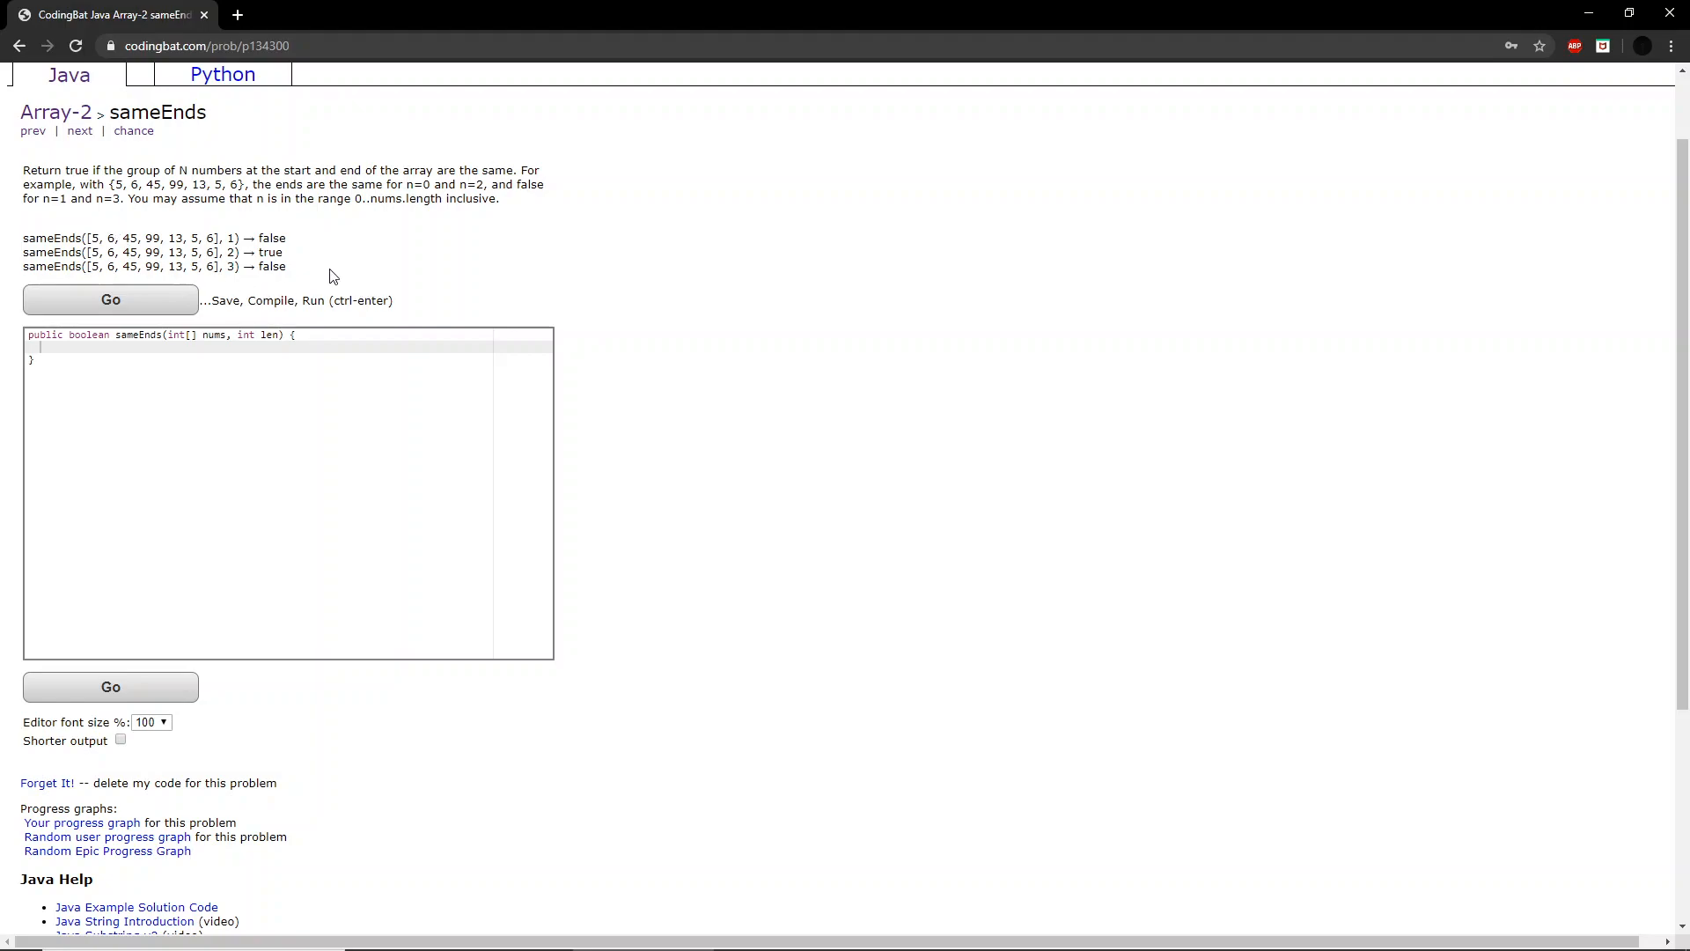
mouse_move(84, 238)
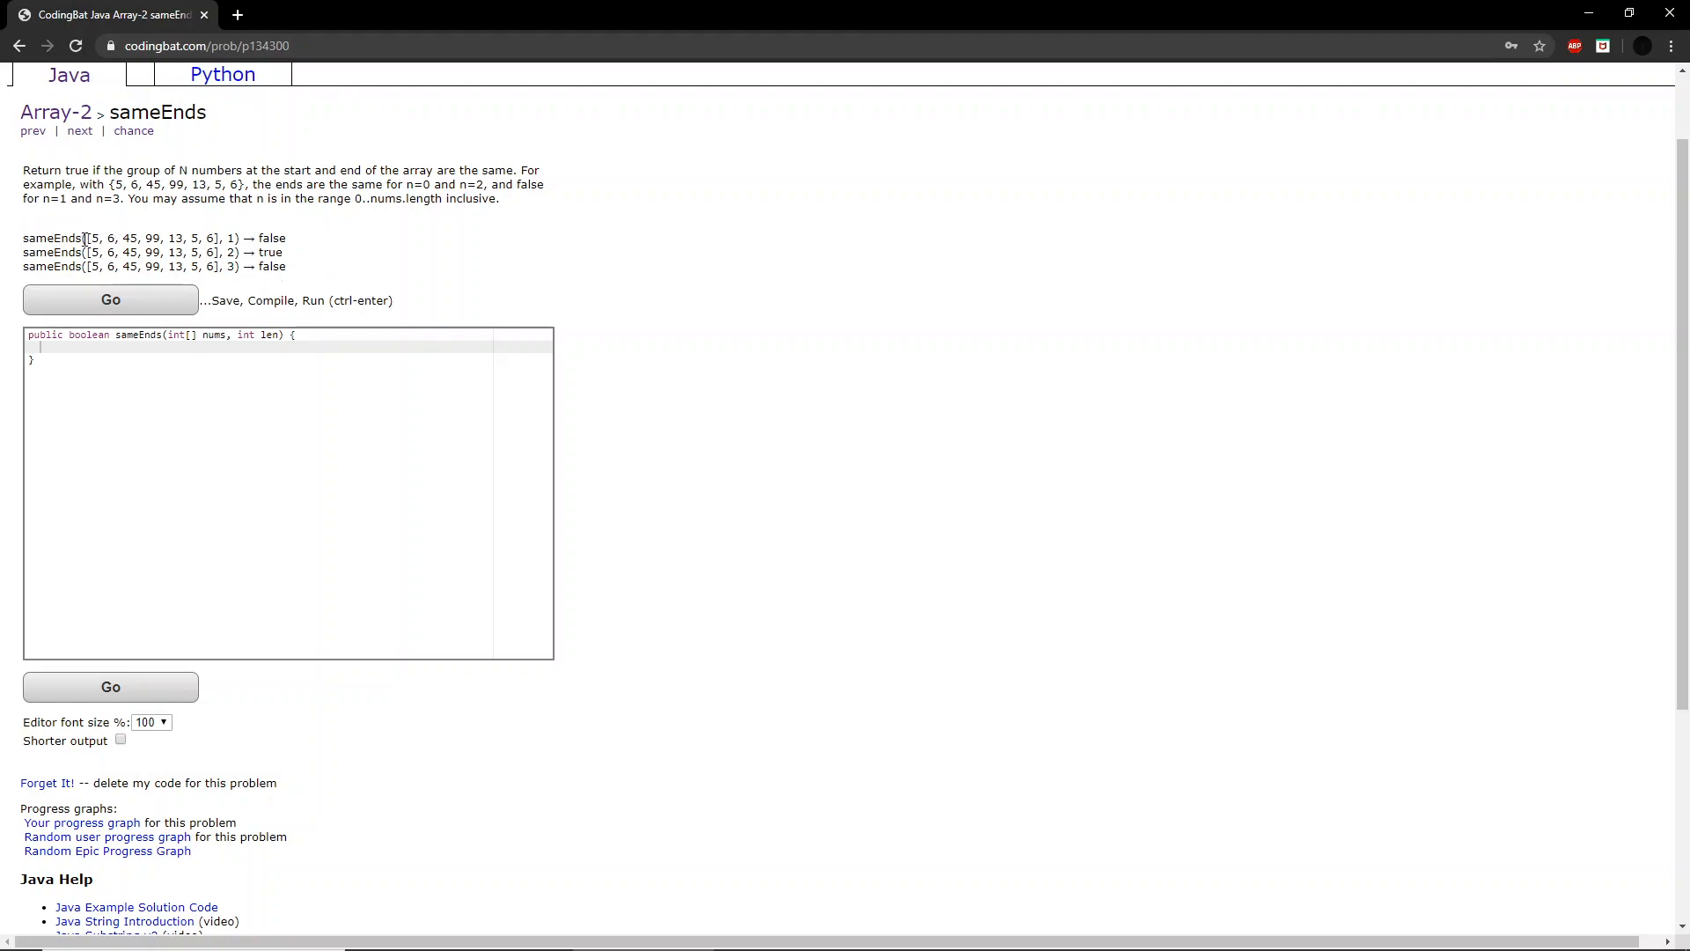
Position the cursor inside the empty sameEnds method body
double_click(95, 238)
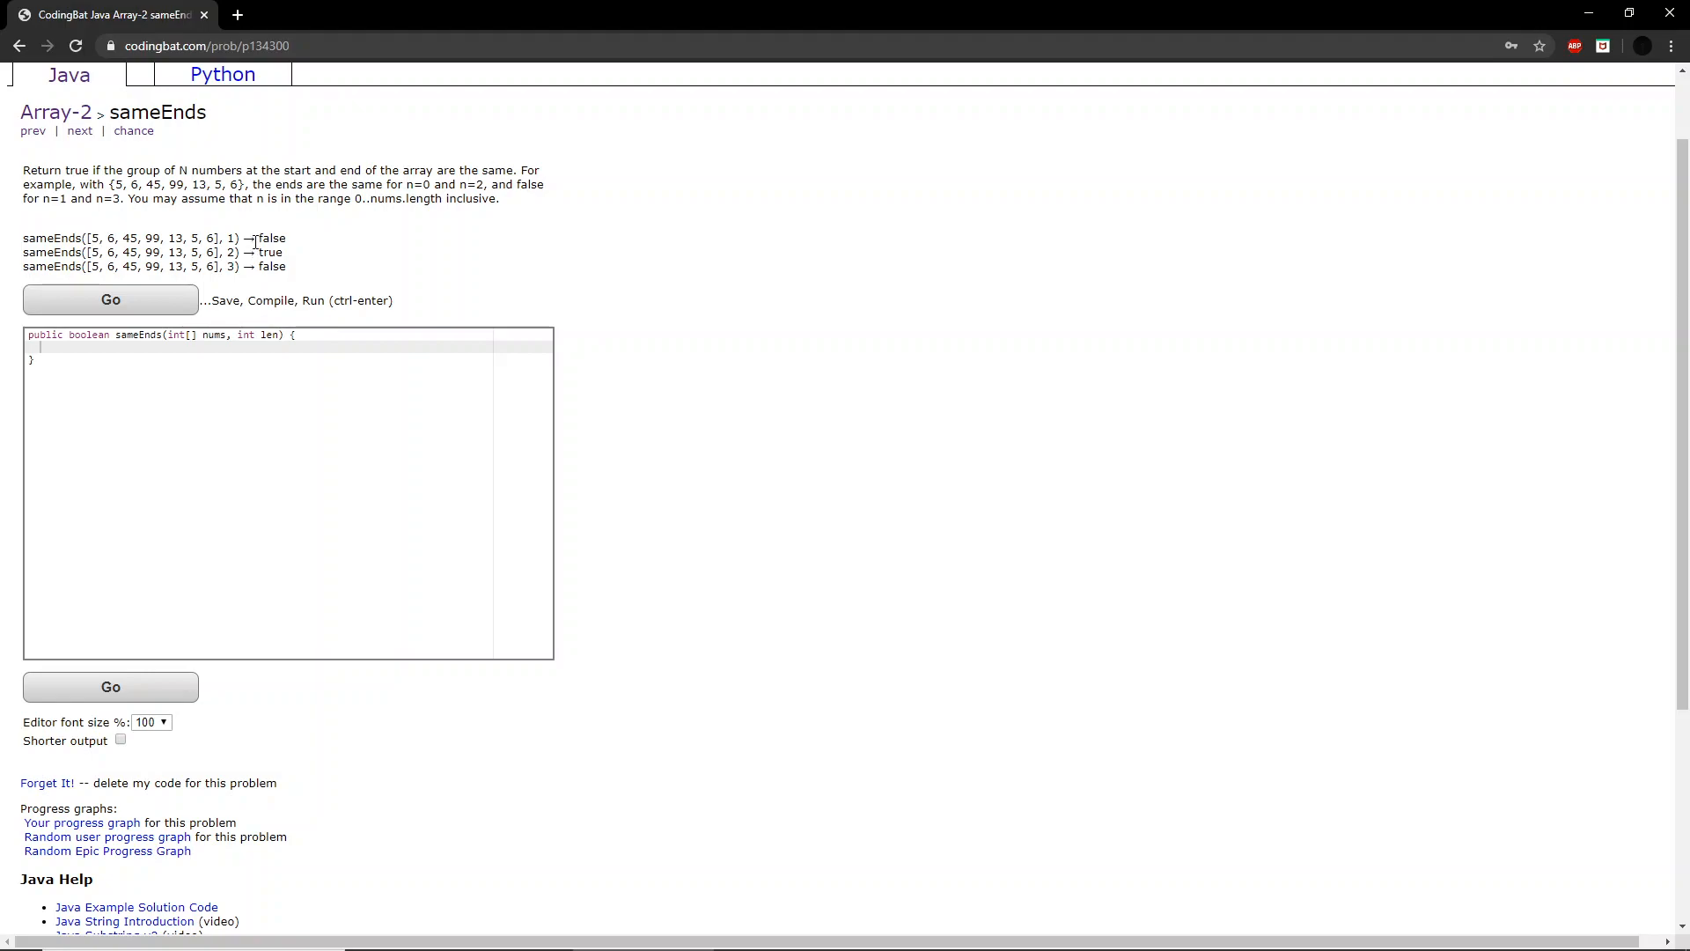
double_click(271, 237)
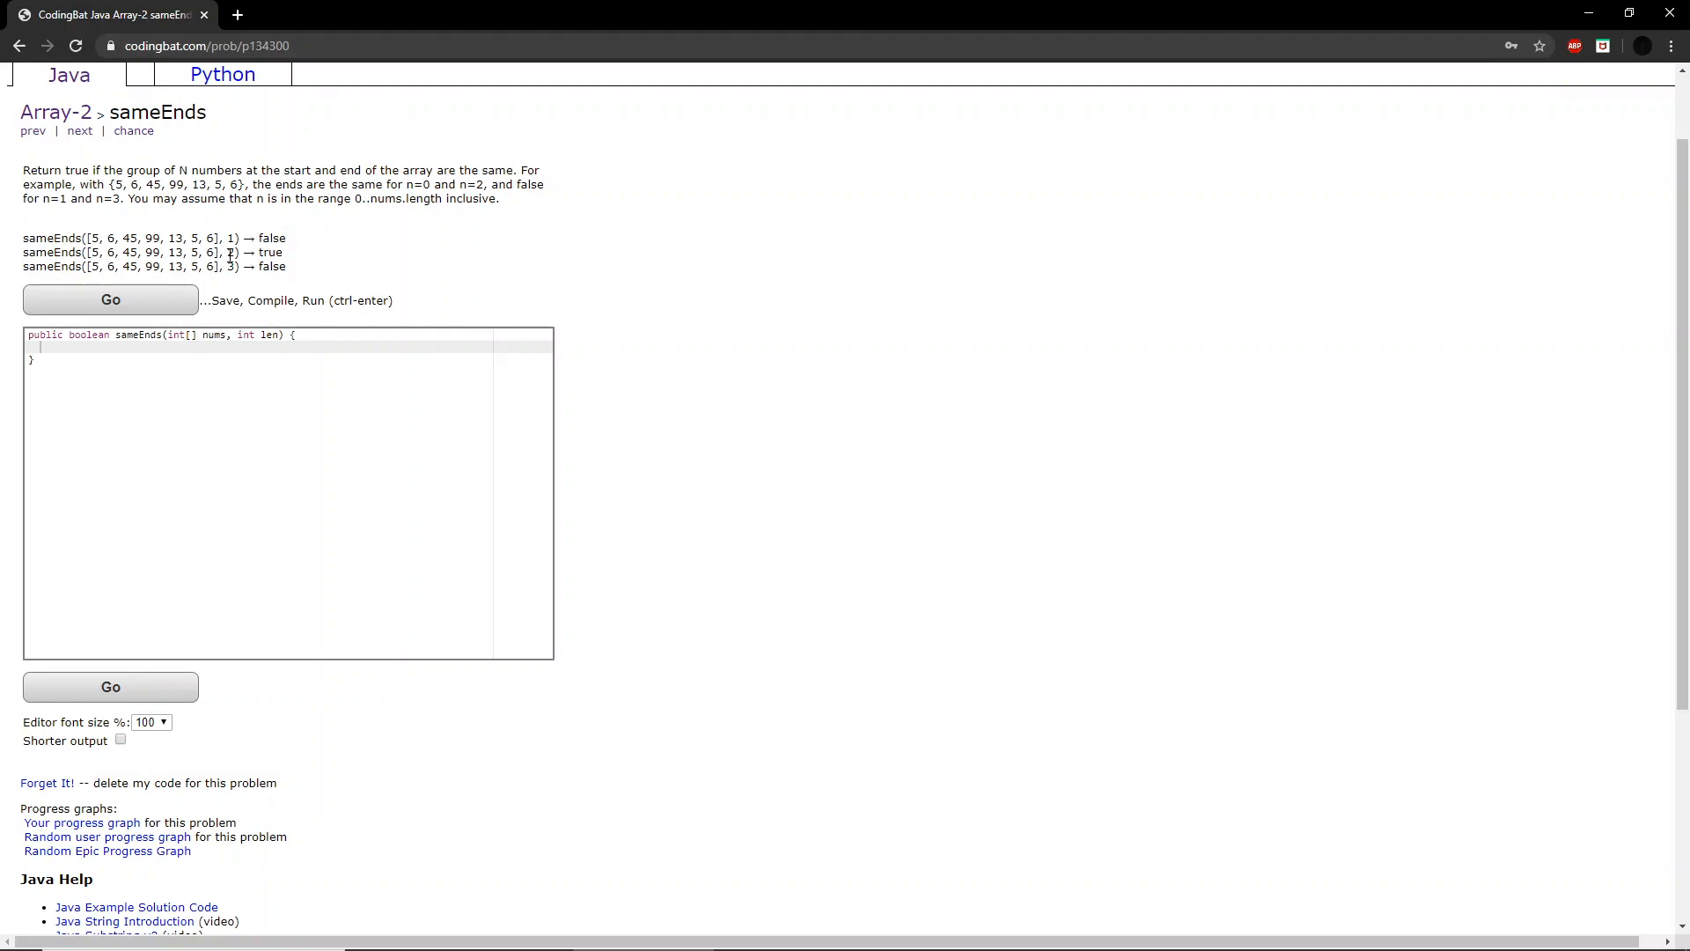
double_click(229, 252)
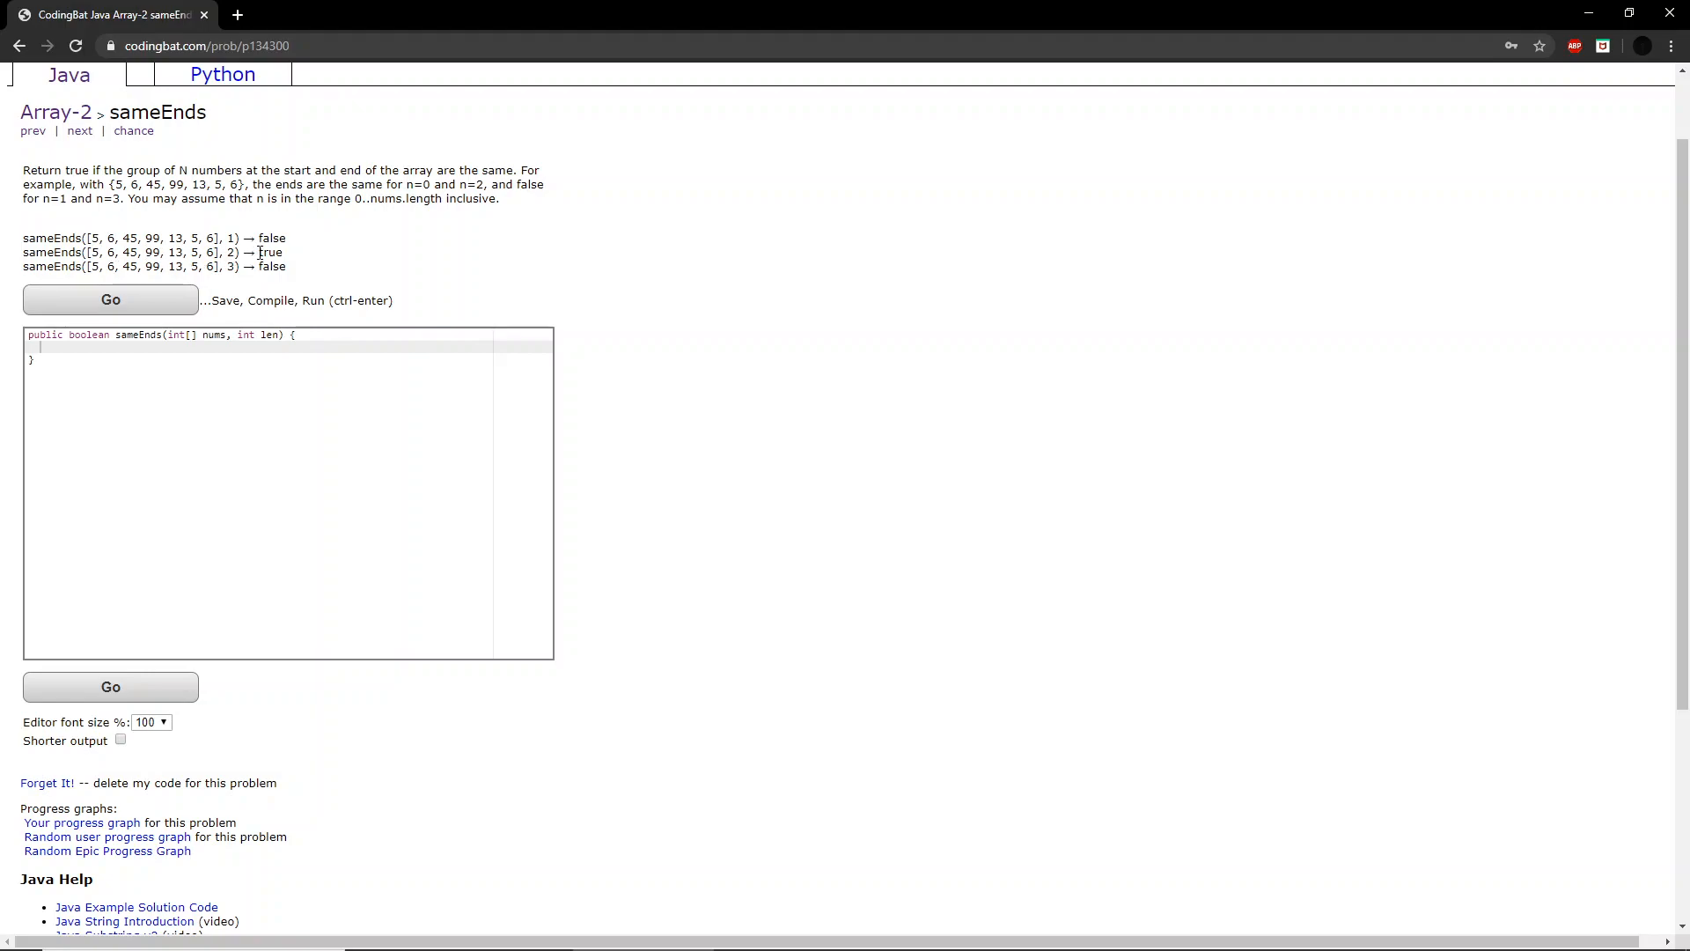
double_click(270, 252)
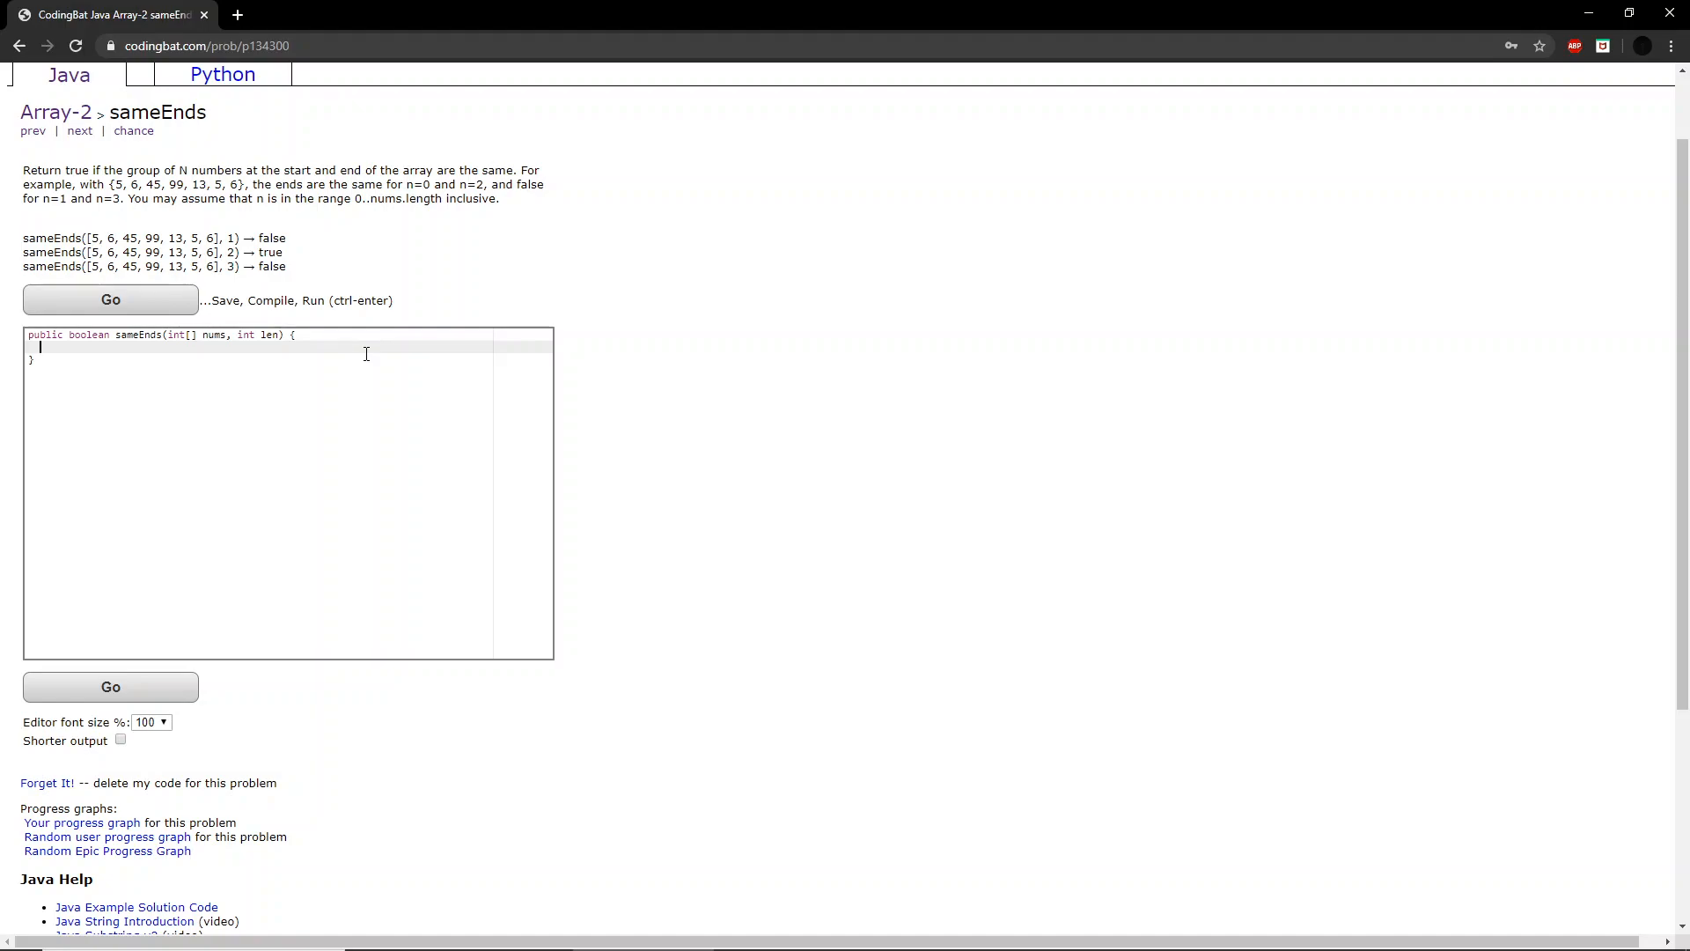
Write the loop header for(int i = 0; i < len; i++) { } with an empty body
text(for)
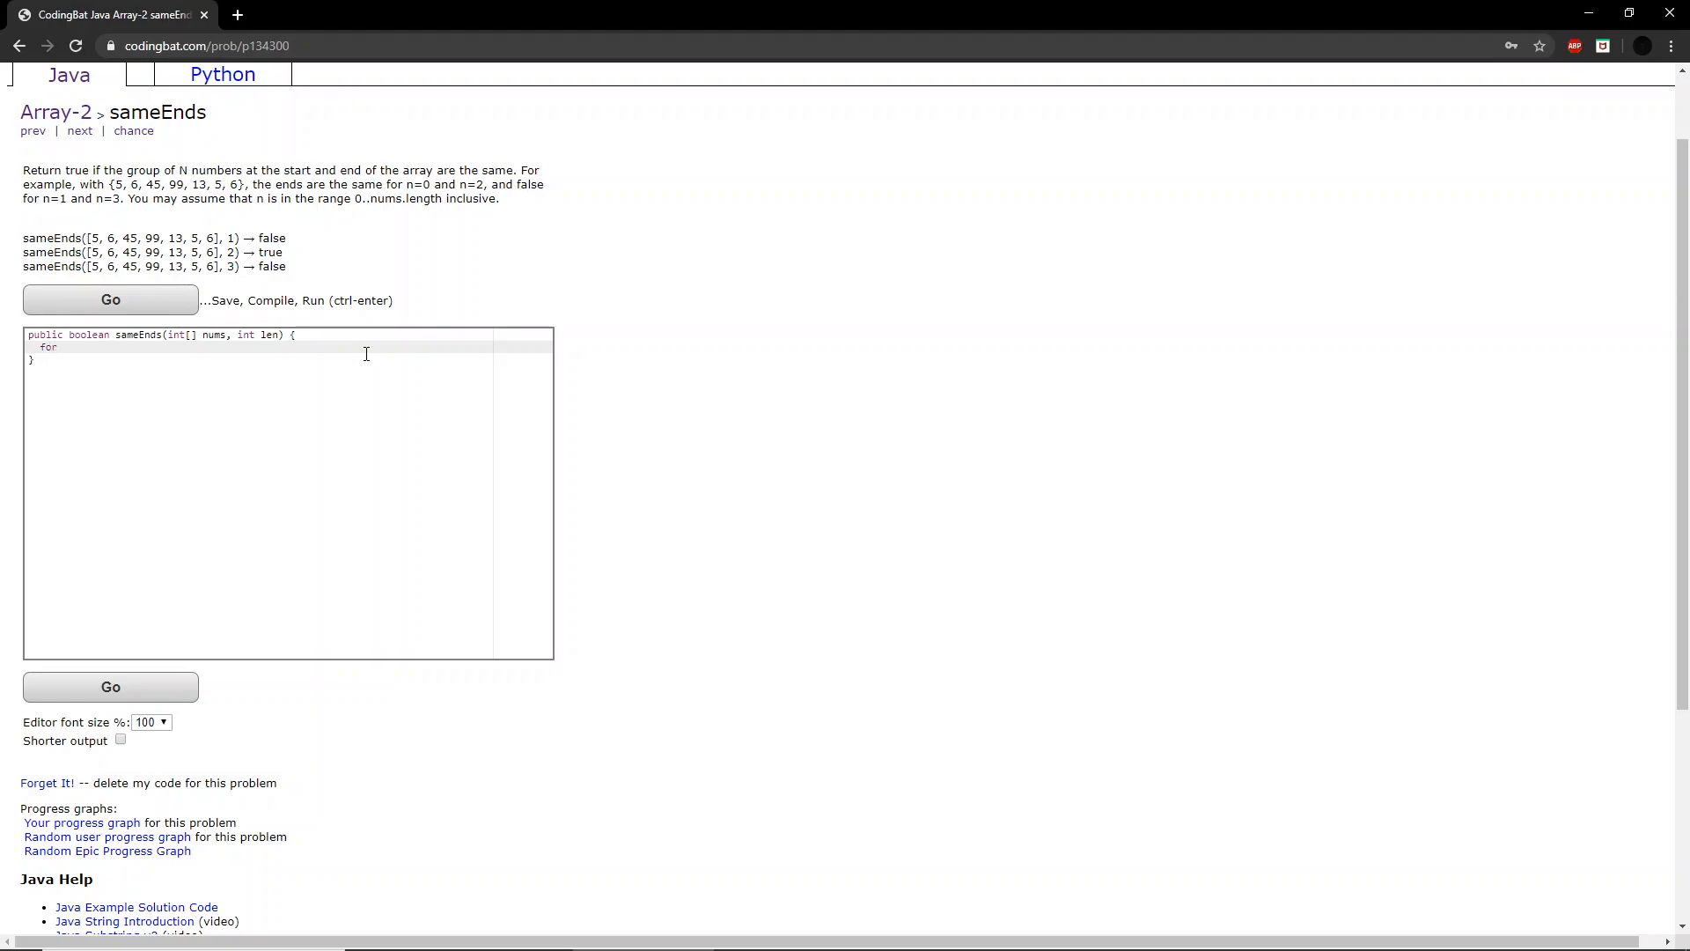
text(())
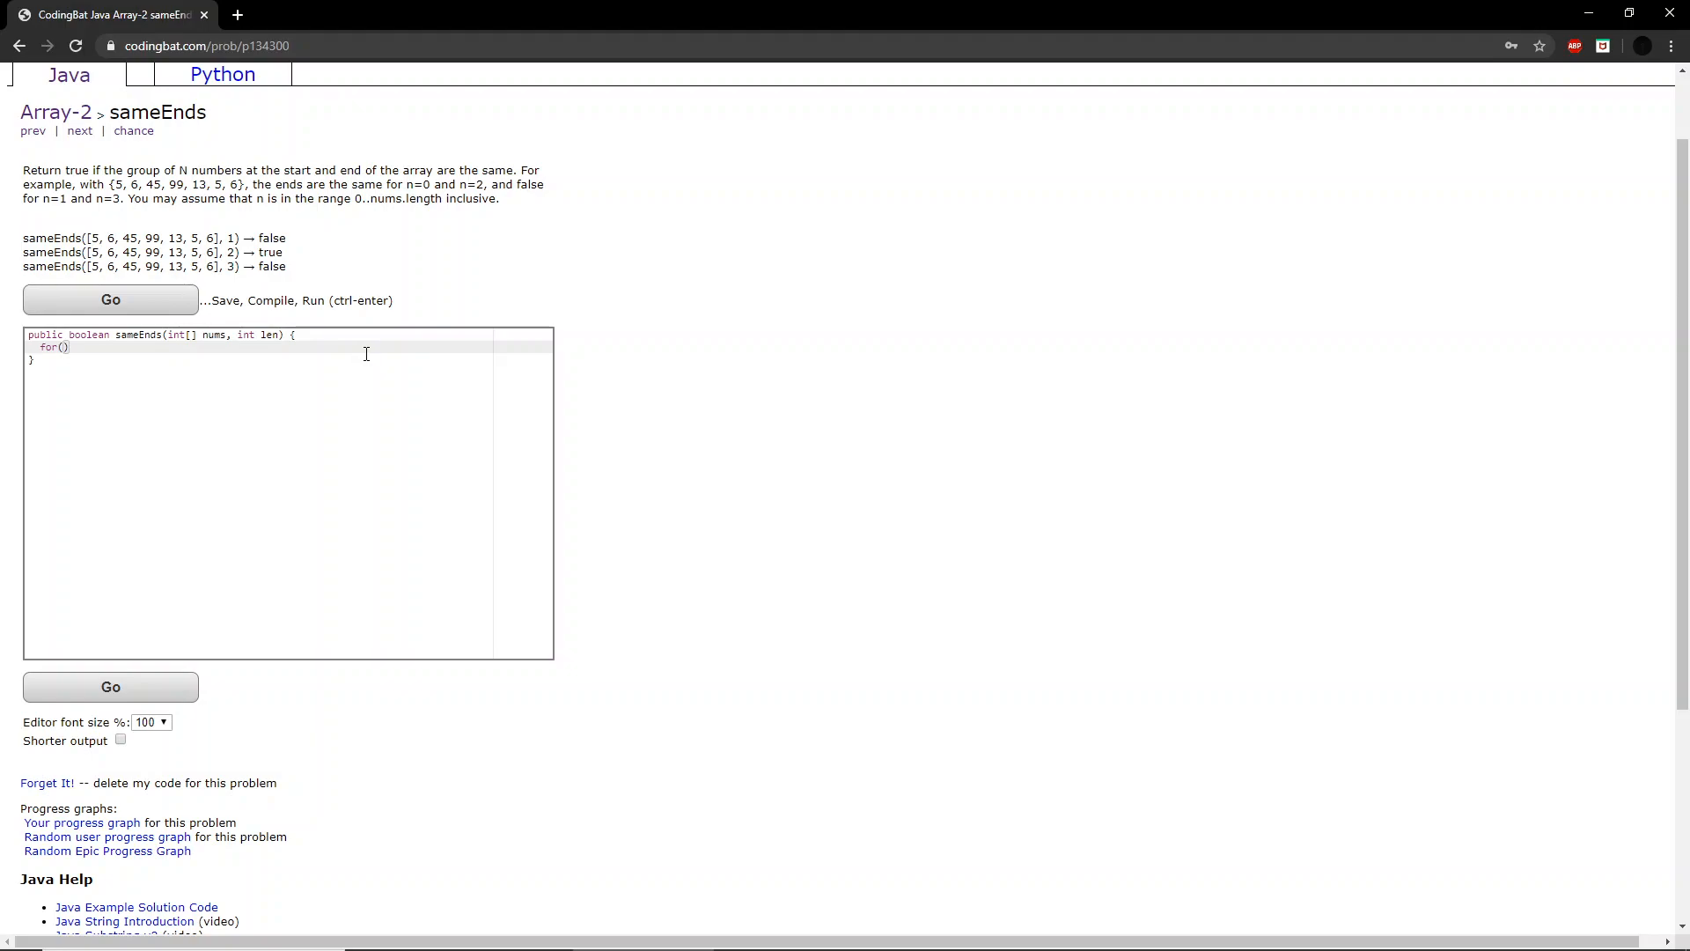
text(int)
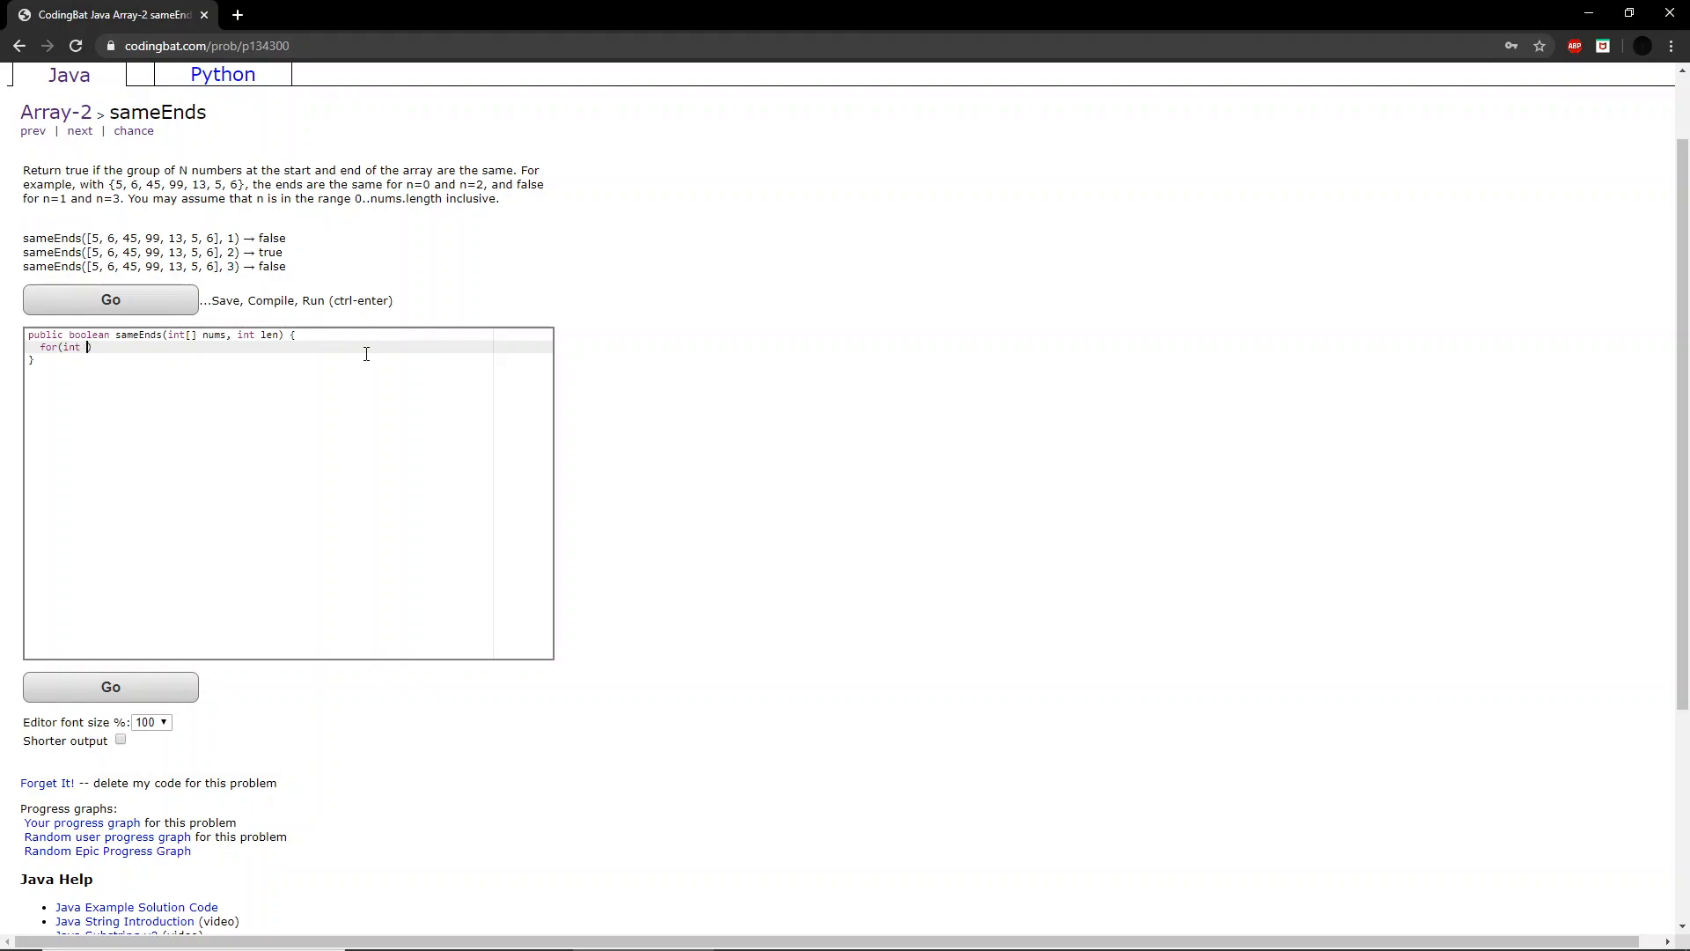
text(i = 0; i <)
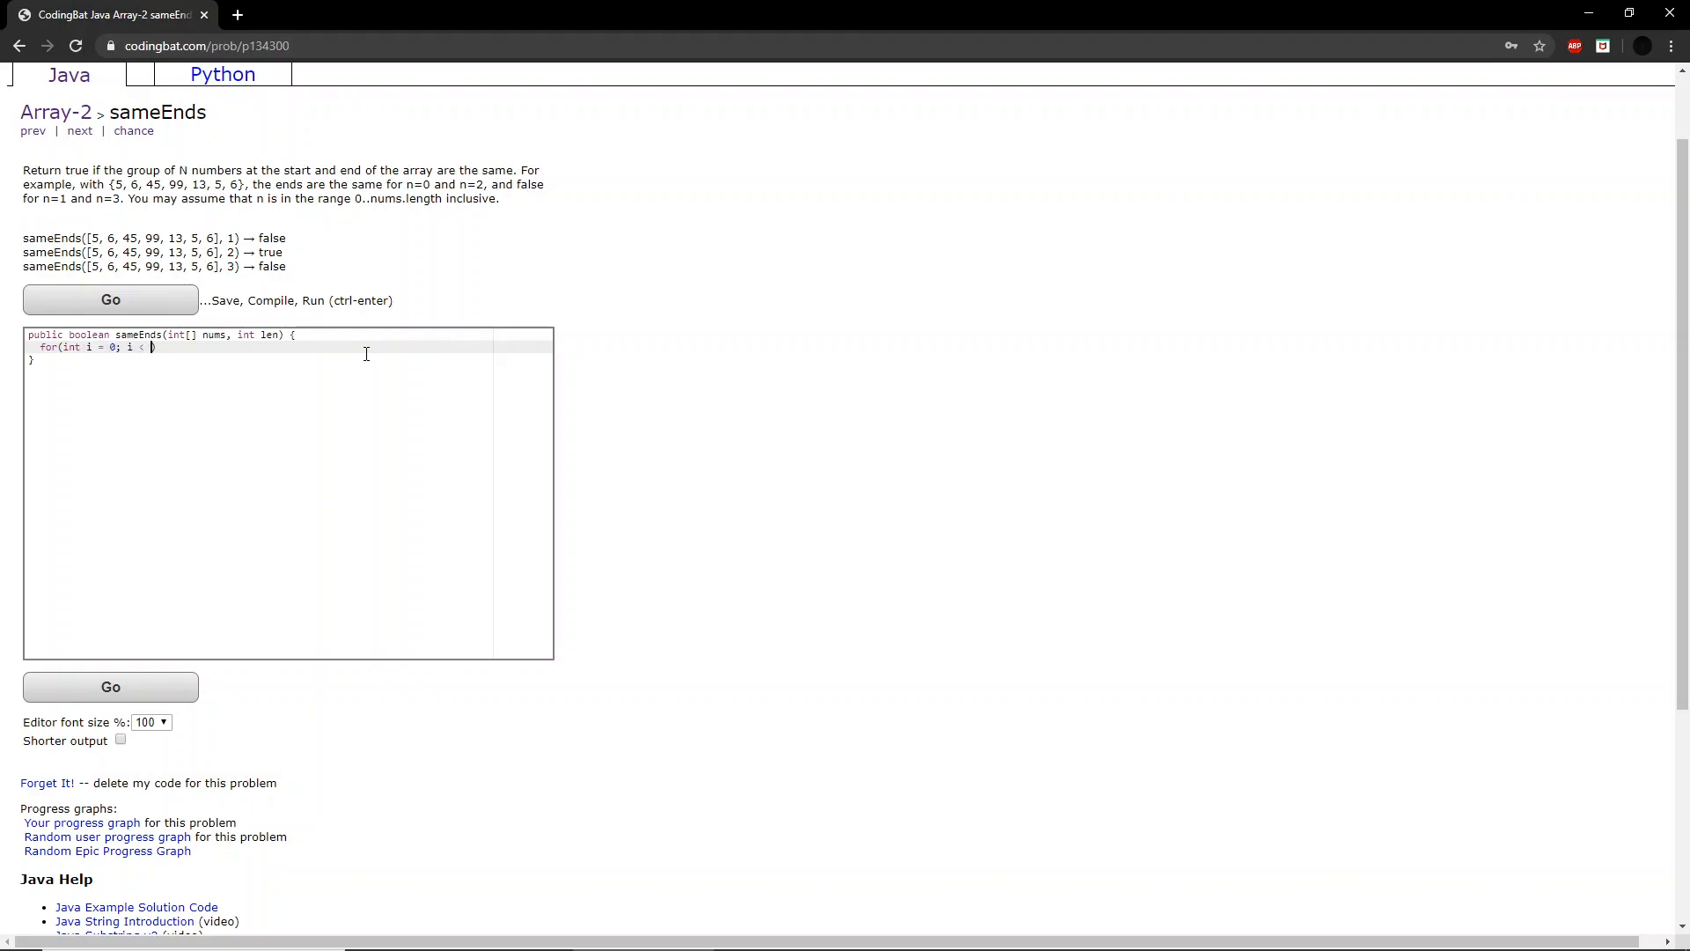
text(len;})
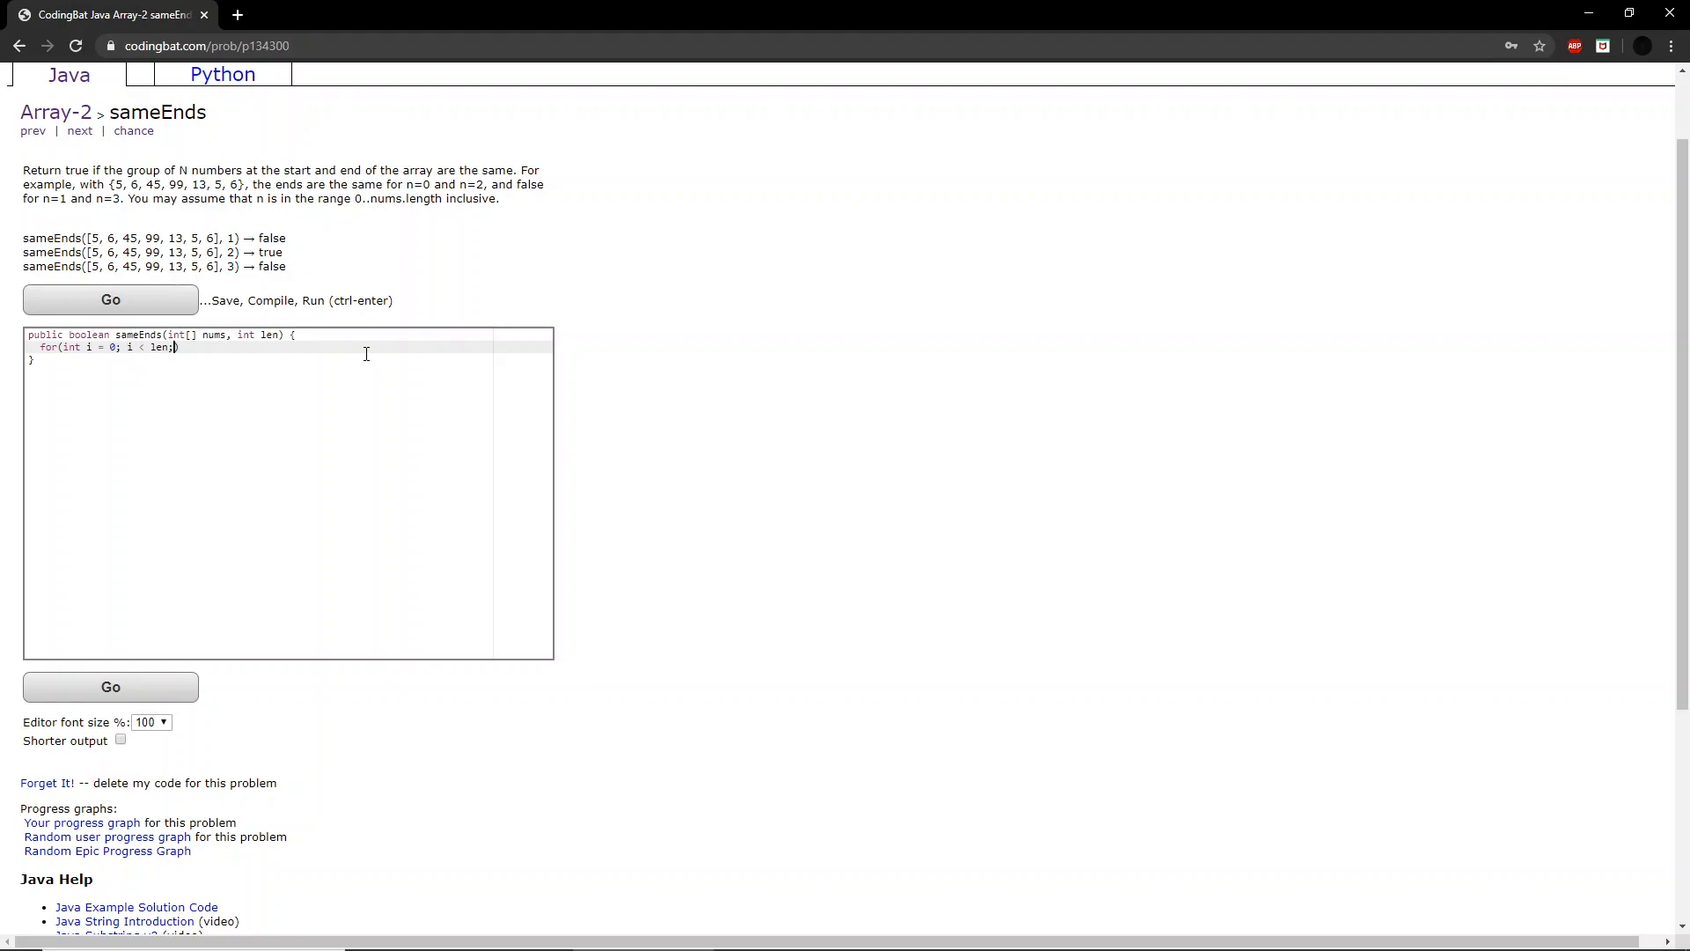
text(i++)
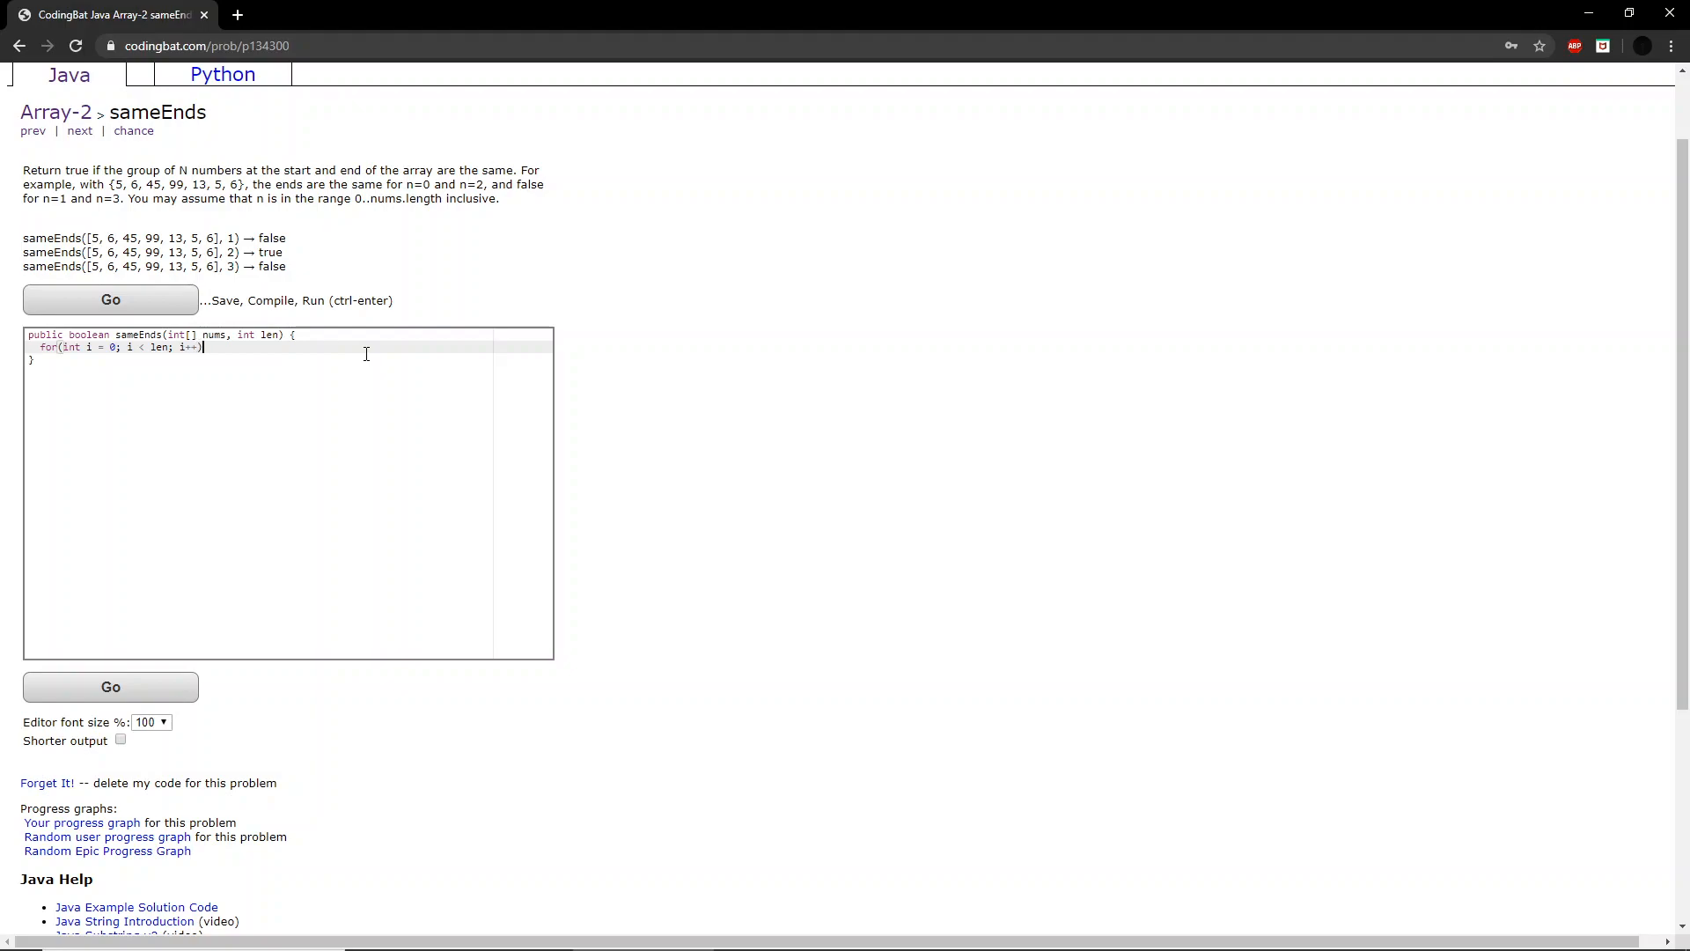
text({)
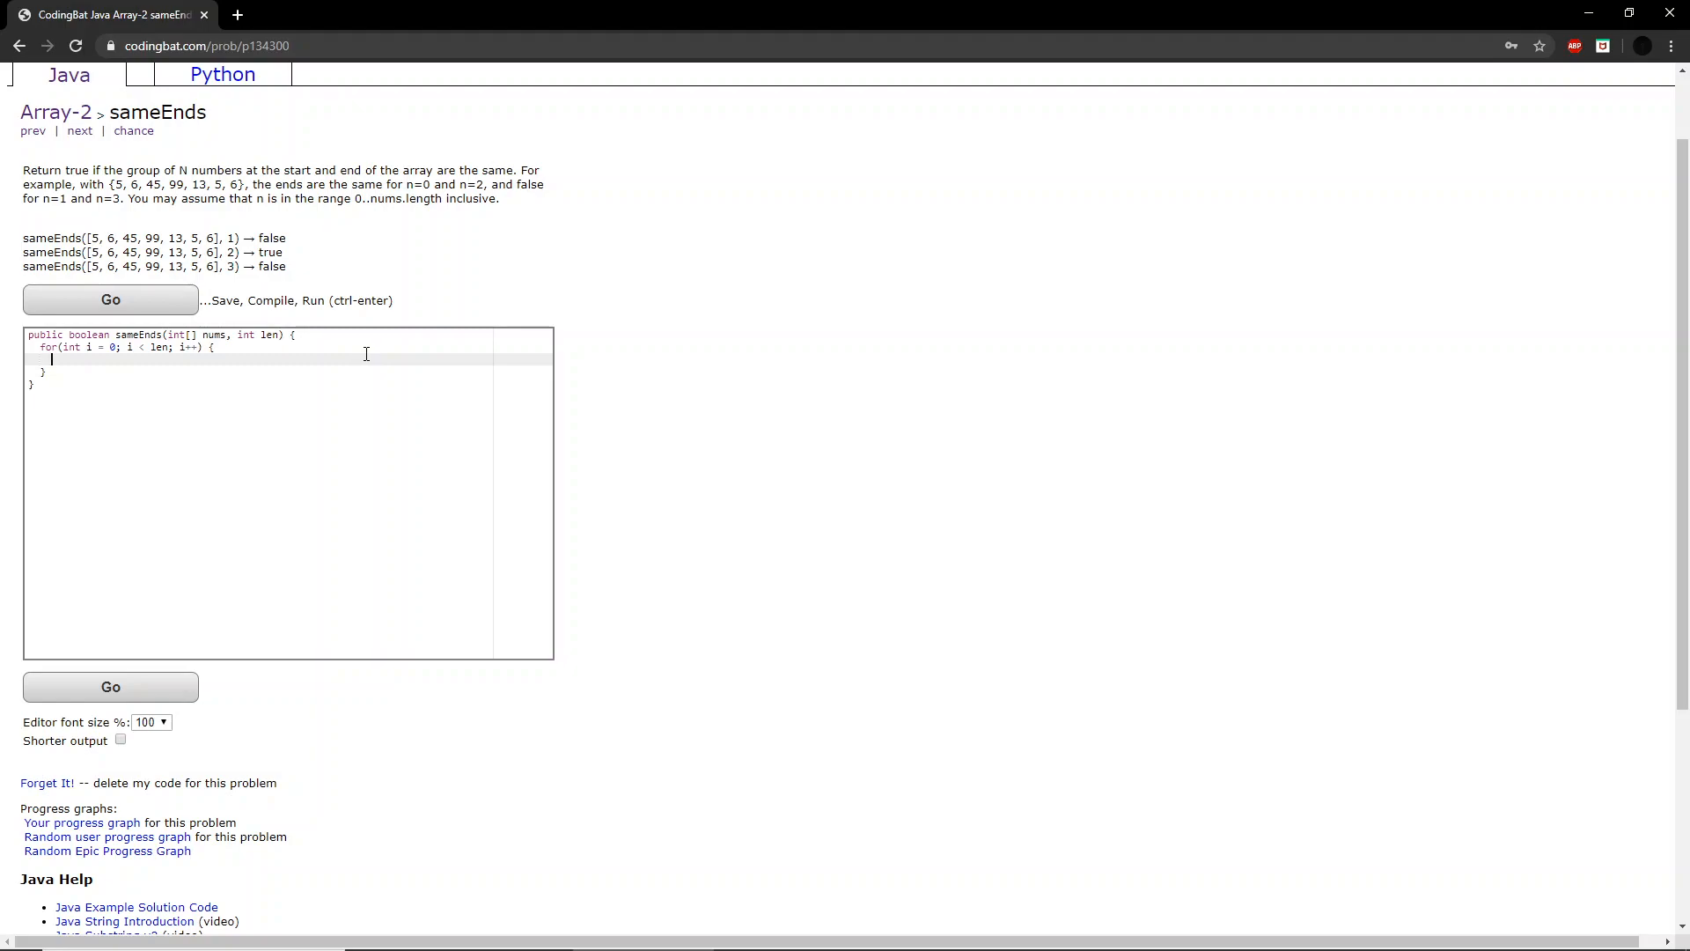
mouse_move(90, 237)
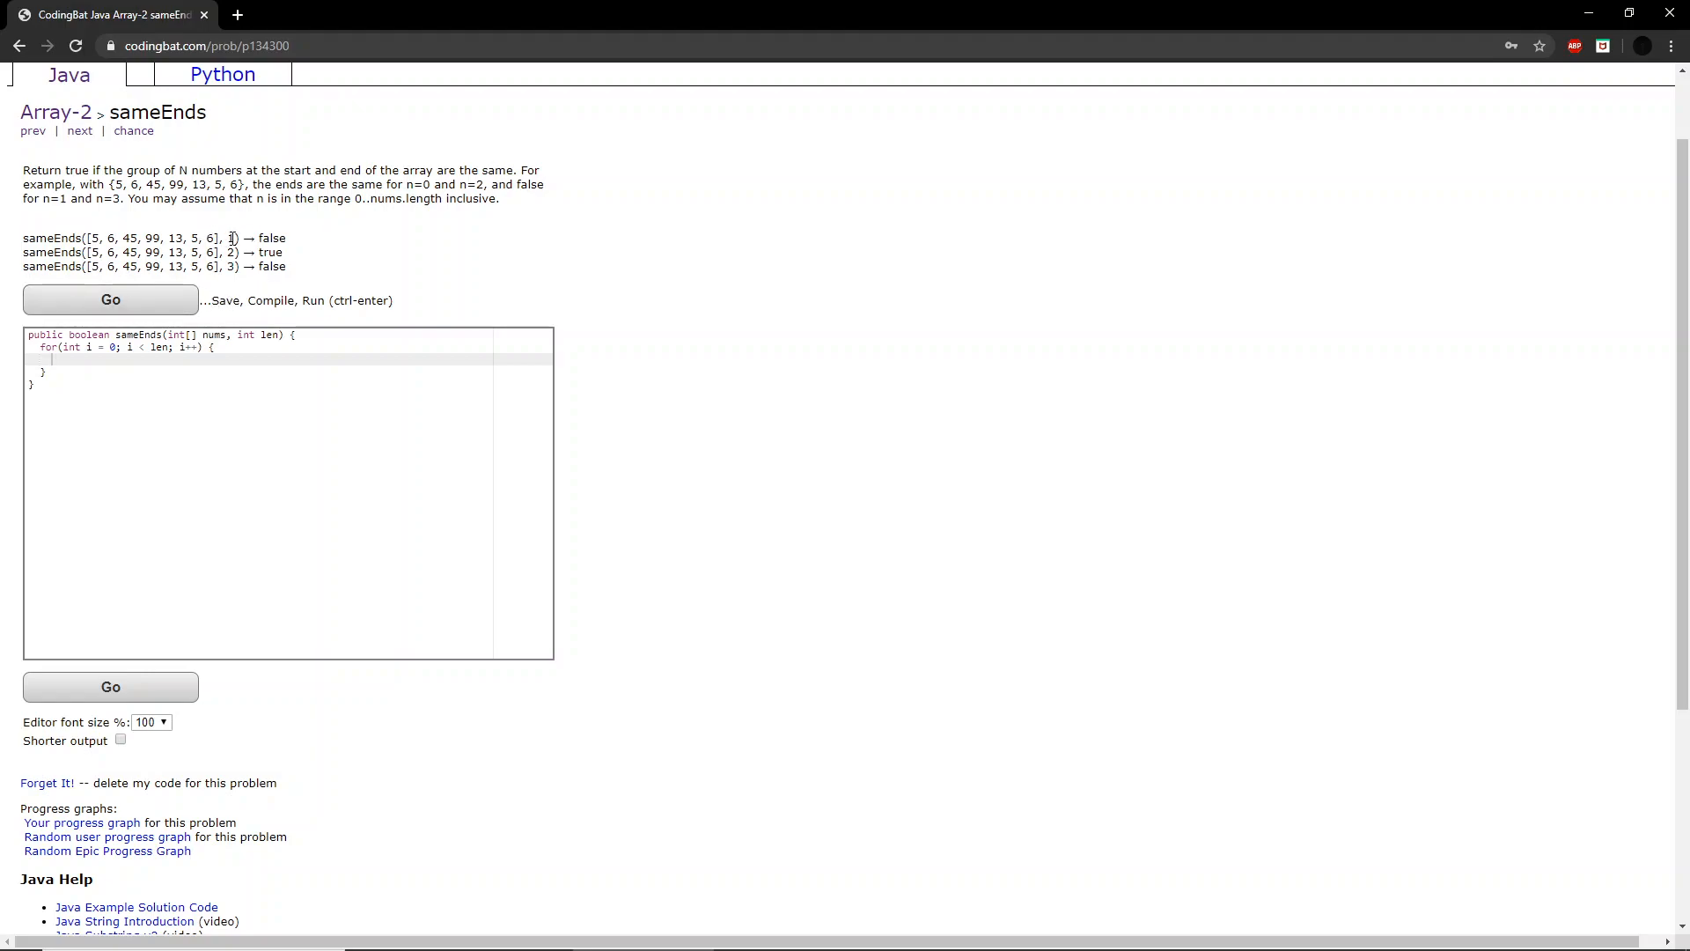
double_click(228, 238)
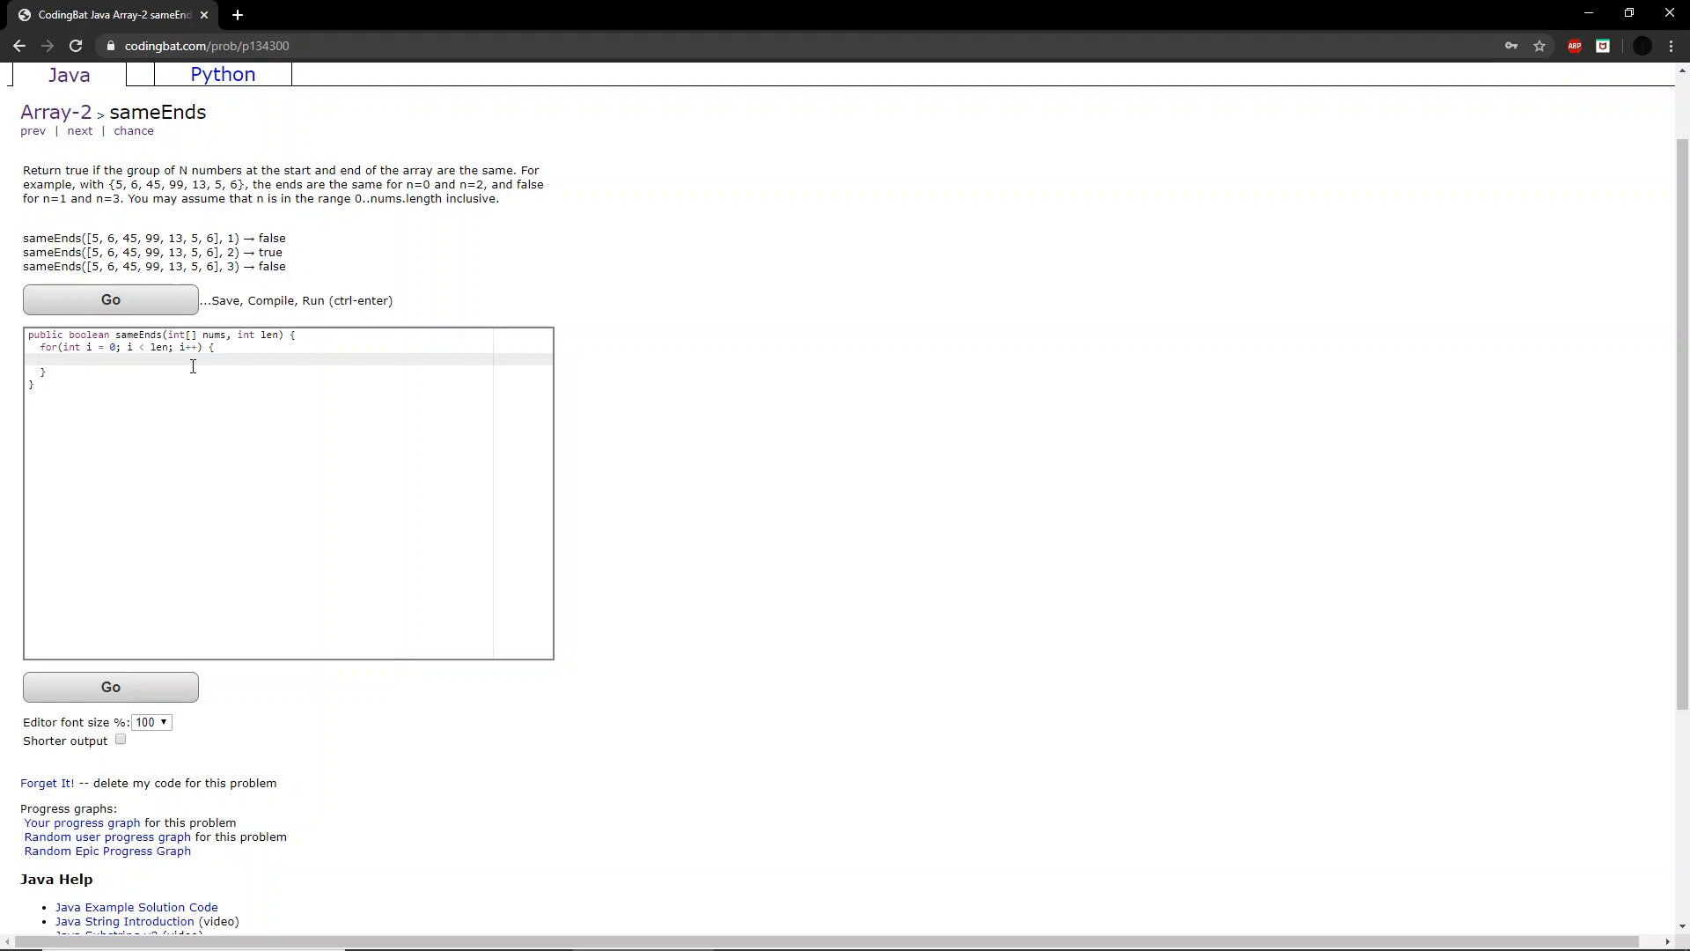
Add an if returning false when nums[i] != nums[nums.length - 1] inside the loop
text(i)
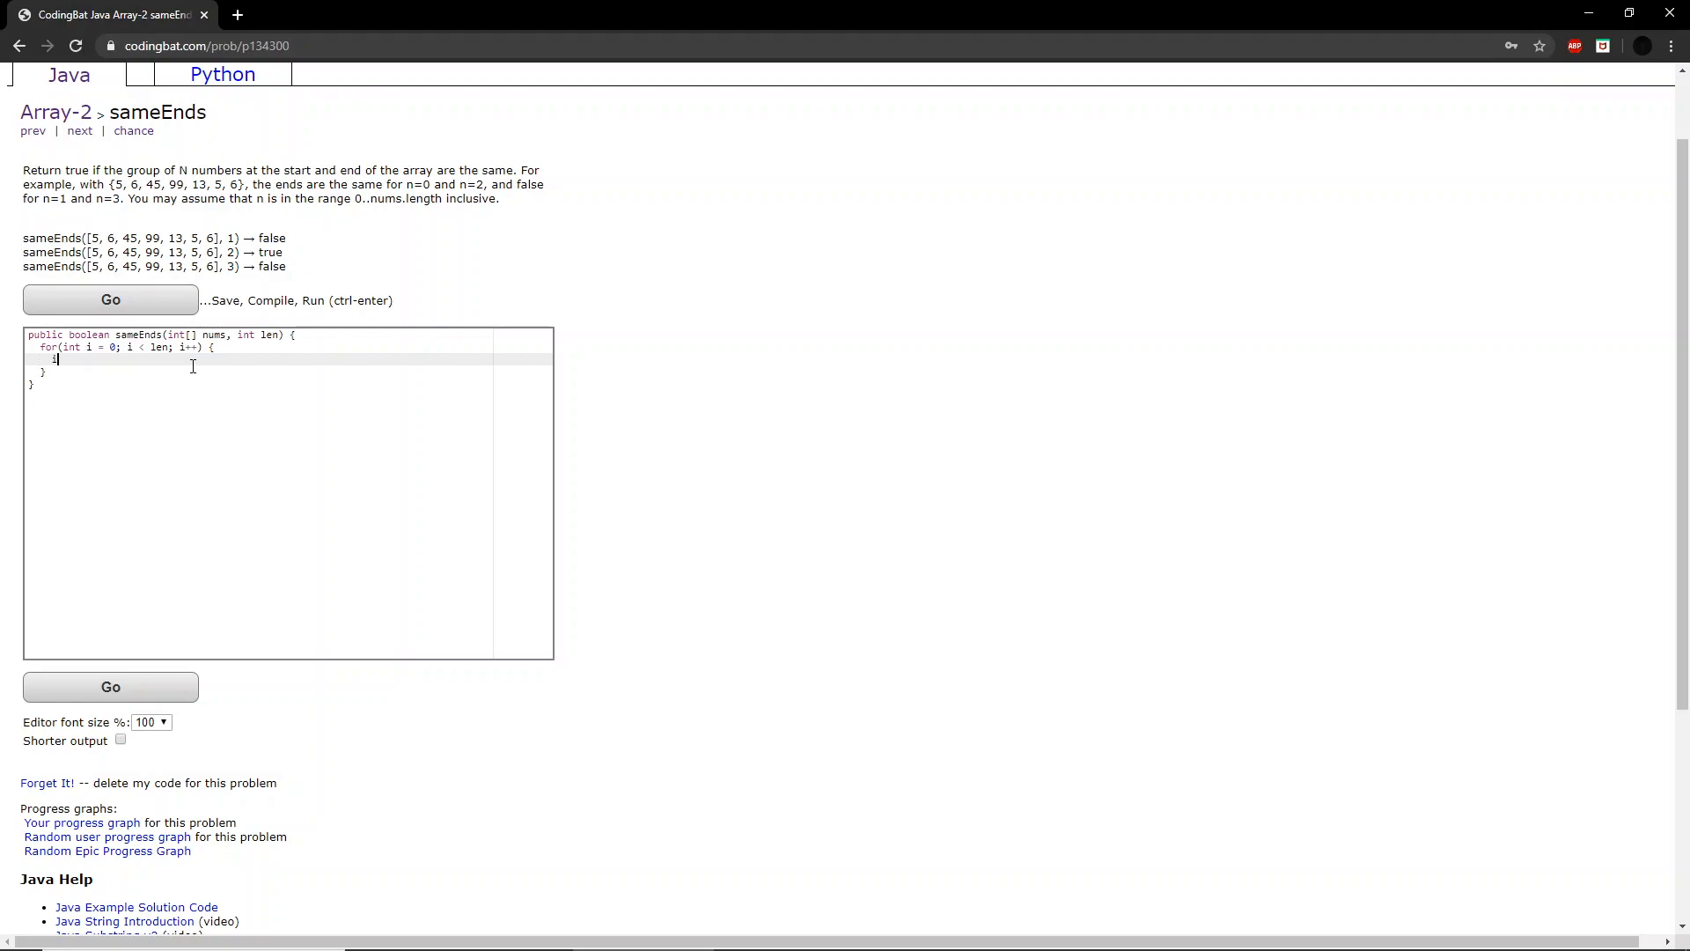
text(if(nums)
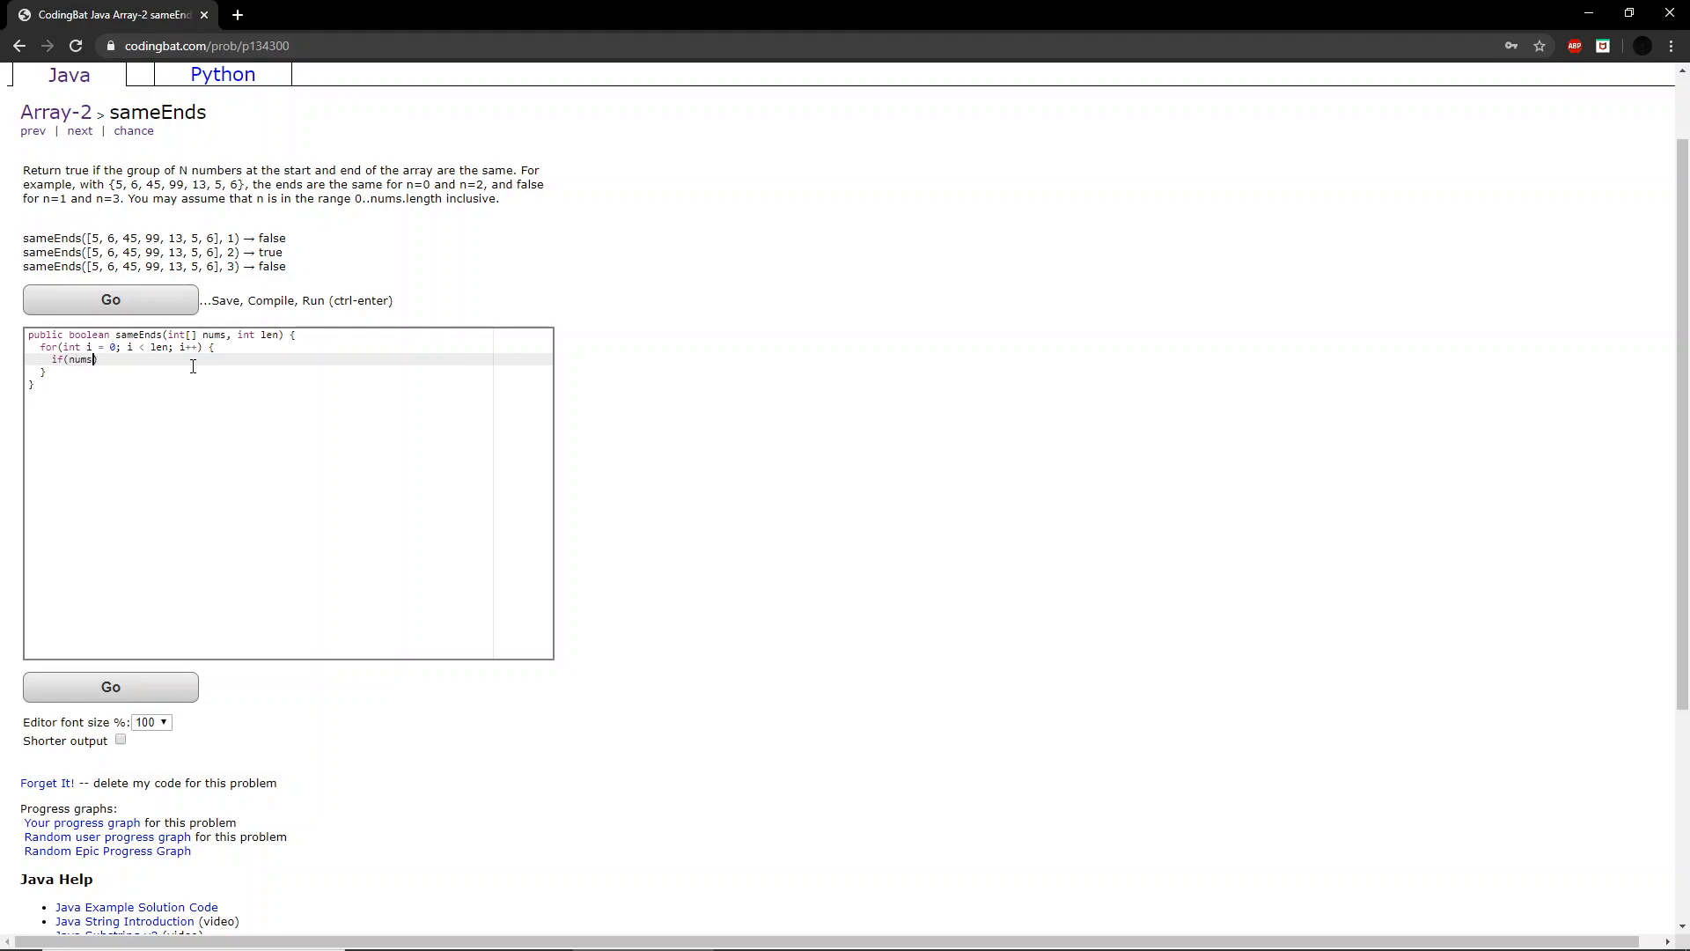
text([i])
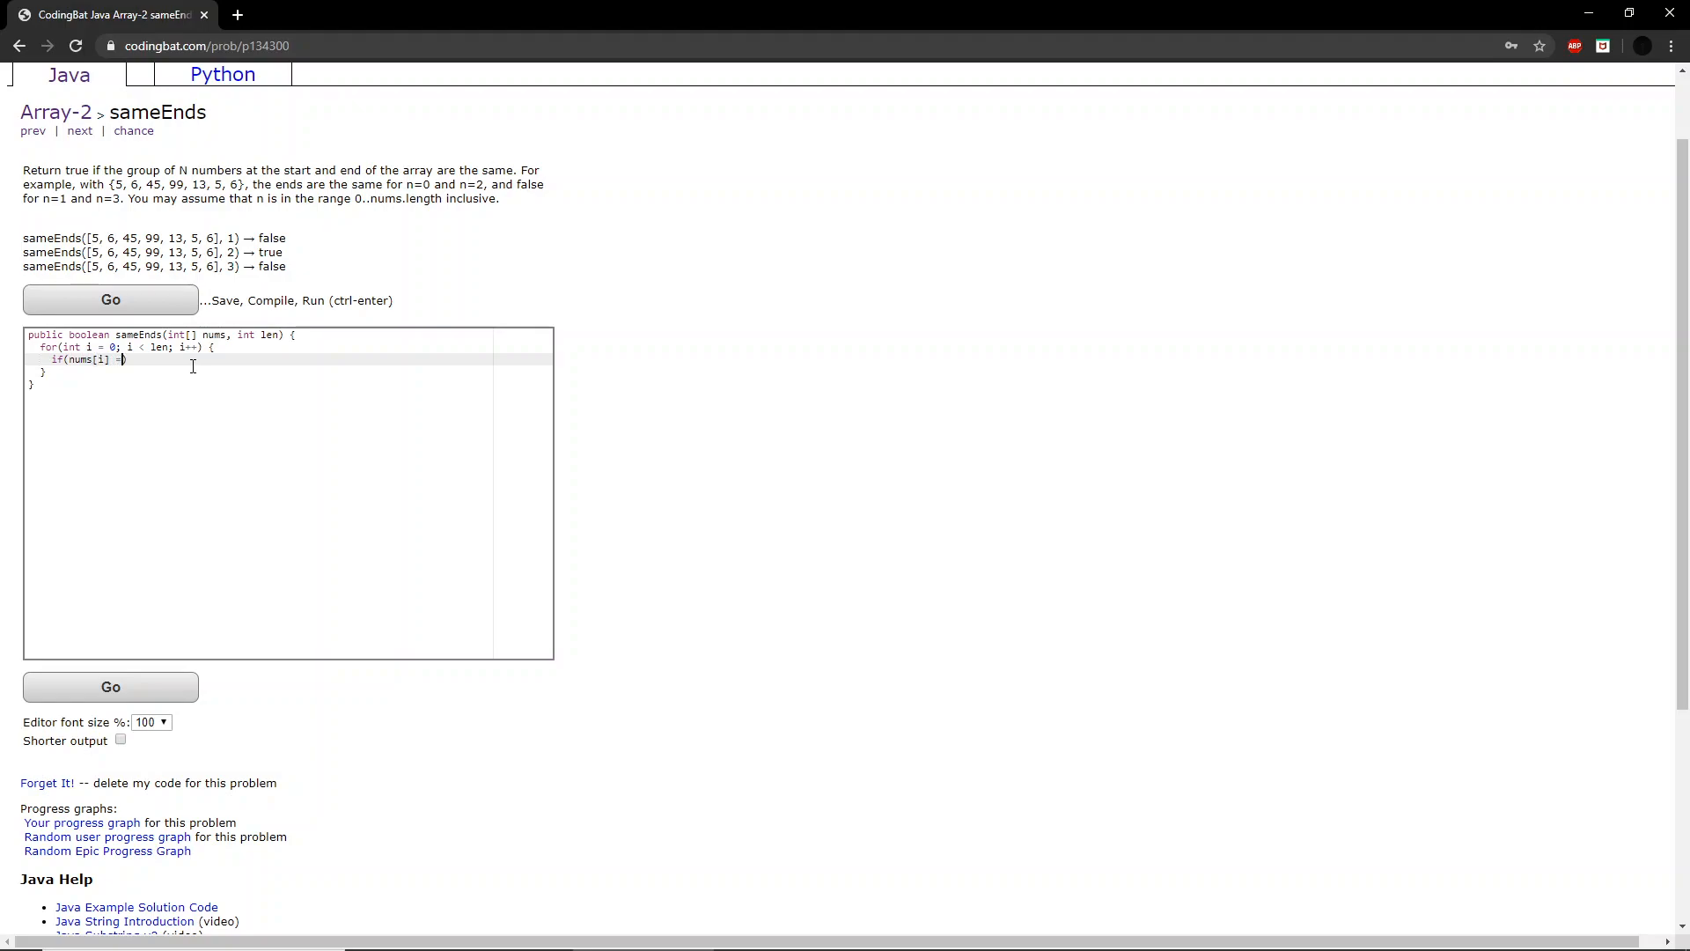
text(=)
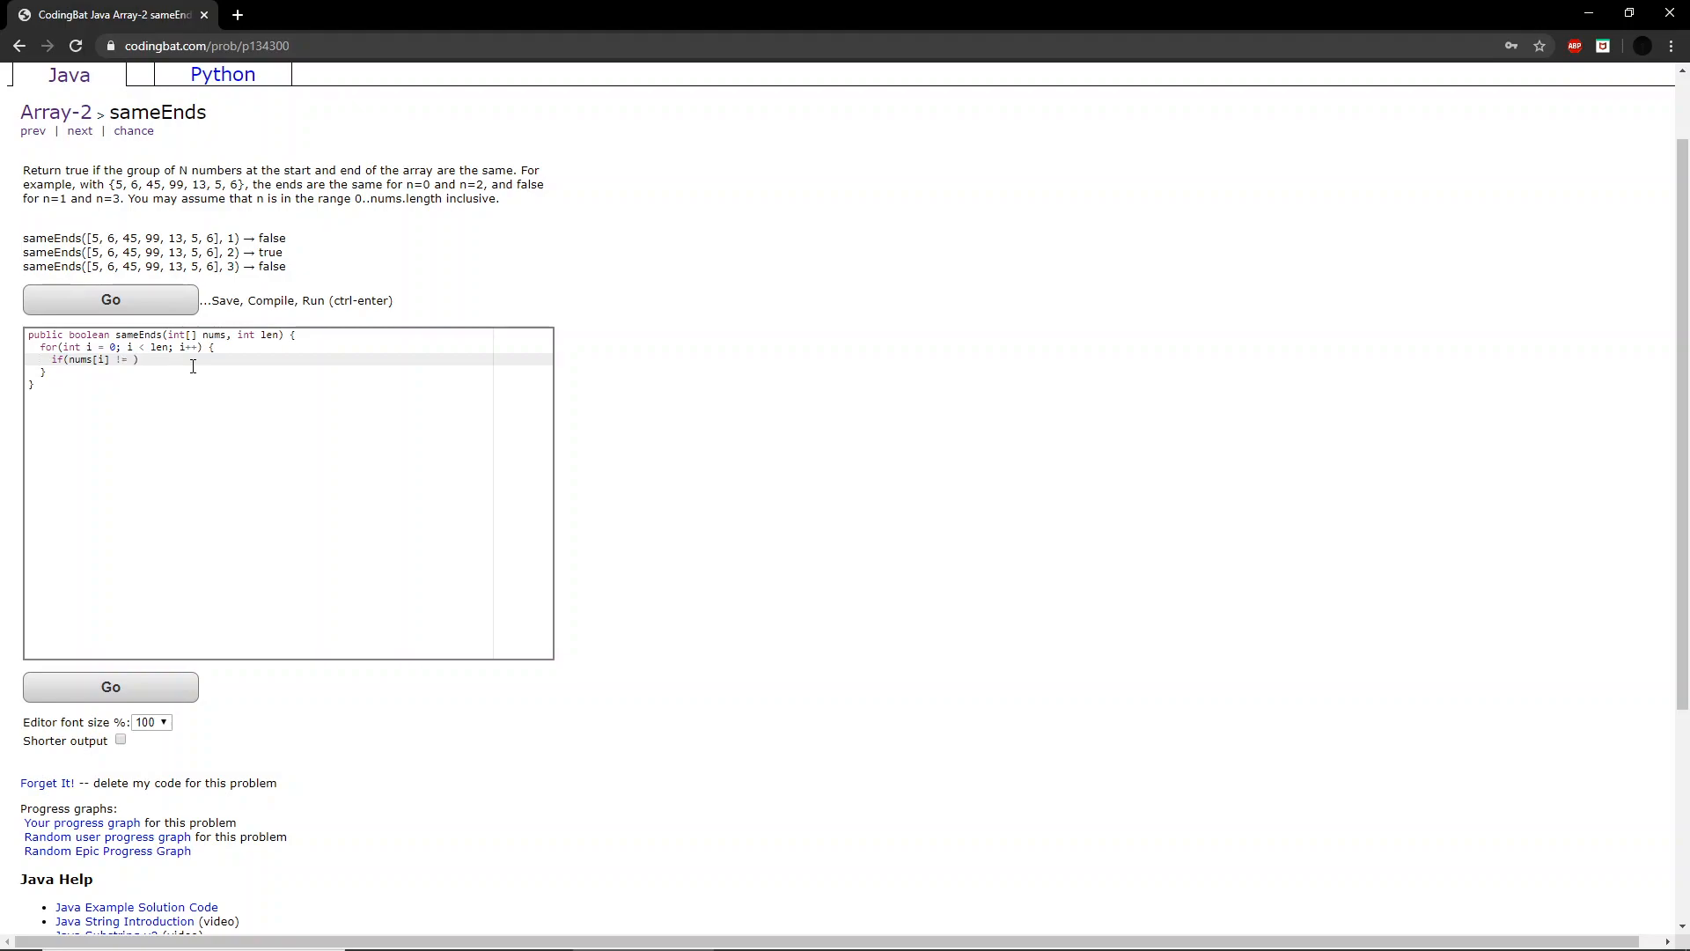
text(nums[nums.length)
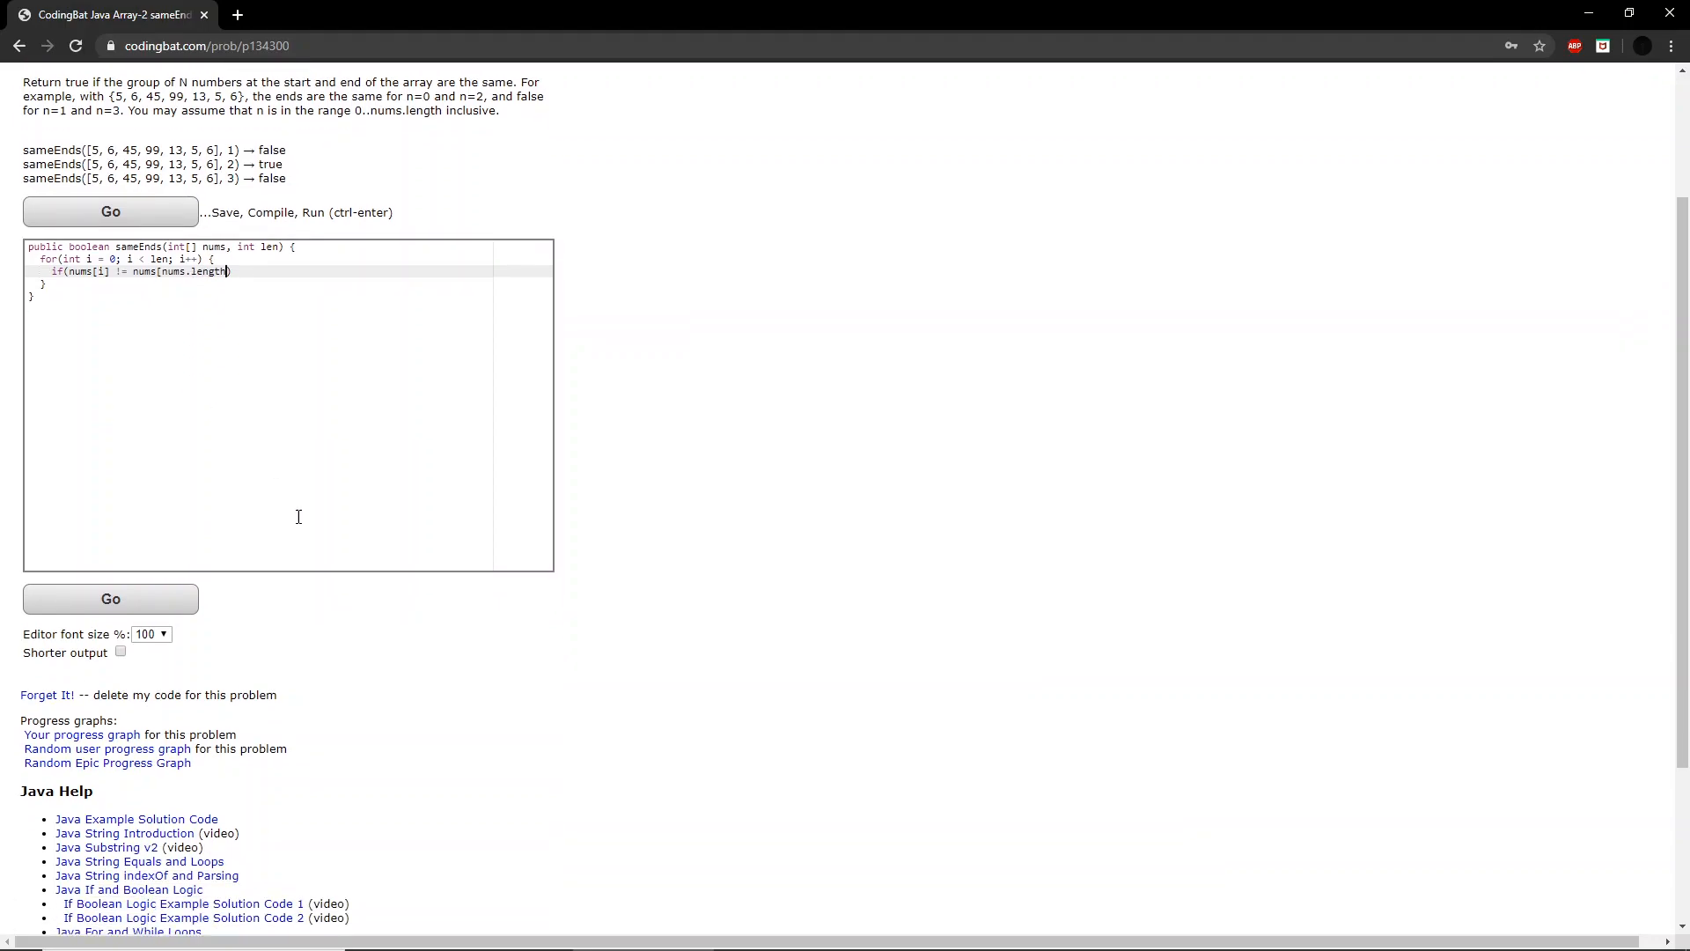
text(-)
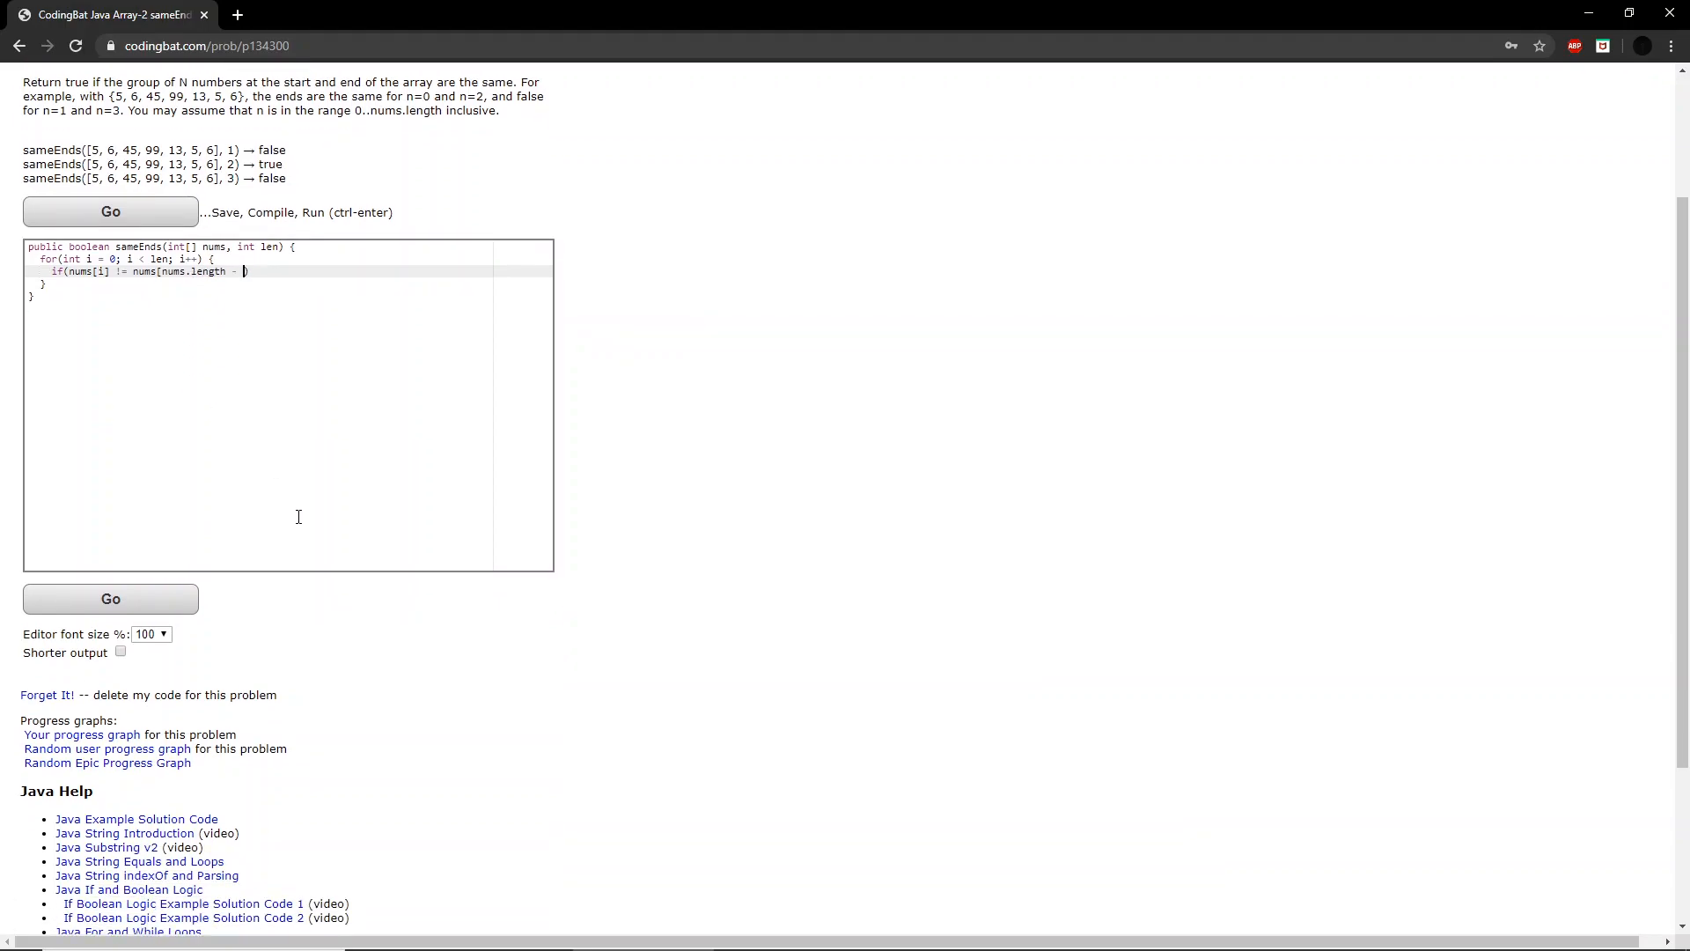
text(1]))
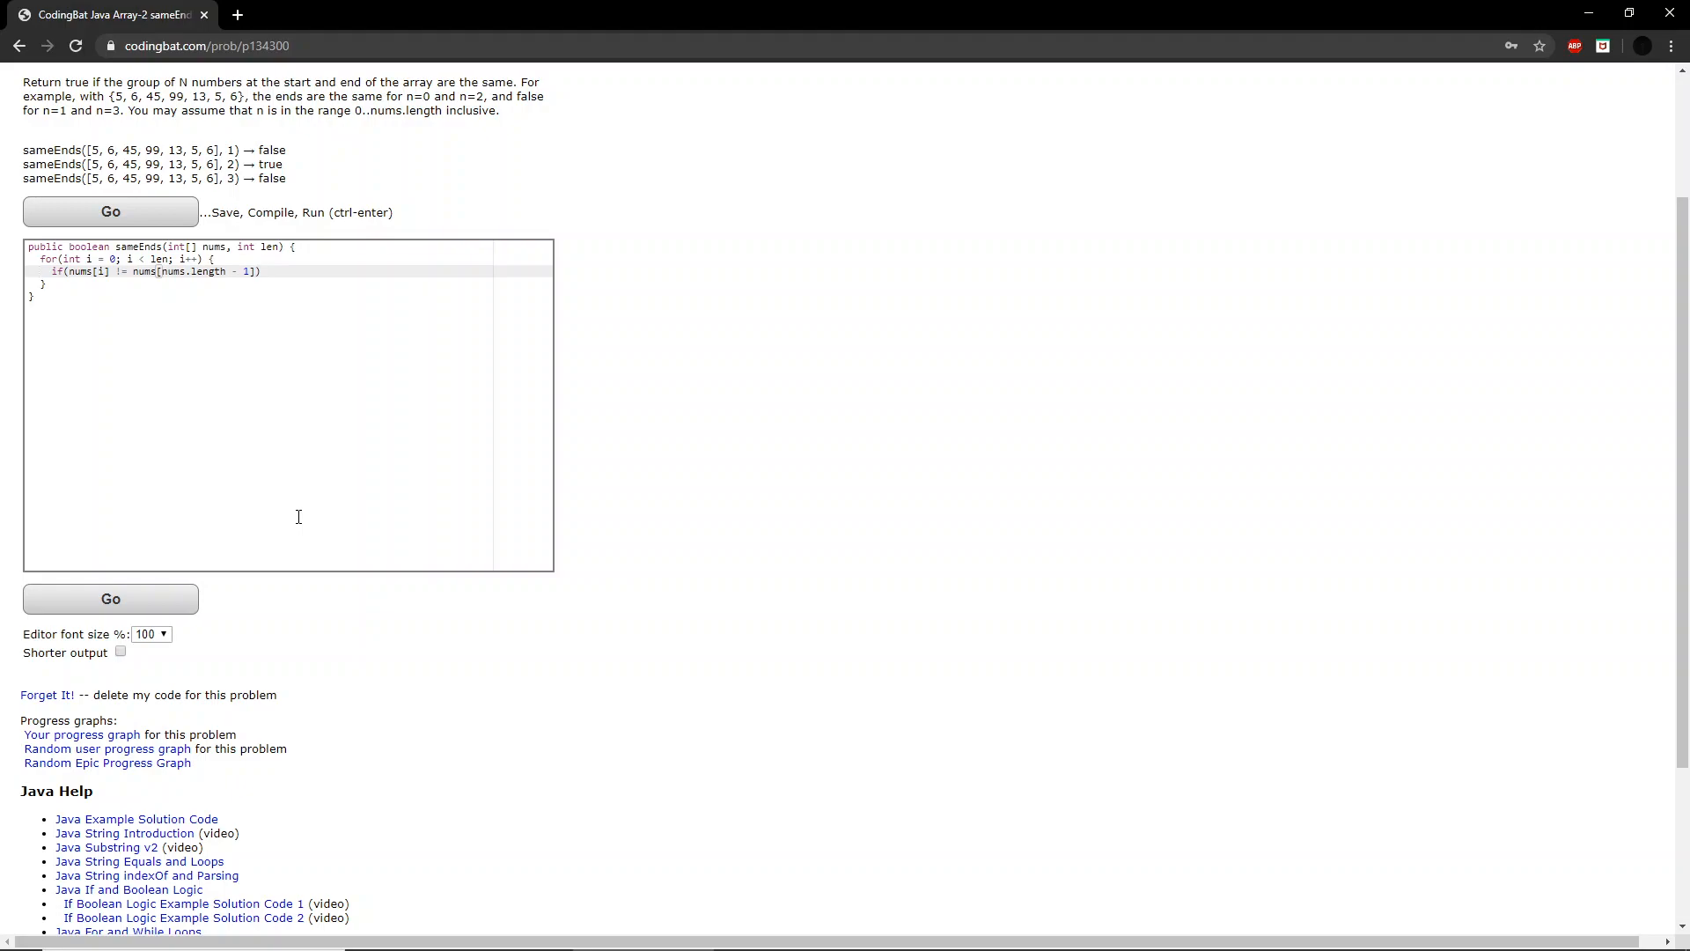
text({)
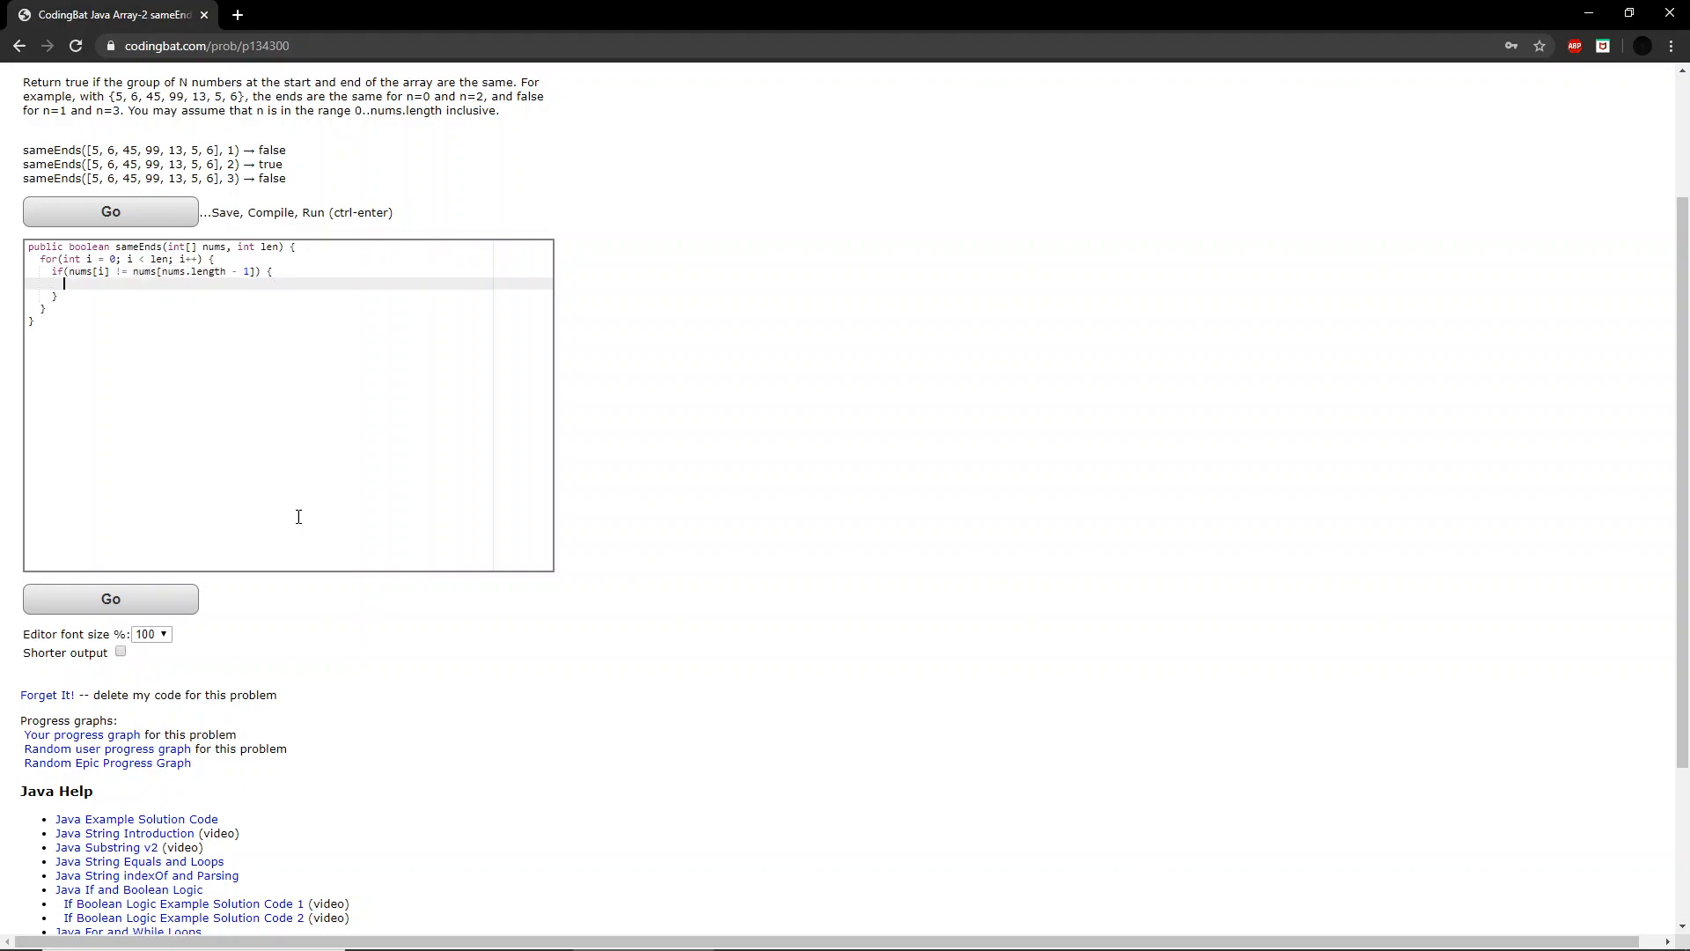
text(return false;)
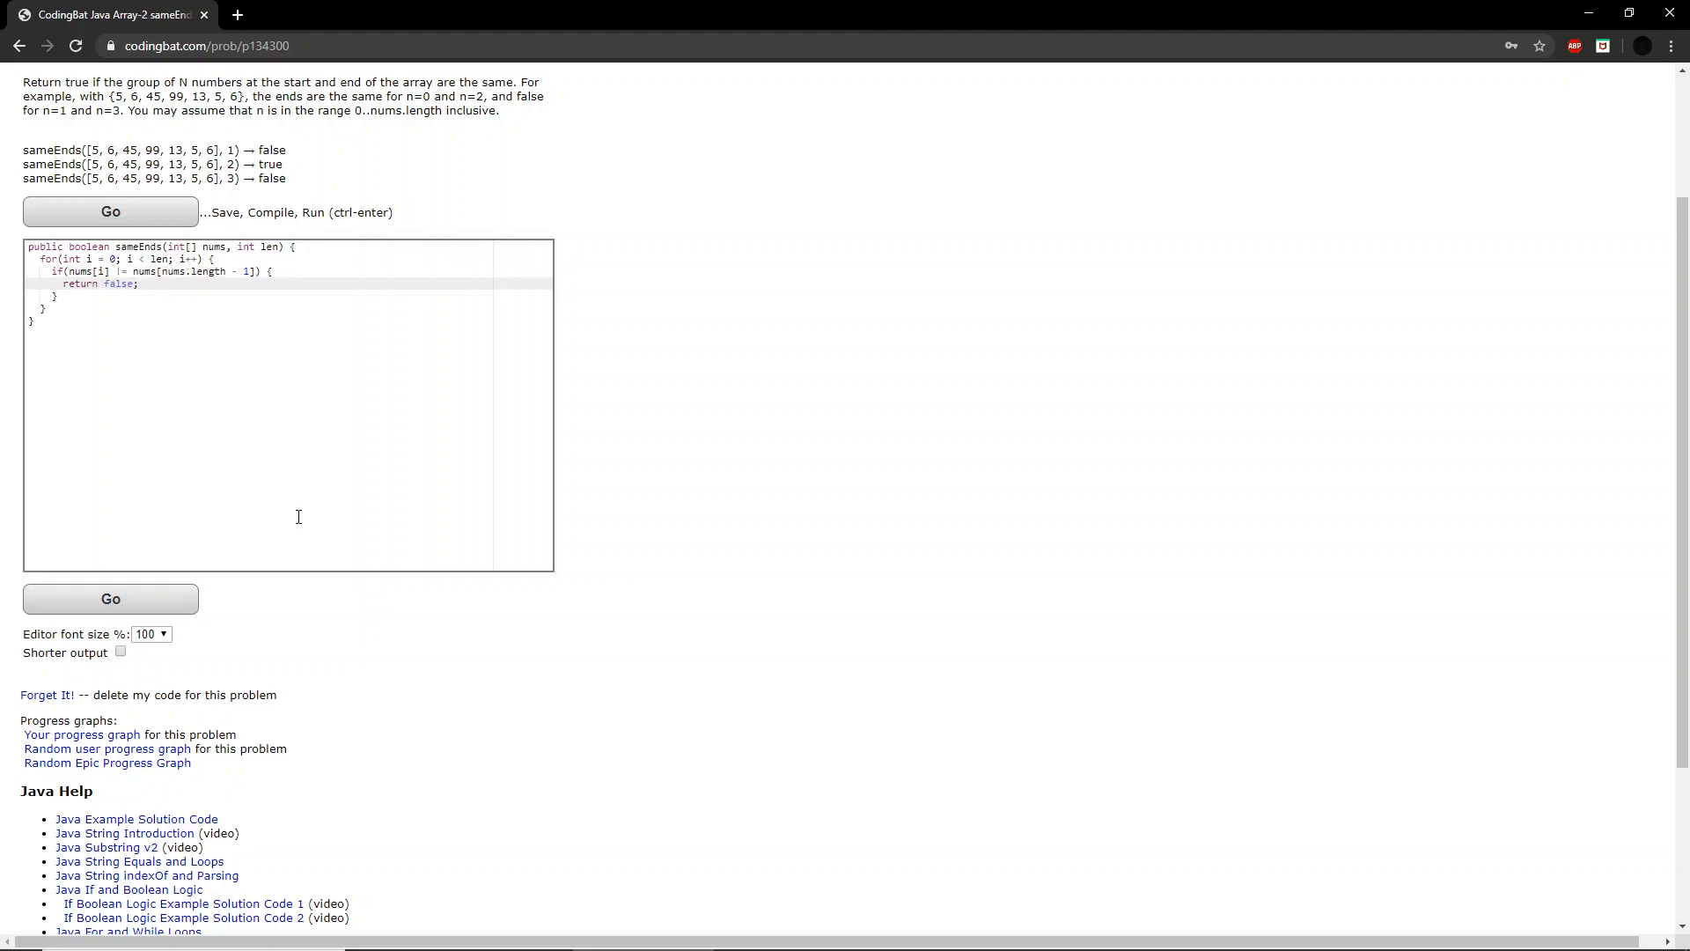
mouse_move(187, 466)
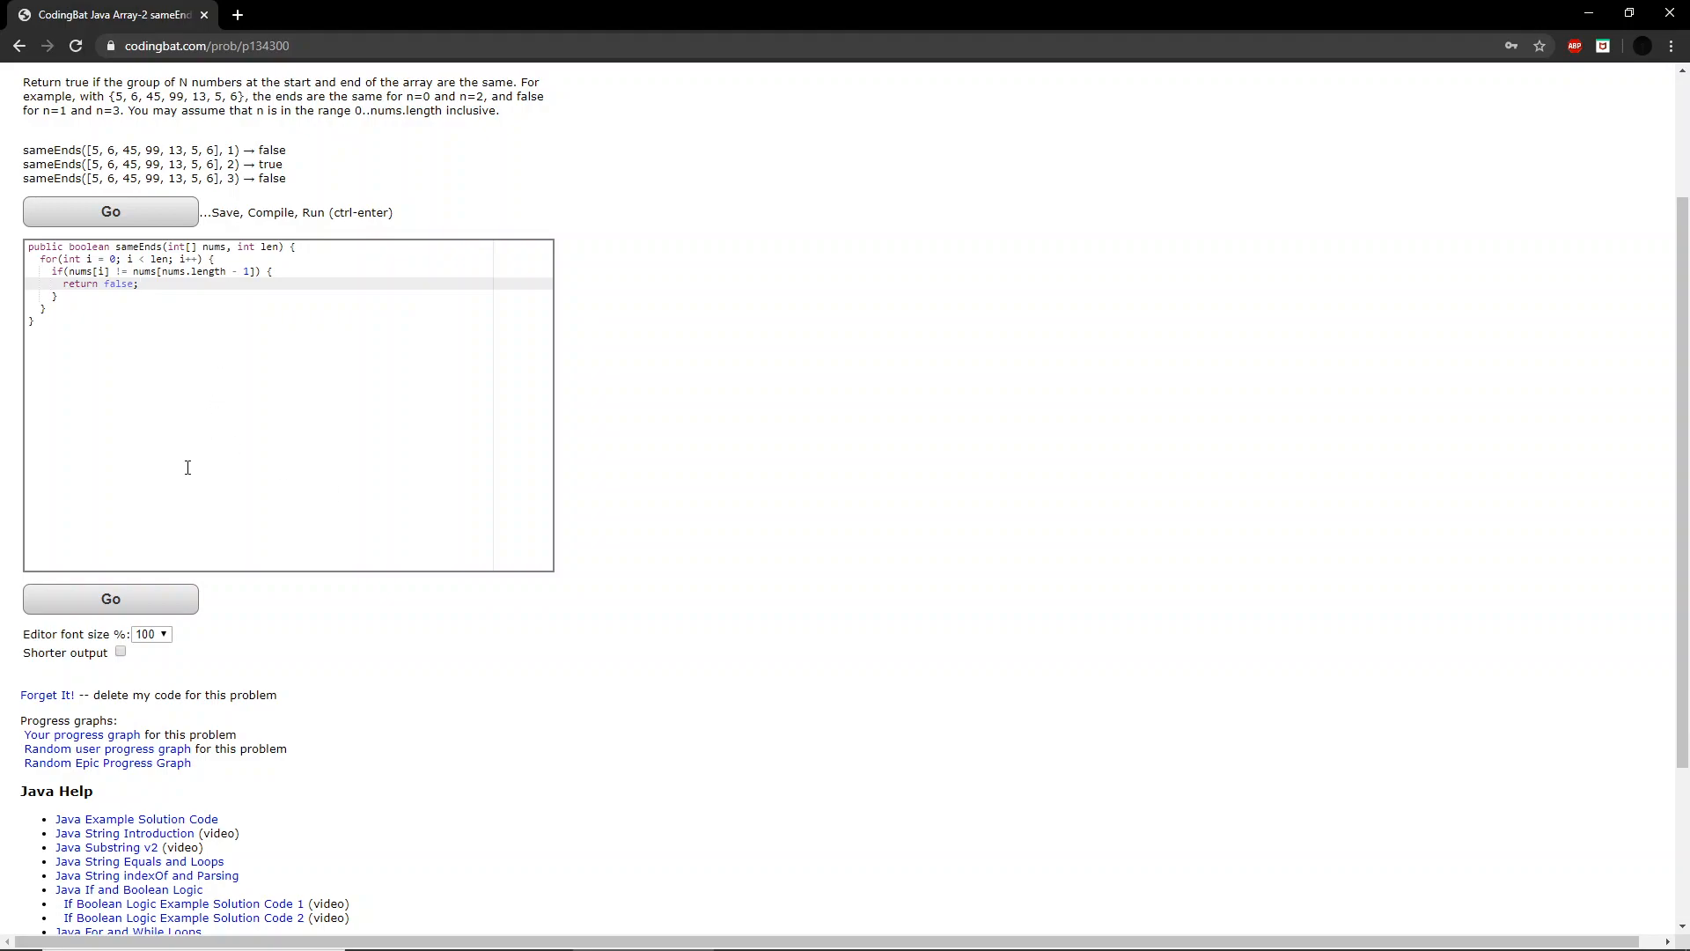
mouse_move(254, 271)
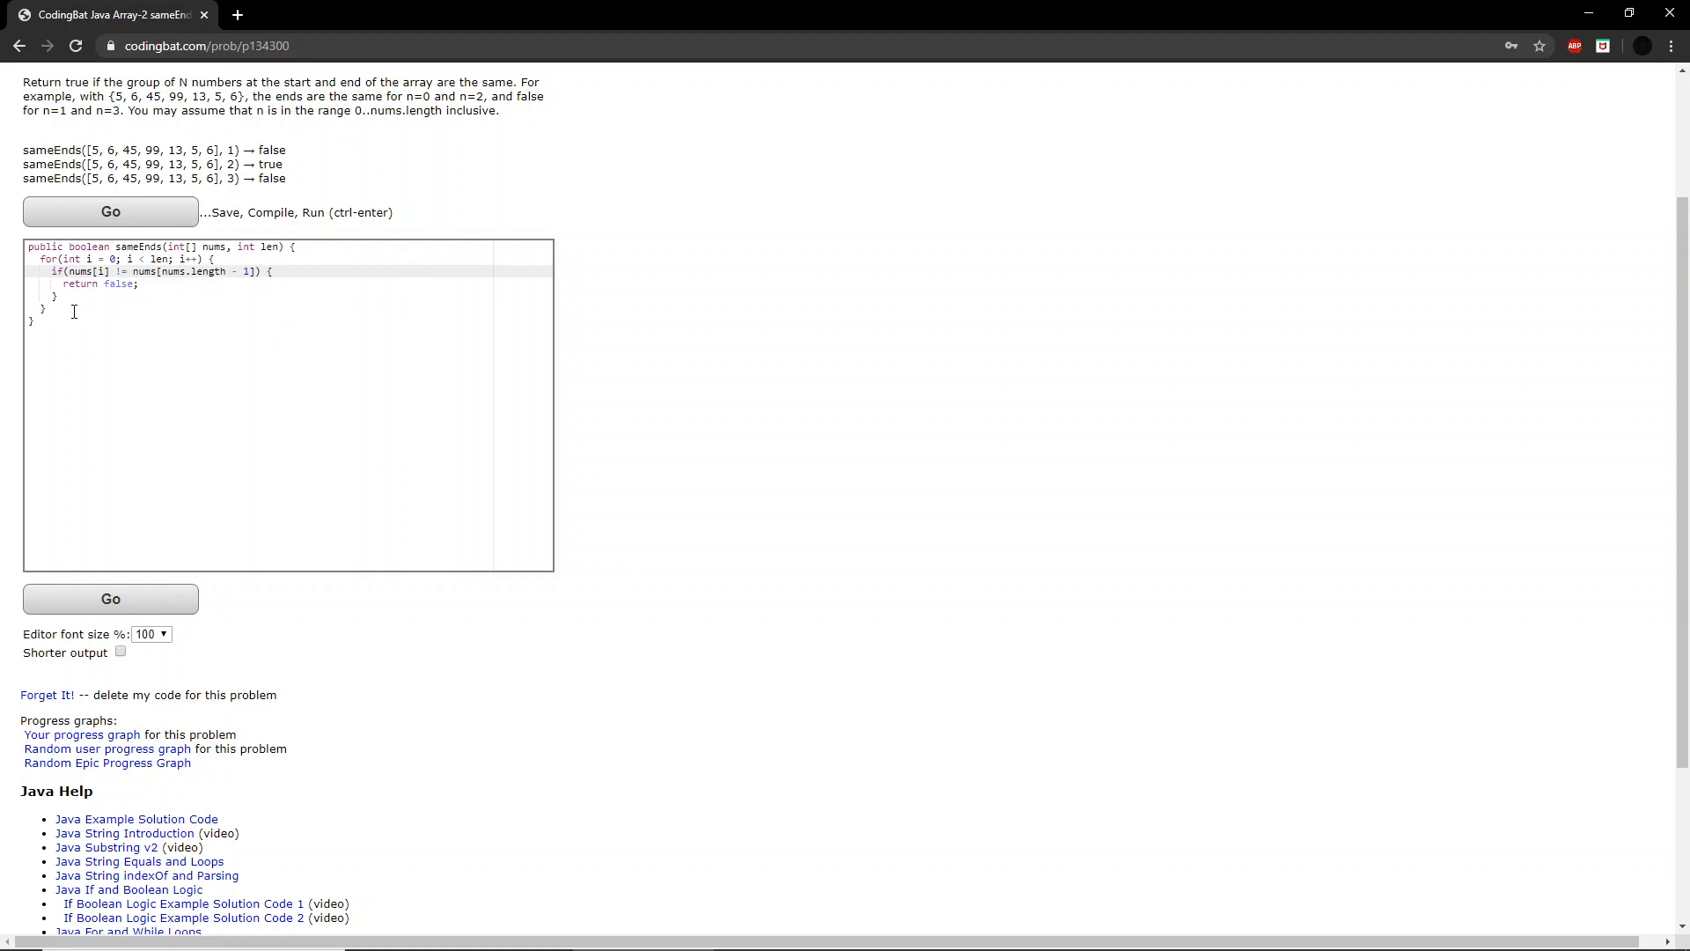
End the method with return true; after the loop
text(r)
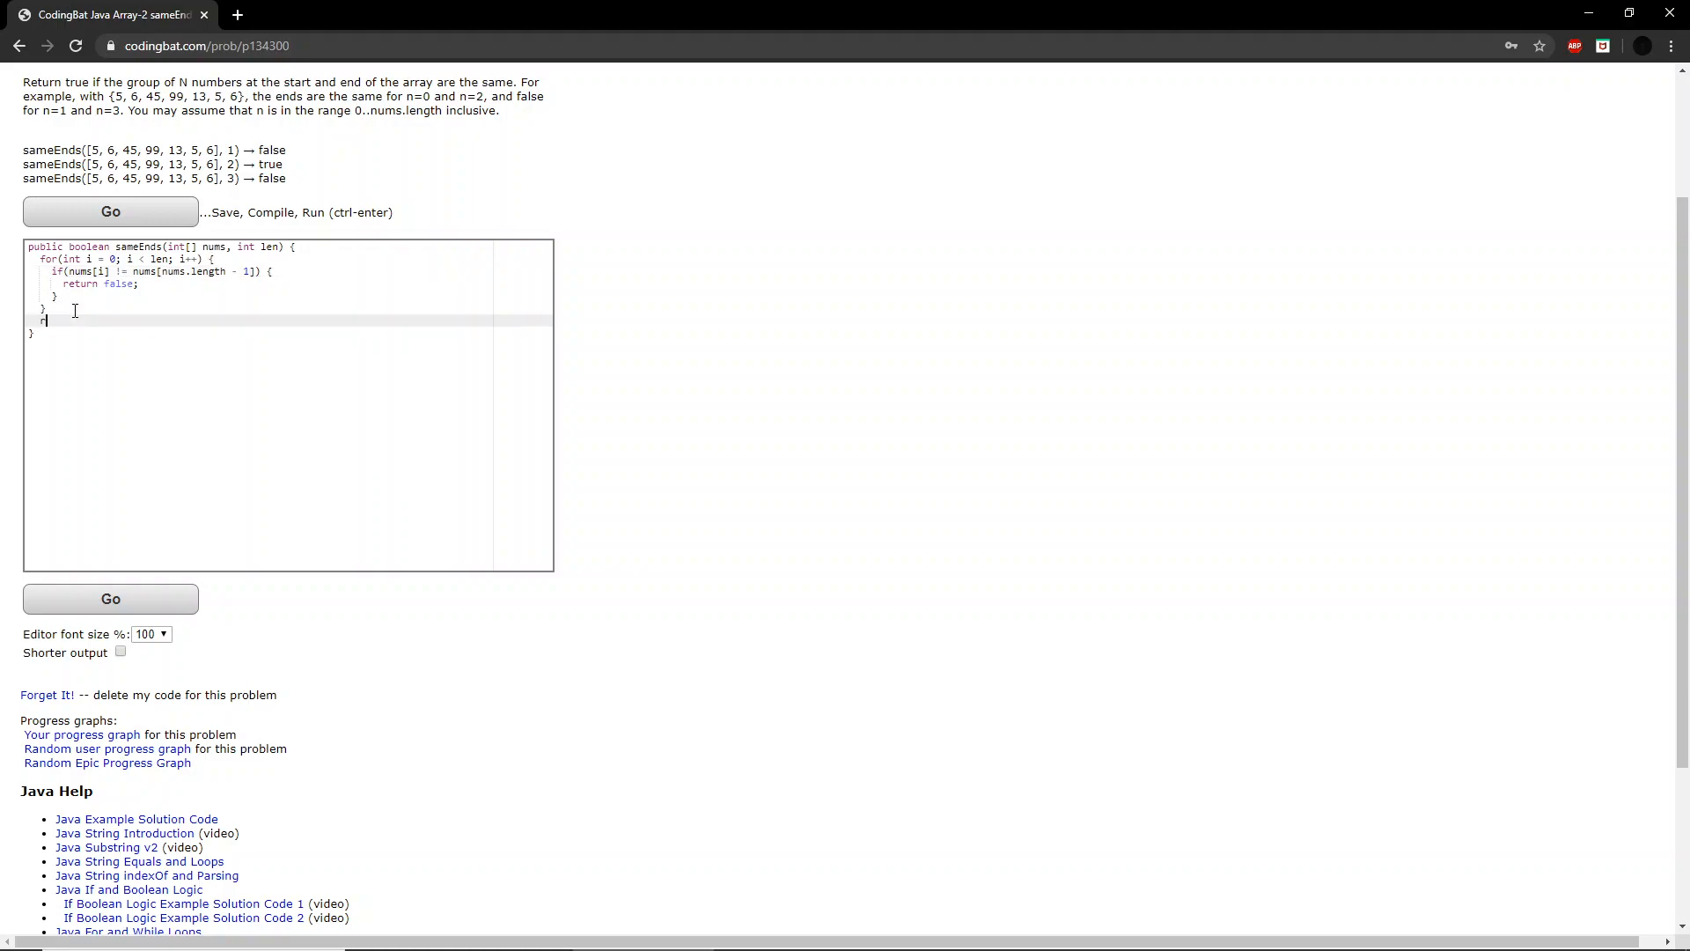
text(eturn true;)
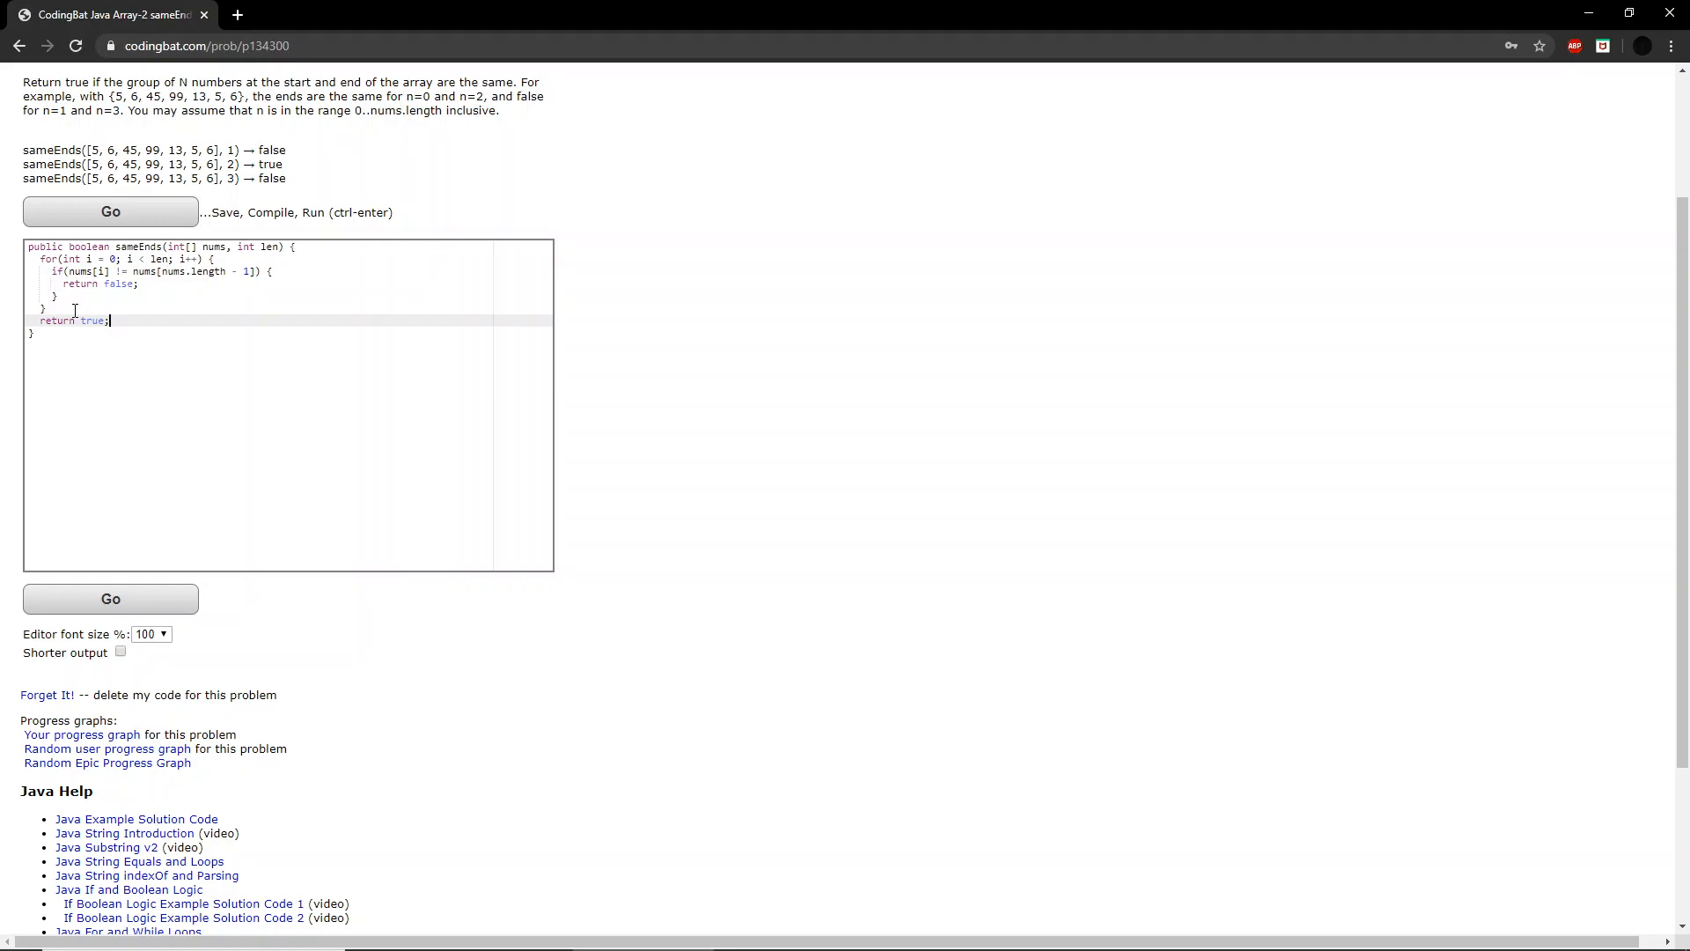
mouse_move(109, 598)
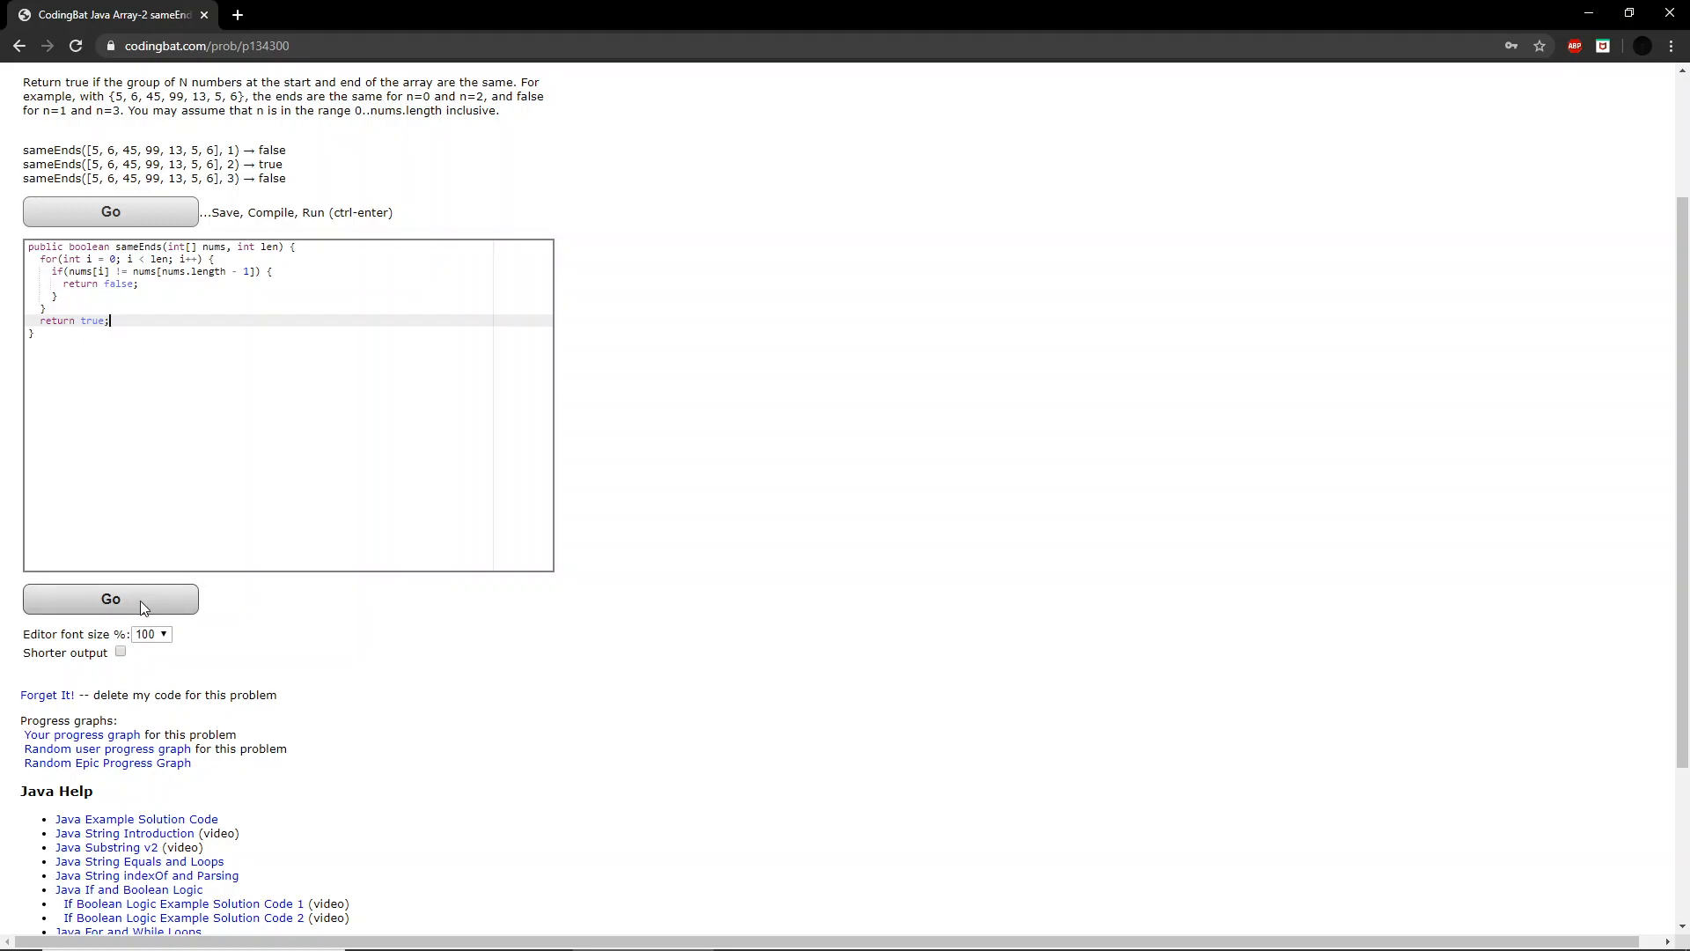
Run the solution with Go and review the Expected/Run table showing two failing cases
click(109, 599)
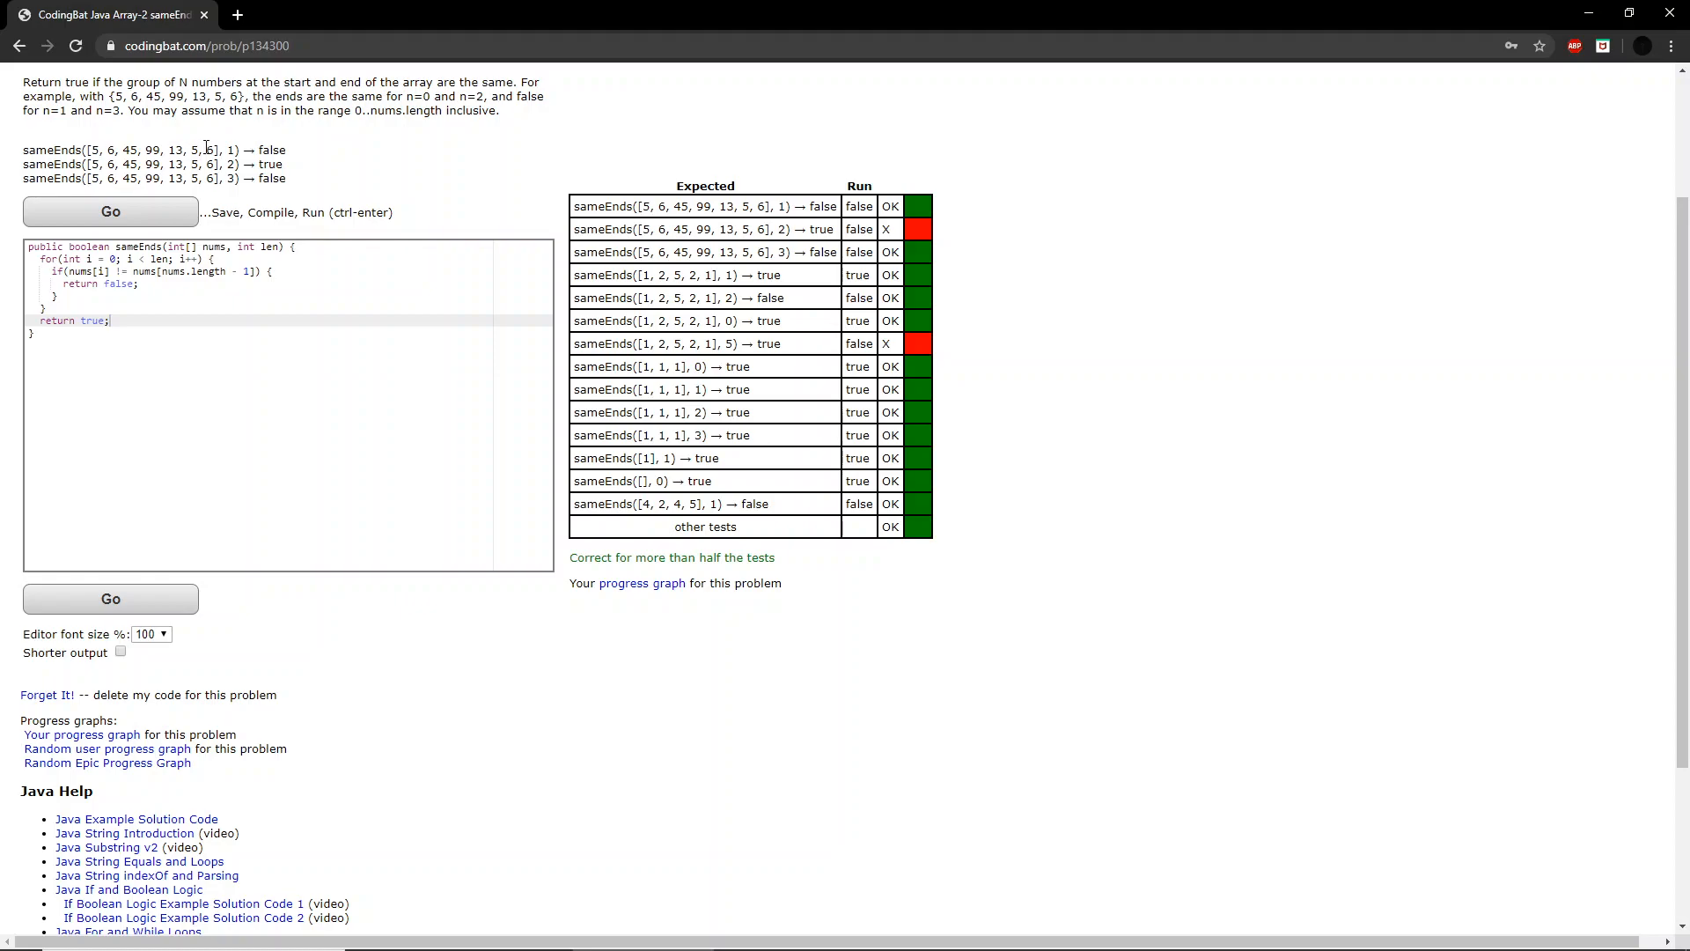
double_click(209, 149)
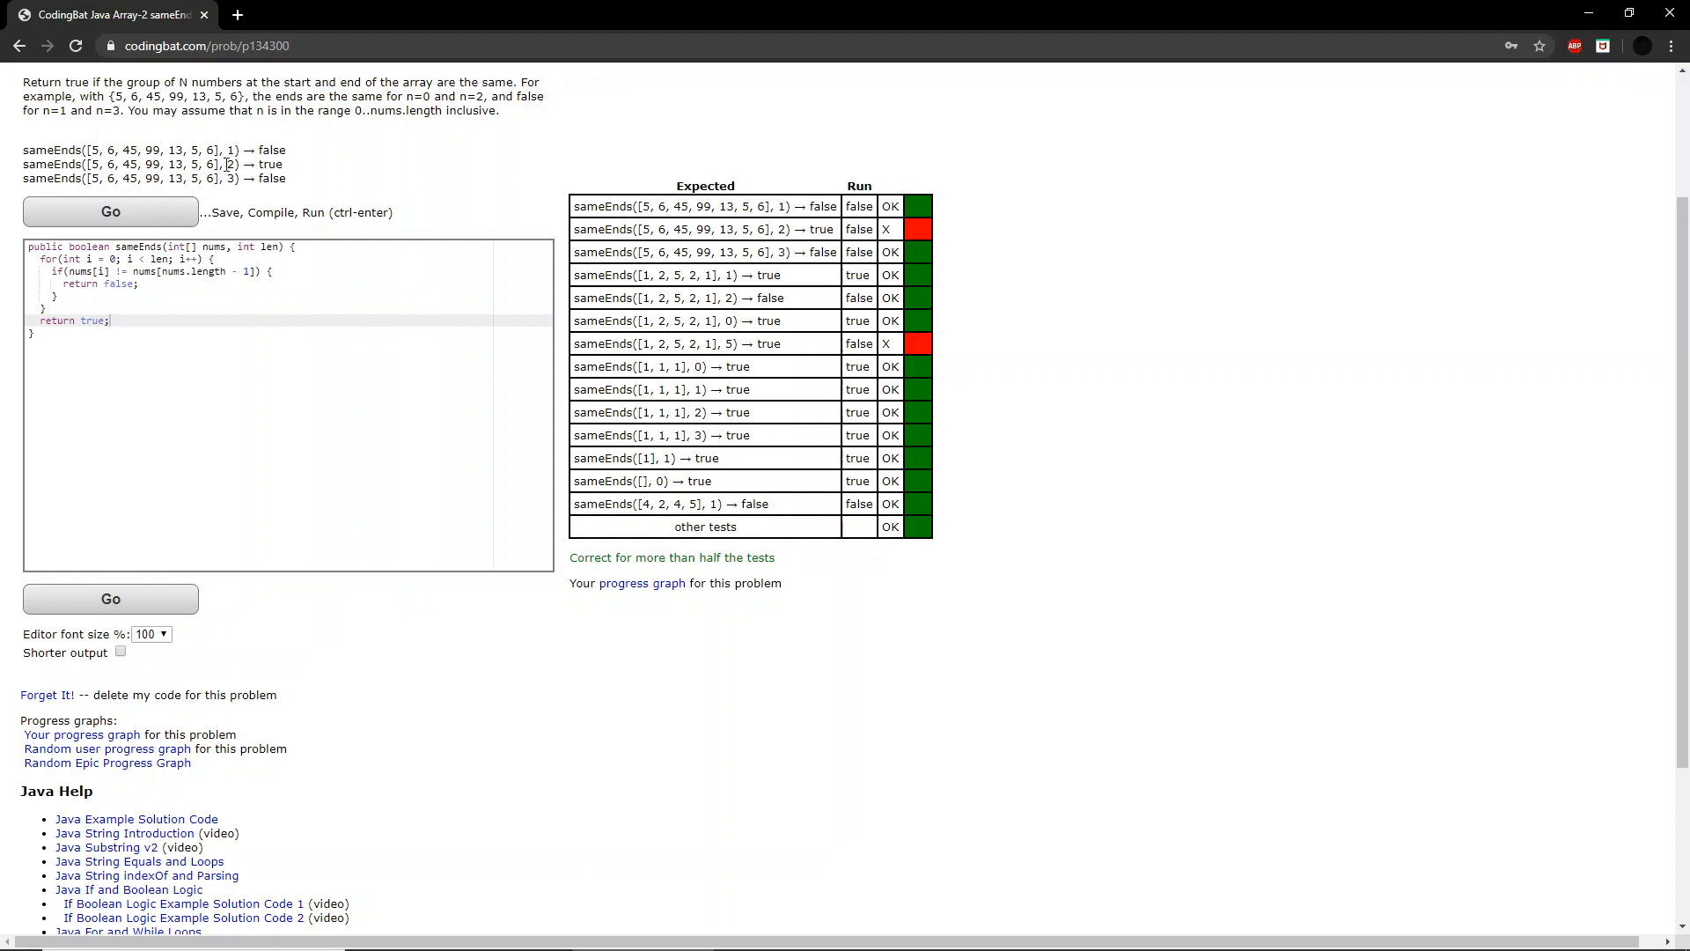
double_click(231, 149)
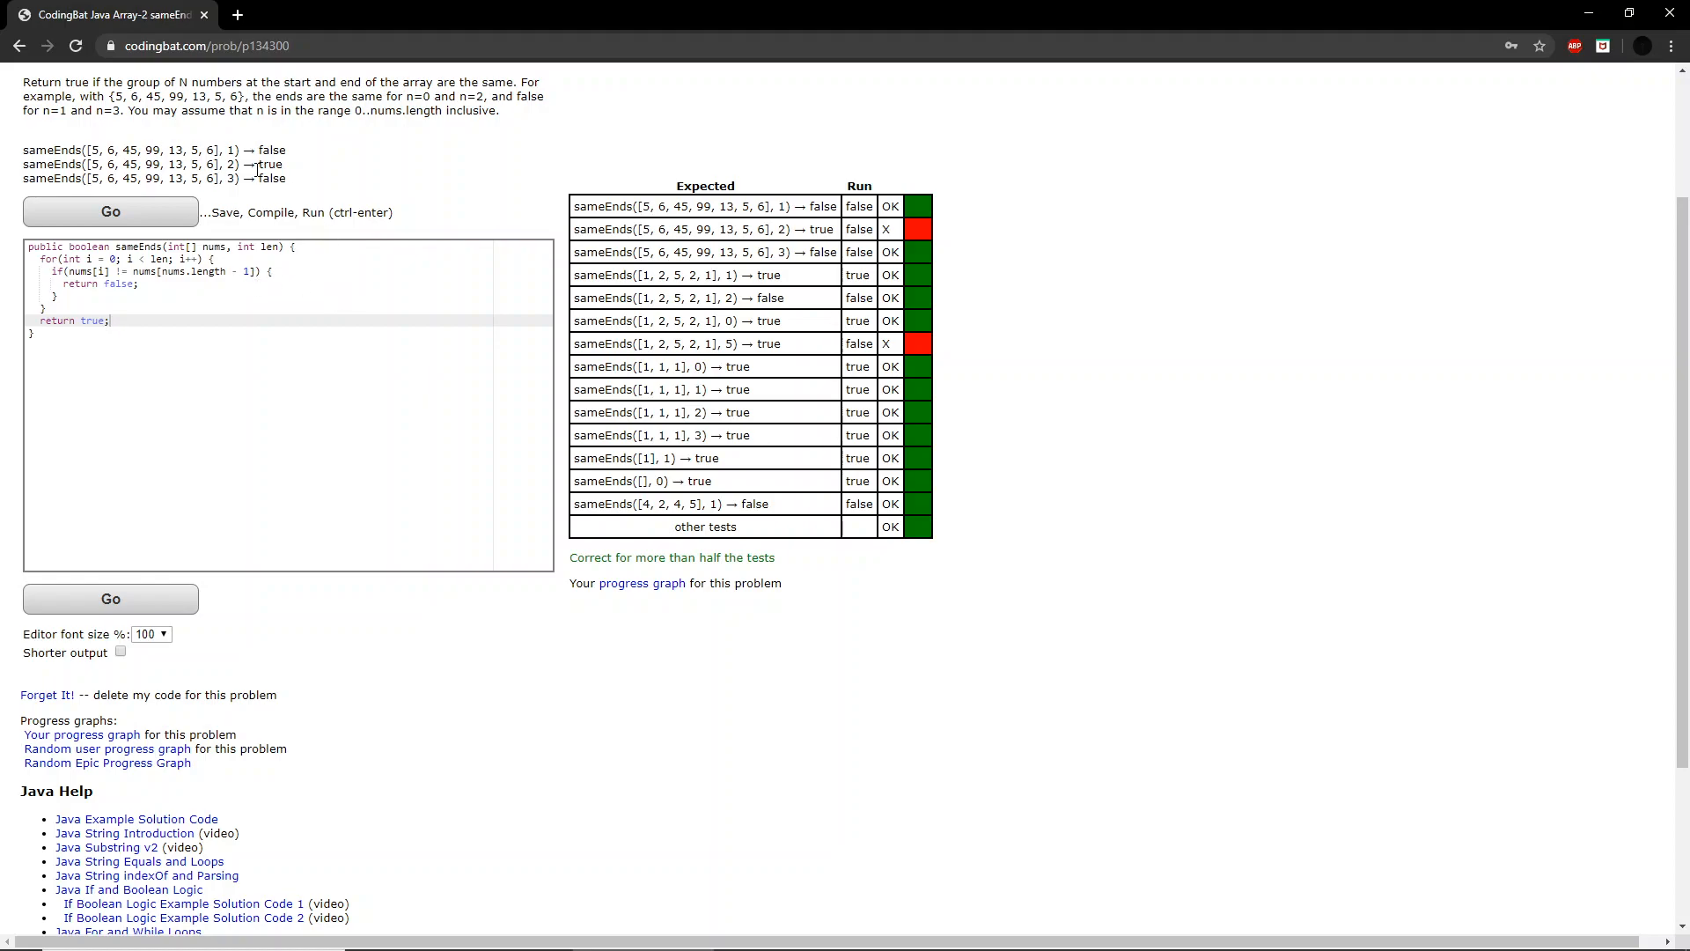
mouse_move(218, 146)
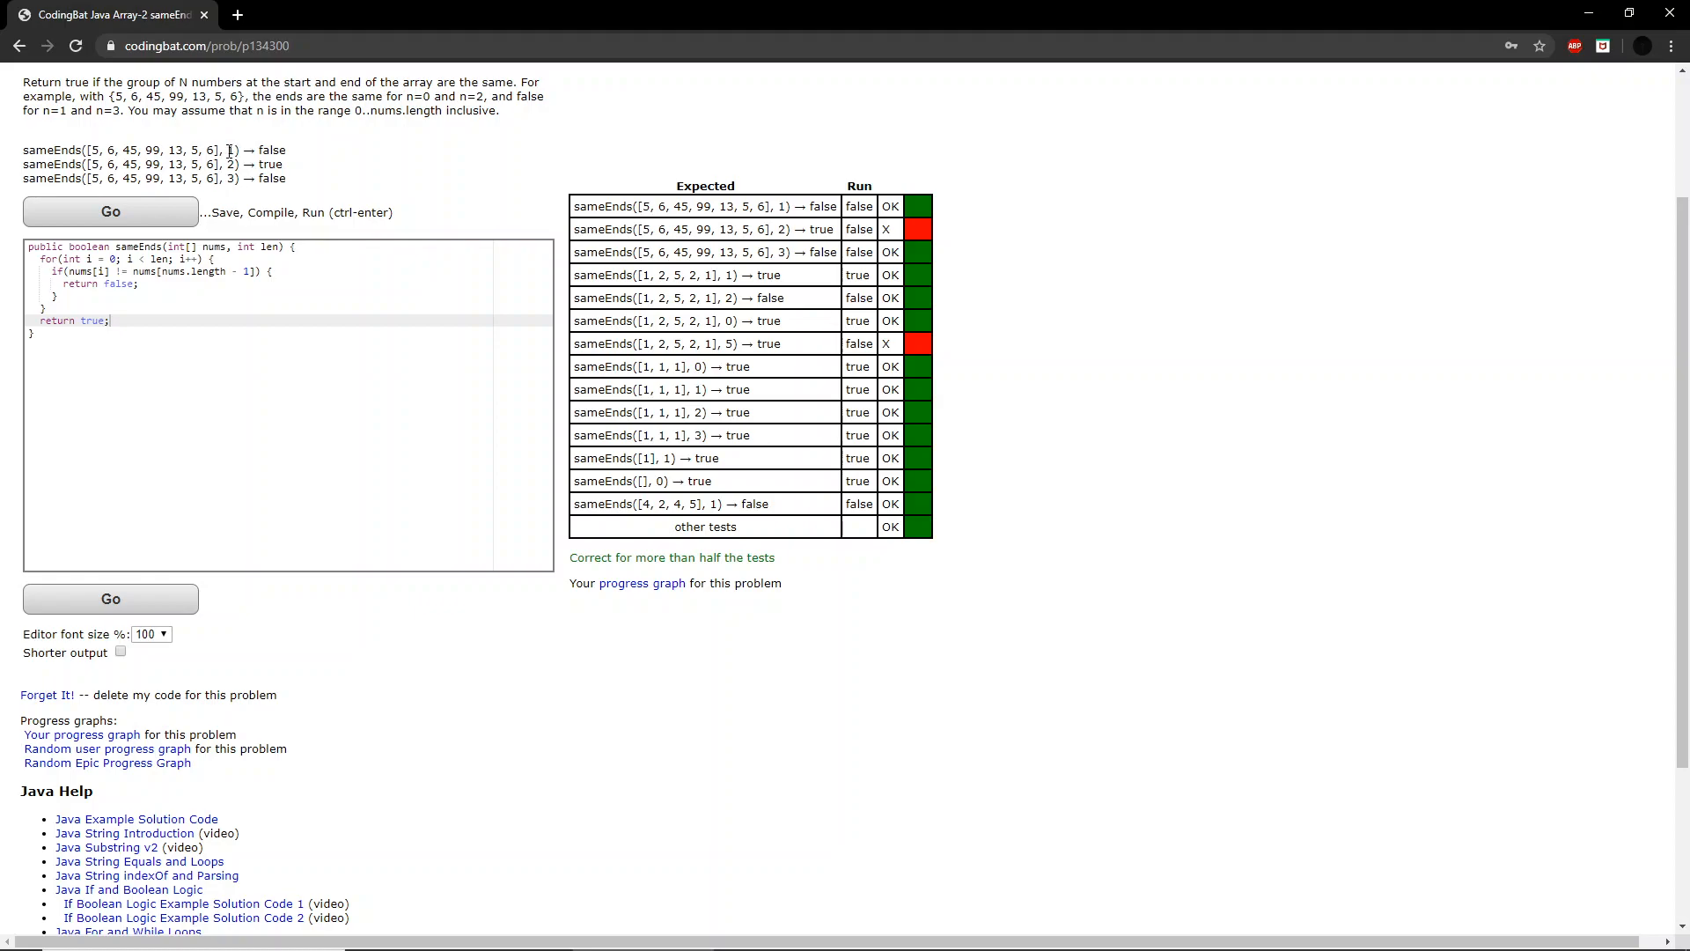
double_click(231, 149)
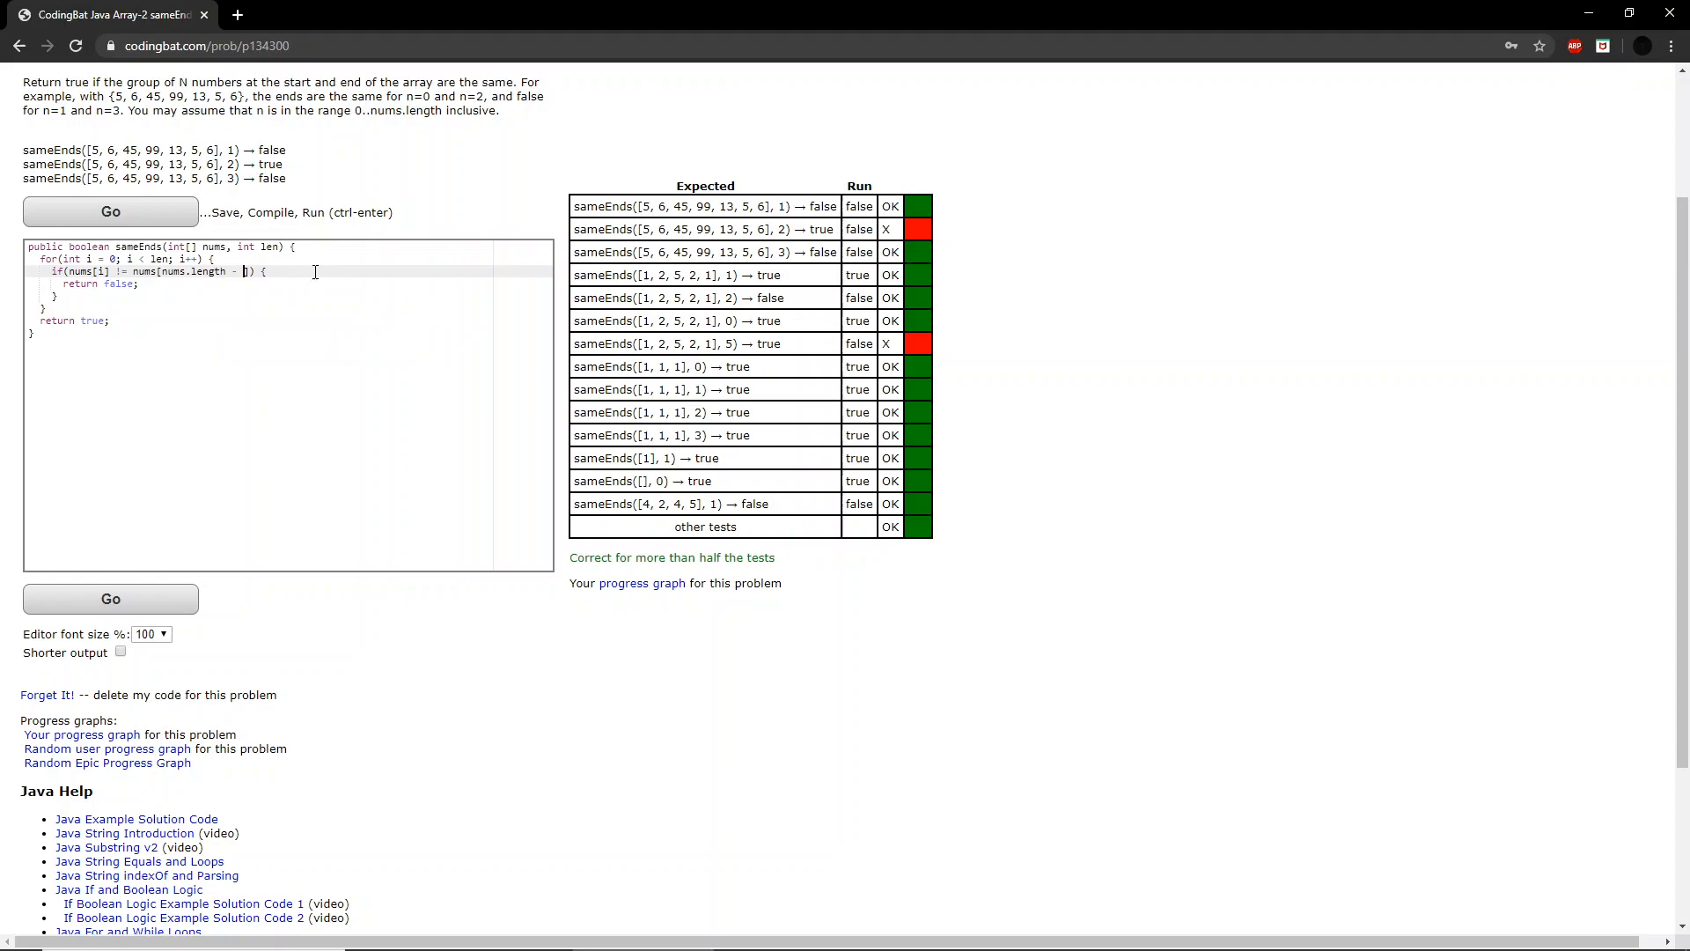
Change the end index to nums[nums.length - len + i] in the comparison
text(len)
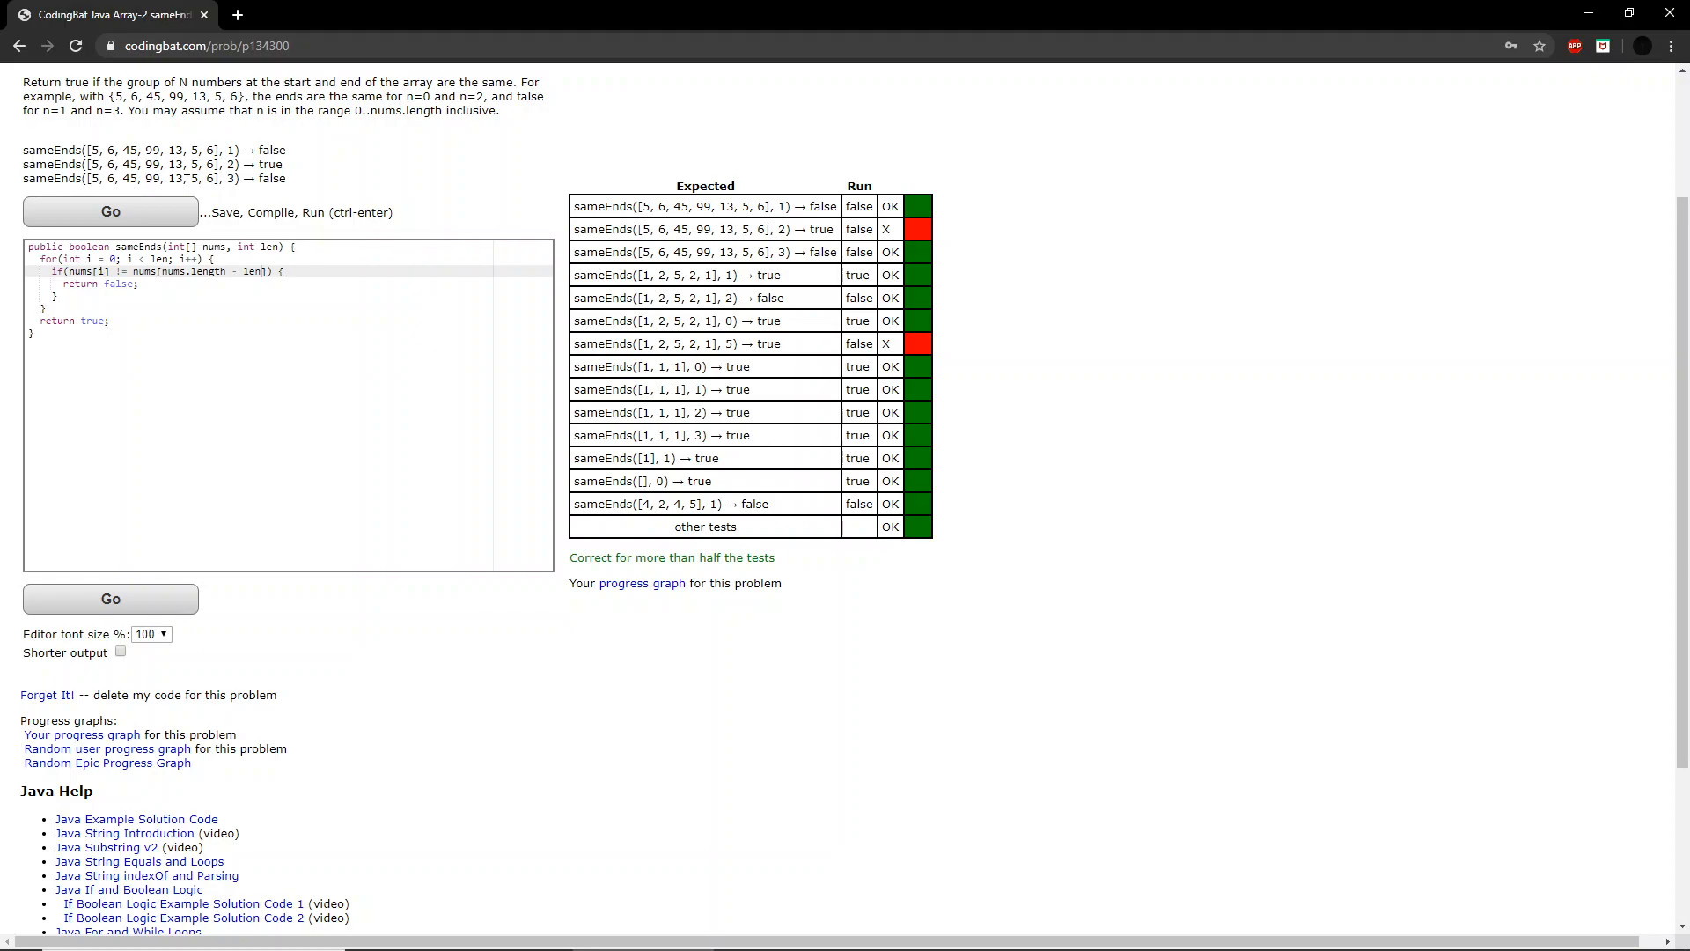
double_click(171, 178)
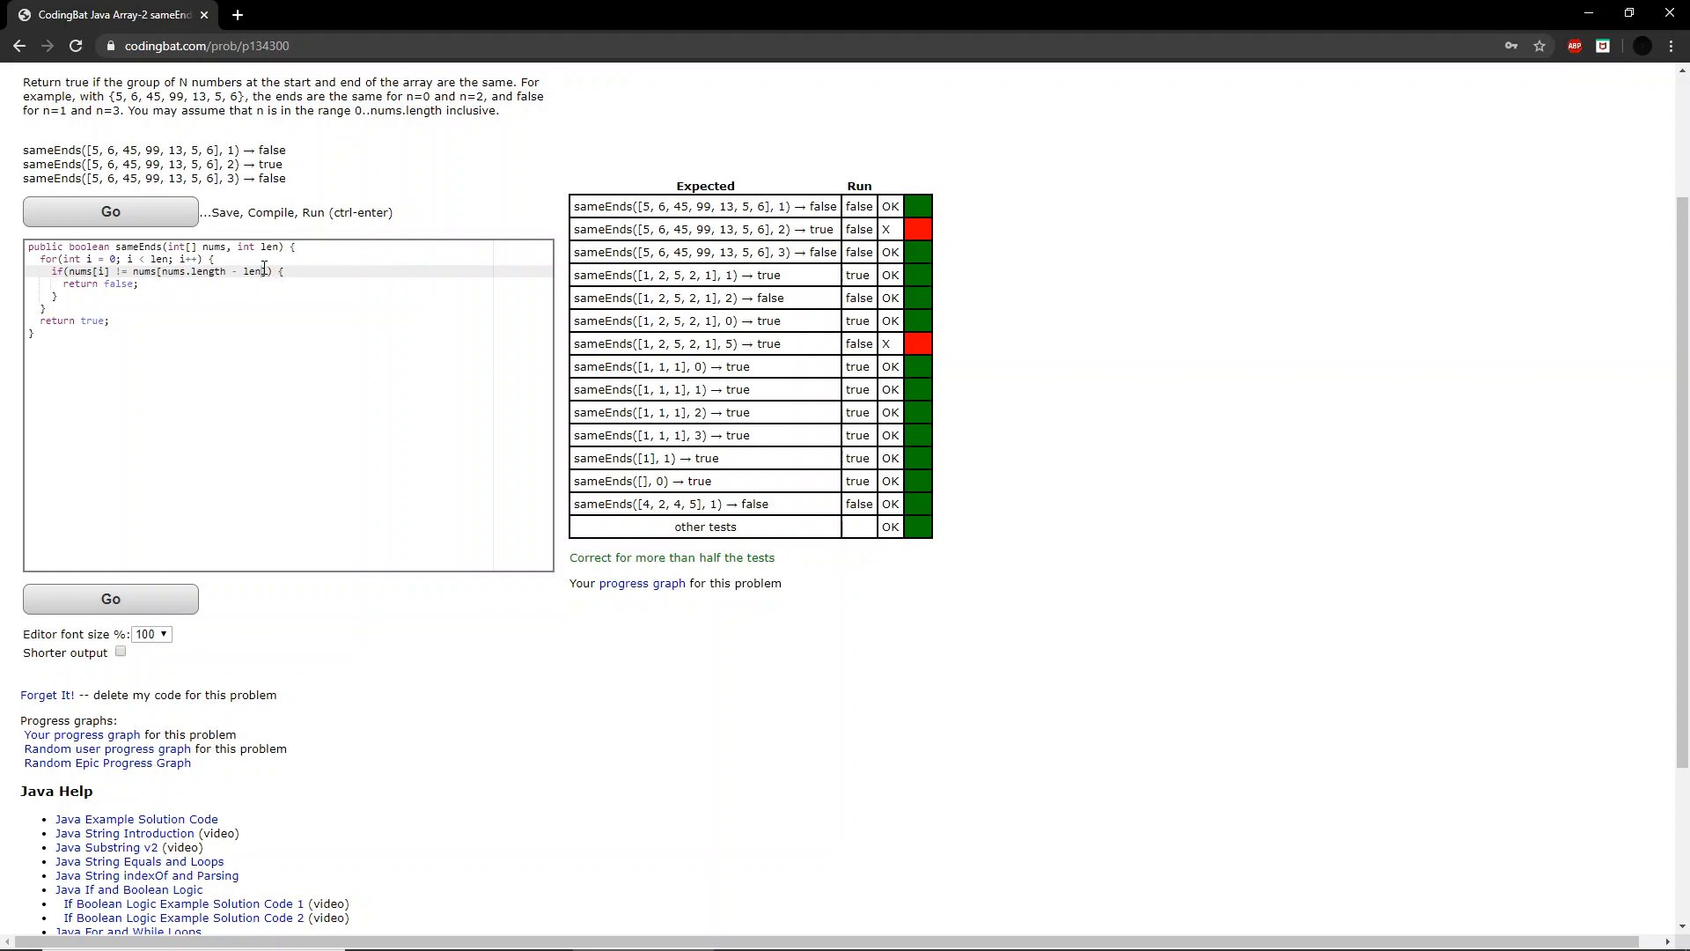
text(+ i)
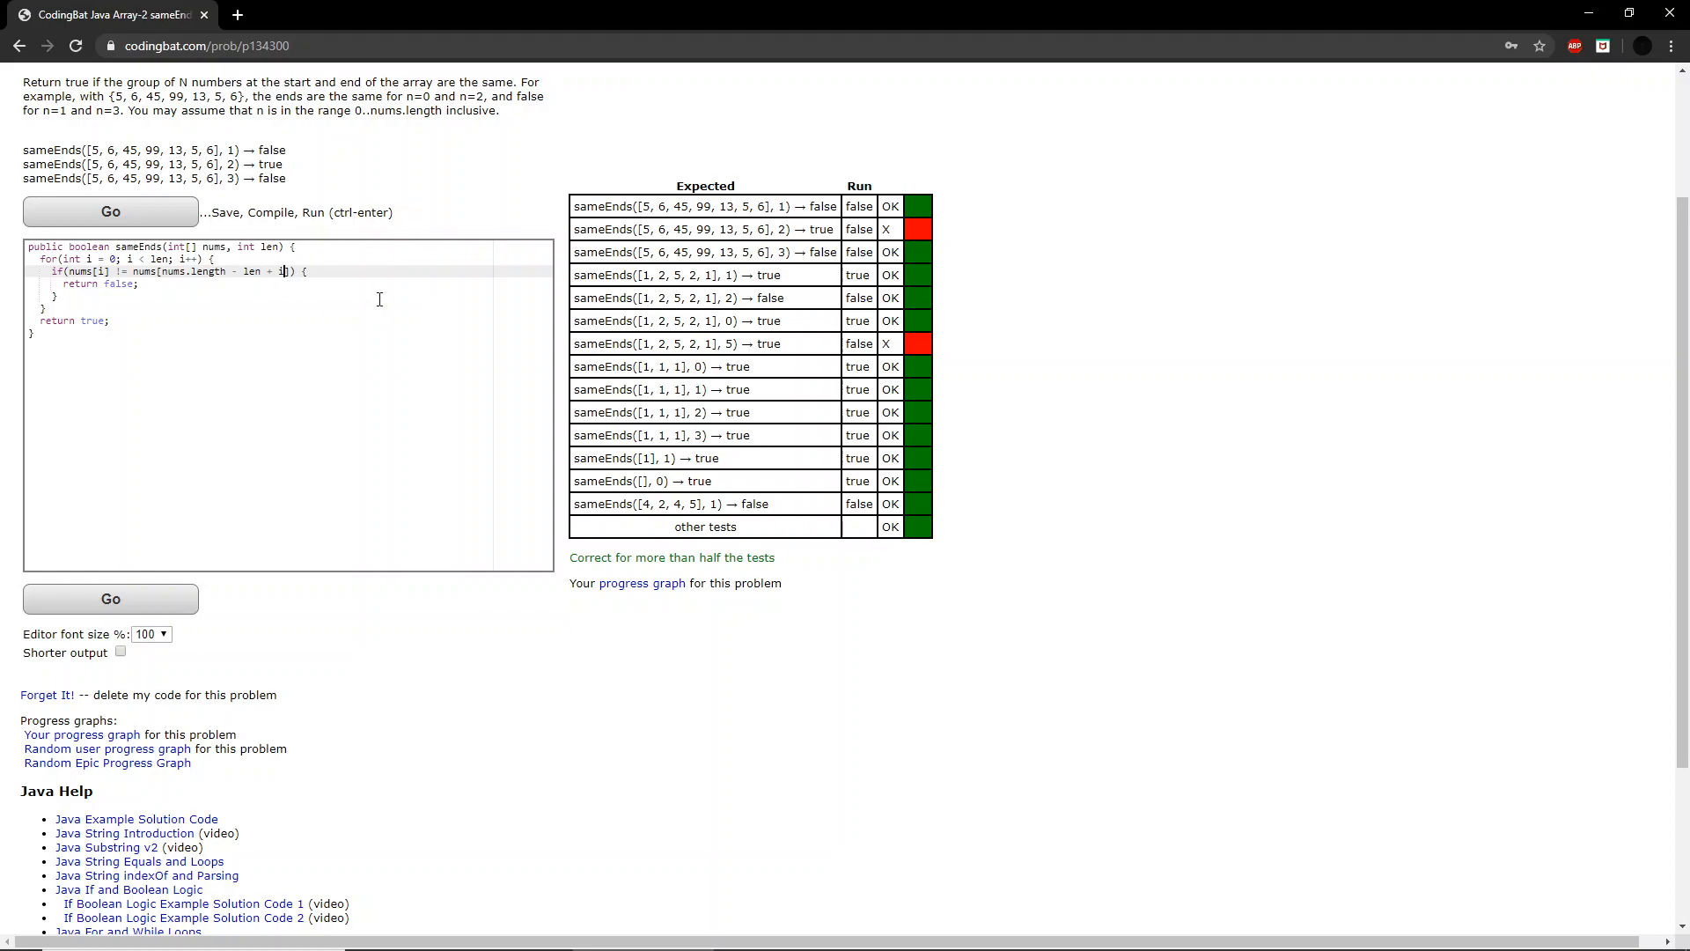
mouse_move(293, 614)
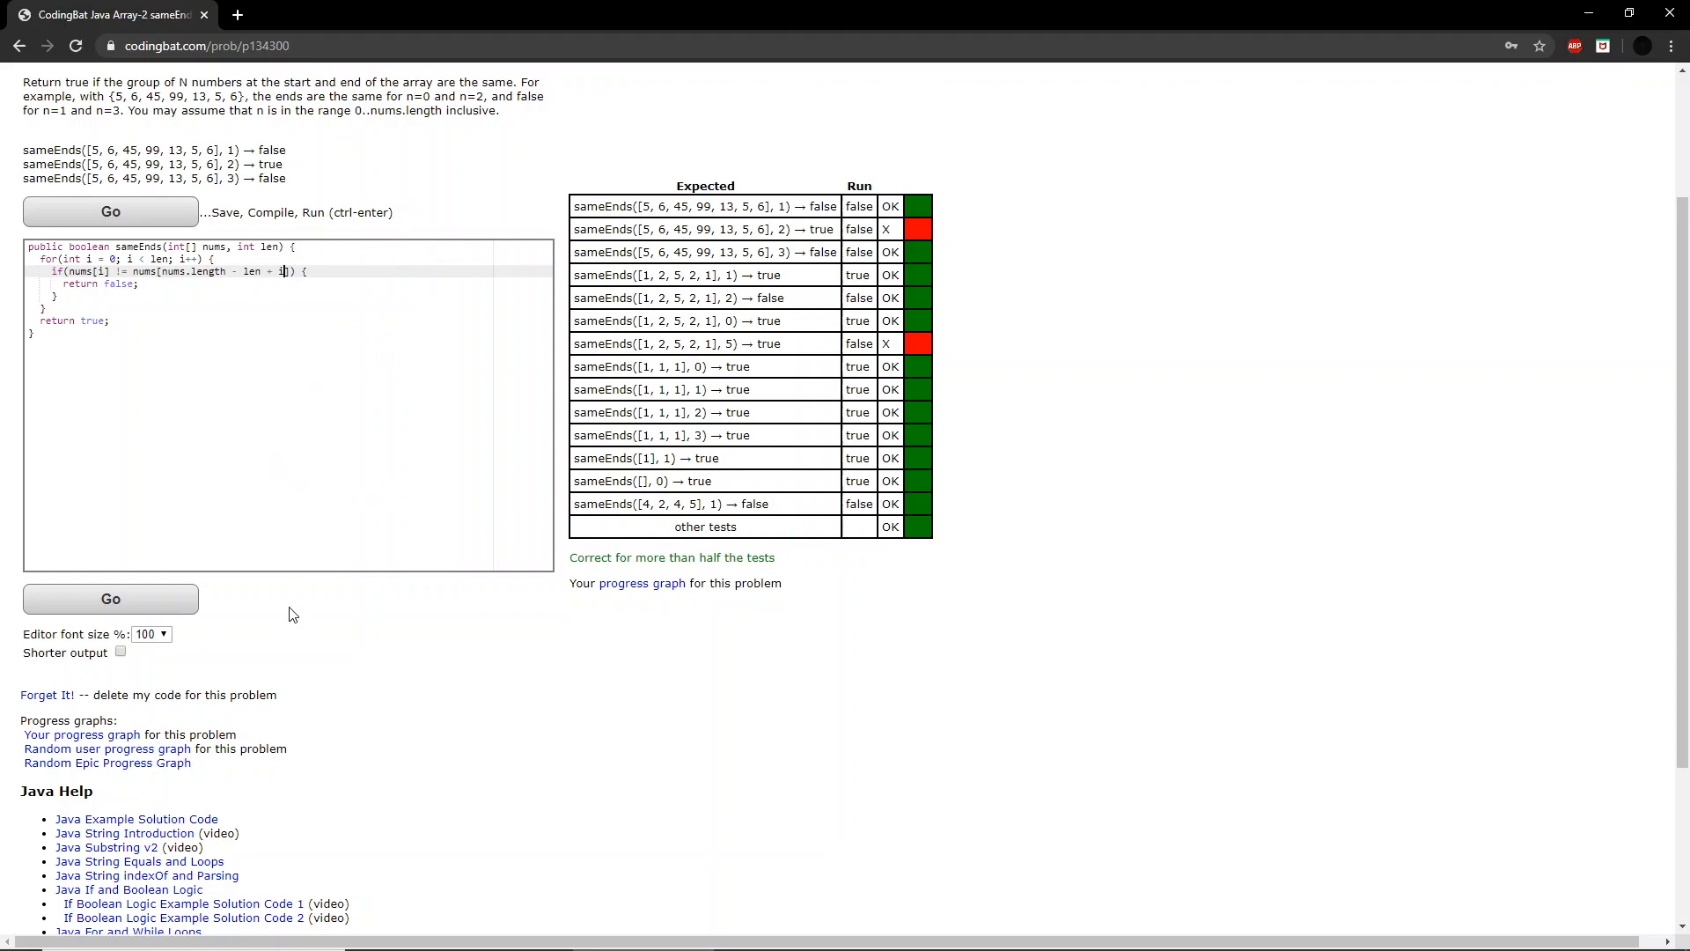